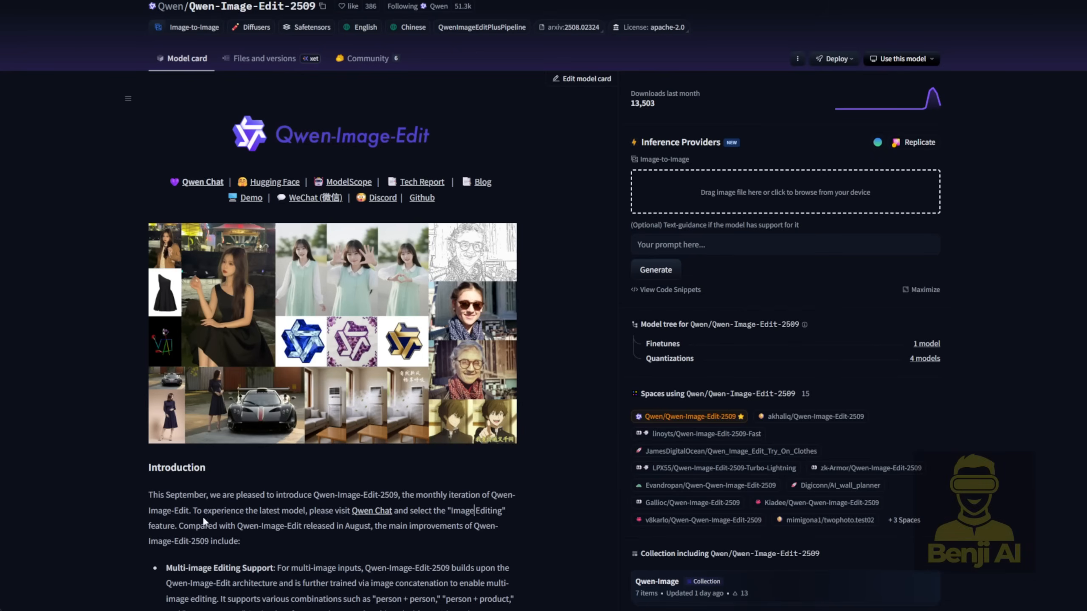
{"action": "mouse_move", "coordinate": [135, 471]}
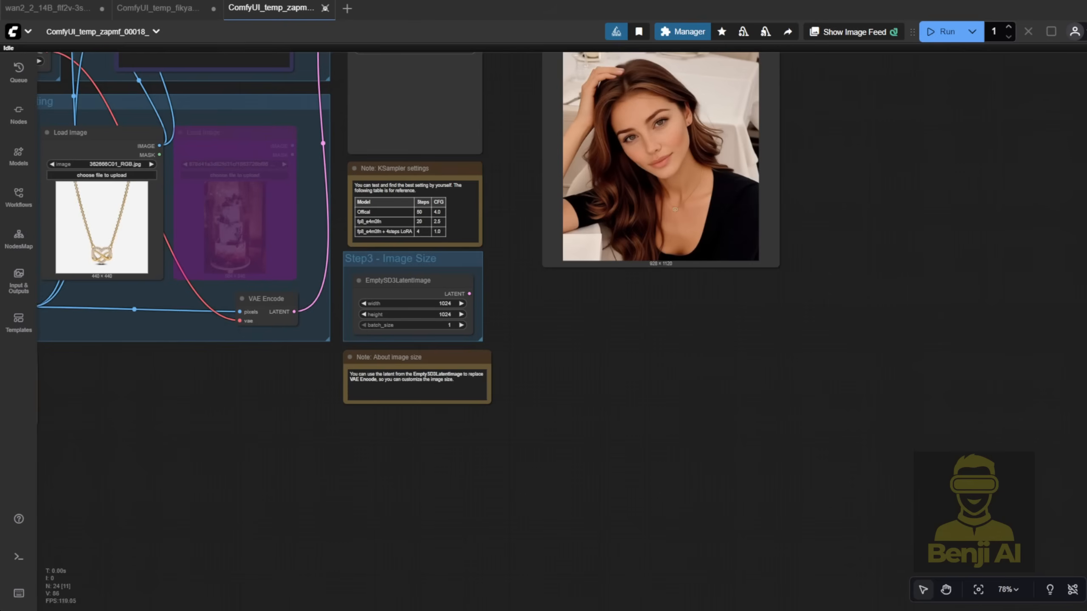
- Open the Comfy-Org/Qwen-Image-Edit_ComfyUI Files and versions list and its diffusion_models folder
{"action": "scroll", "scroll_direction": "up", "scroll_amount": 3}
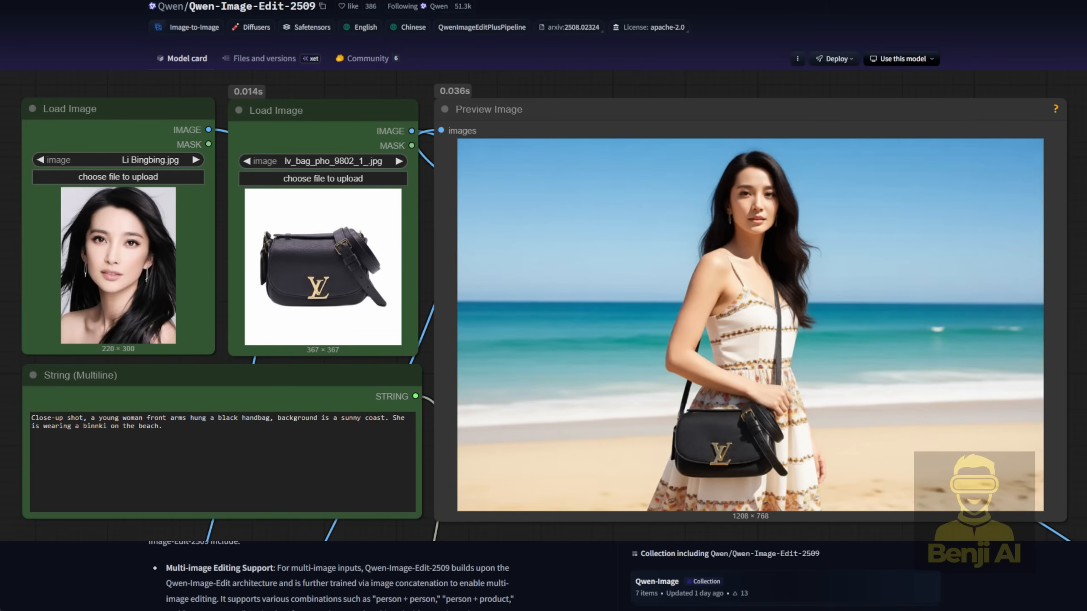
{"action": "scroll", "scroll_direction": "down", "scroll_amount": 3}
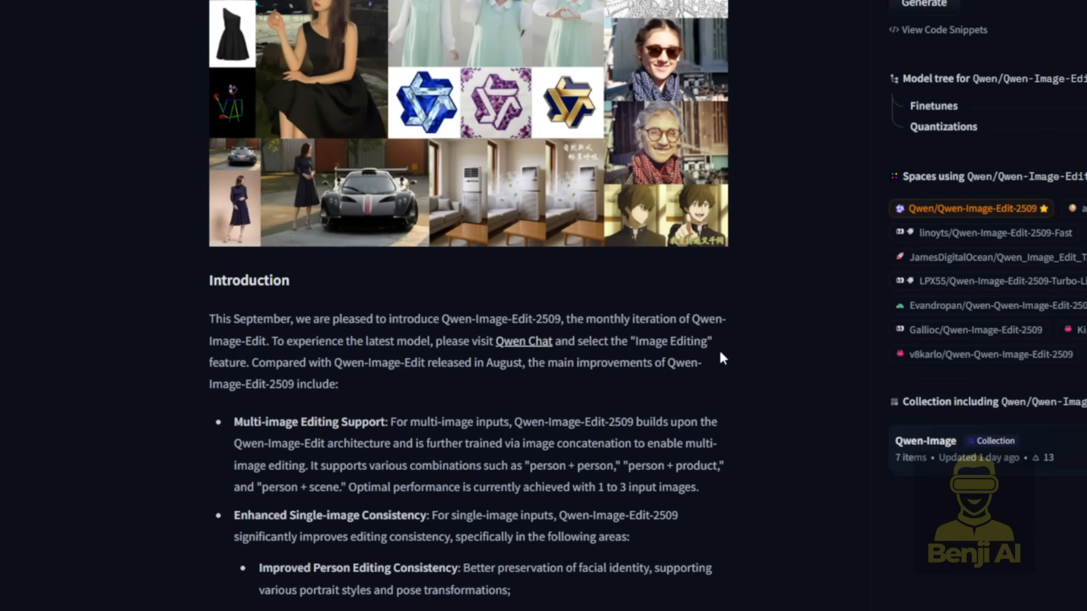
{"action": "mouse_move", "coordinate": [728, 267]}
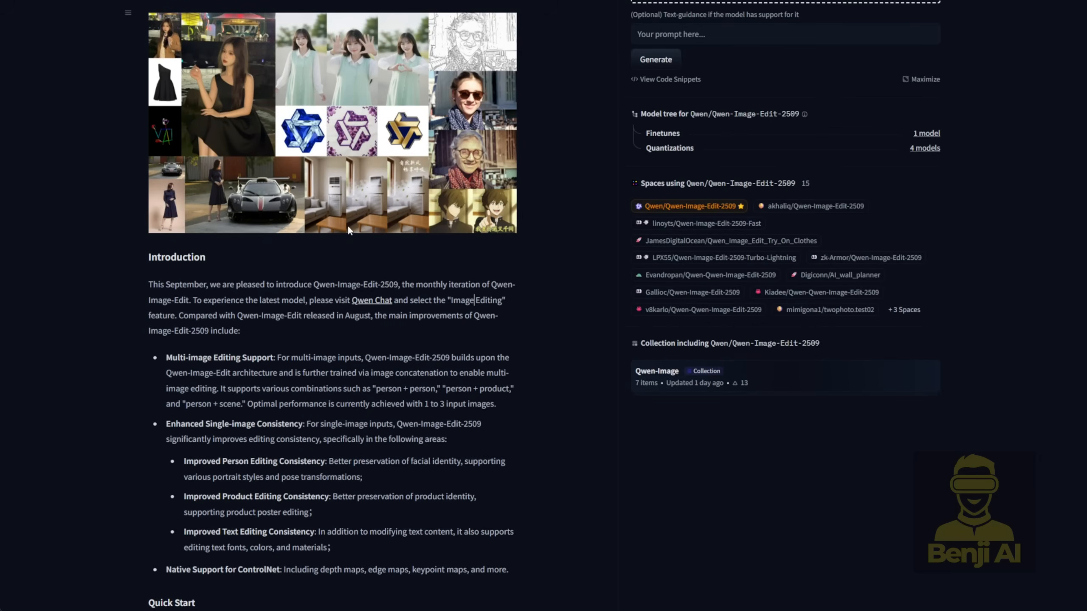
{"action": "scroll", "scroll_direction": "up", "scroll_amount": 3}
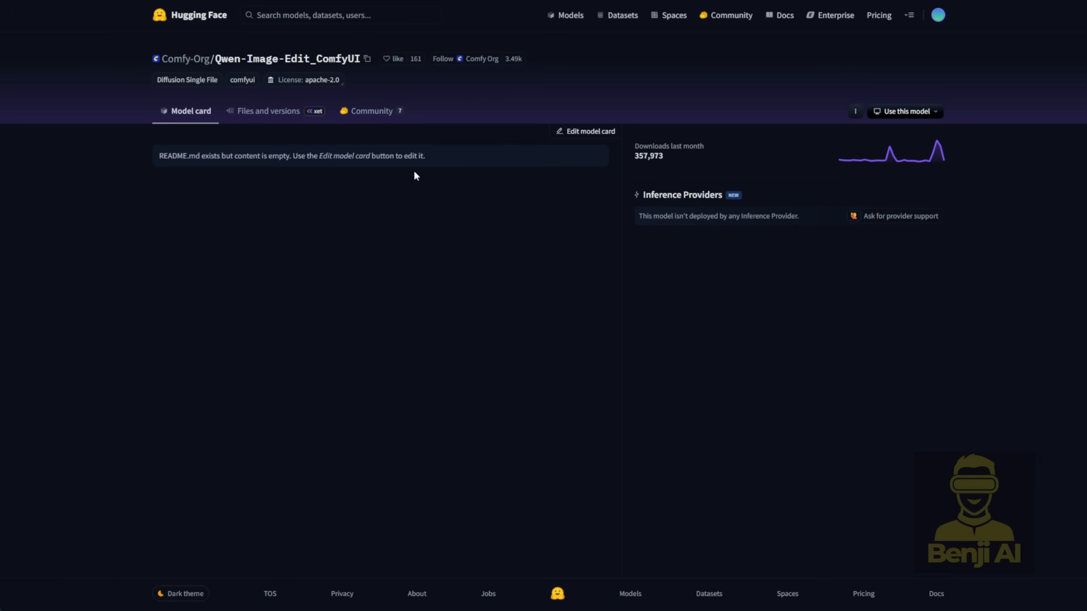
{"action": "mouse_move", "coordinate": [474, 172]}
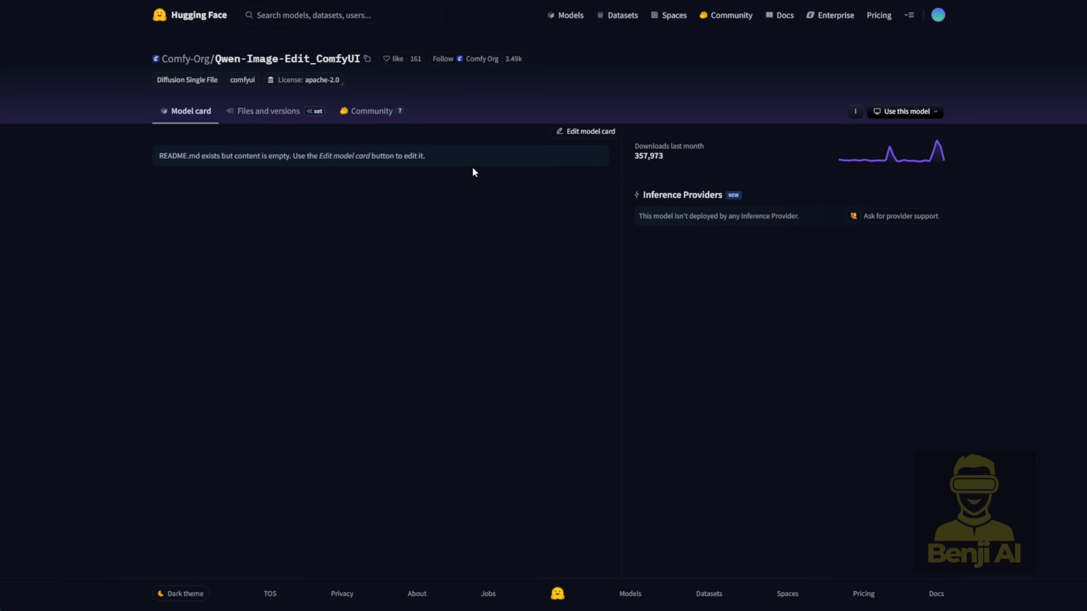
{"action": "mouse_move", "coordinate": [279, 115]}
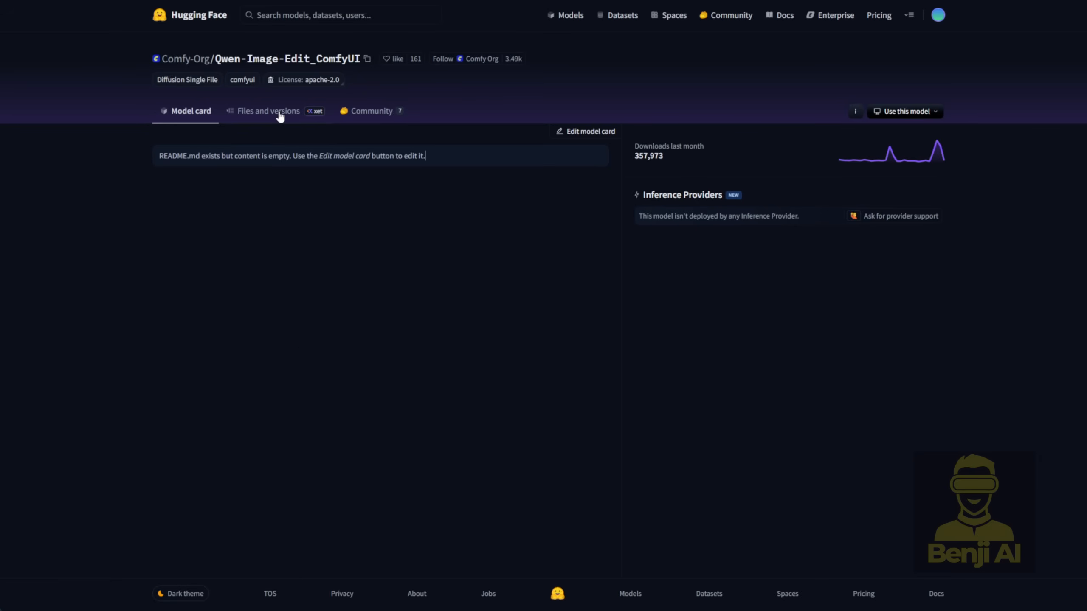
{"action": "left_click", "coordinate": [266, 110]}
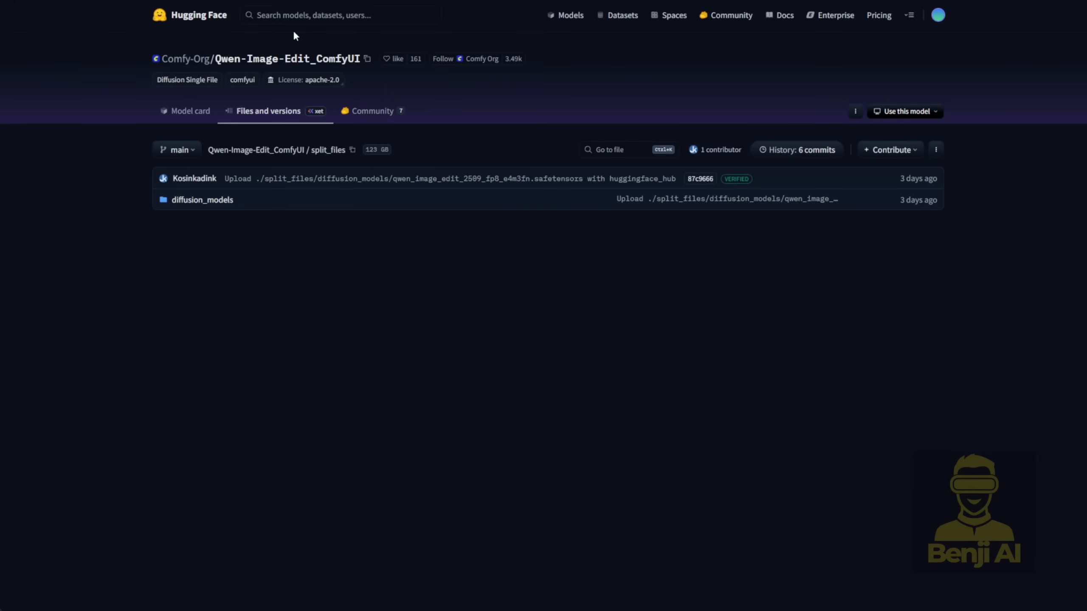
{"action": "mouse_move", "coordinate": [202, 200]}
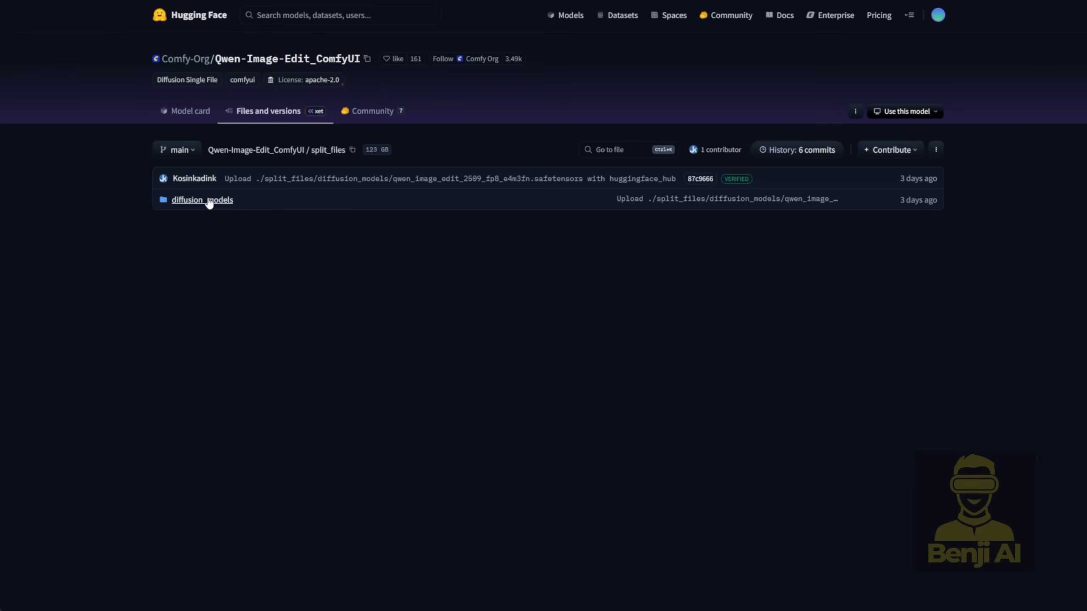
{"action": "mouse_move", "coordinate": [235, 59]}
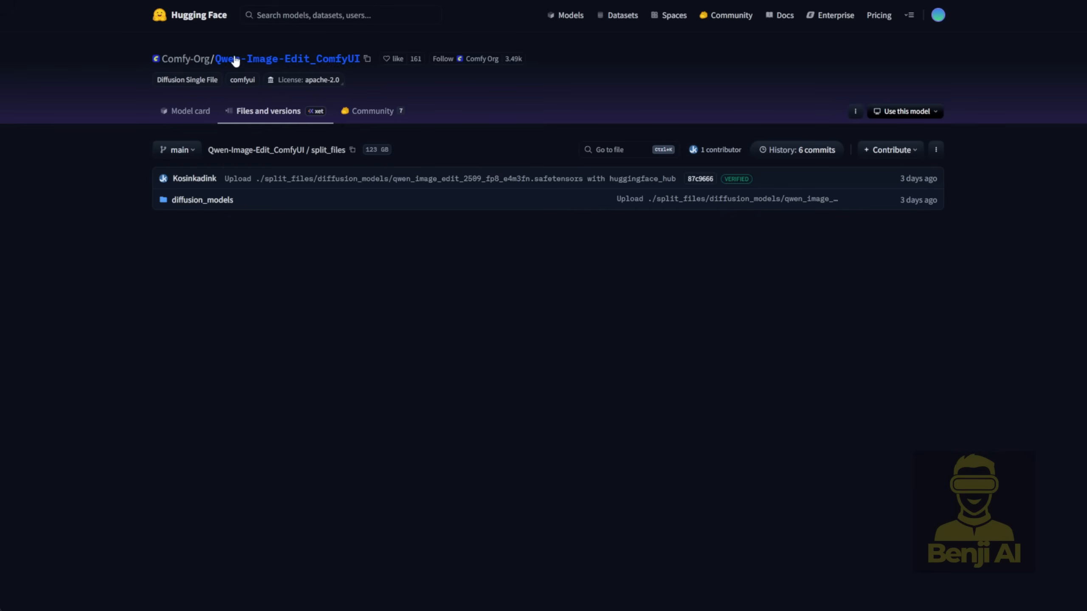
{"action": "mouse_move", "coordinate": [265, 66]}
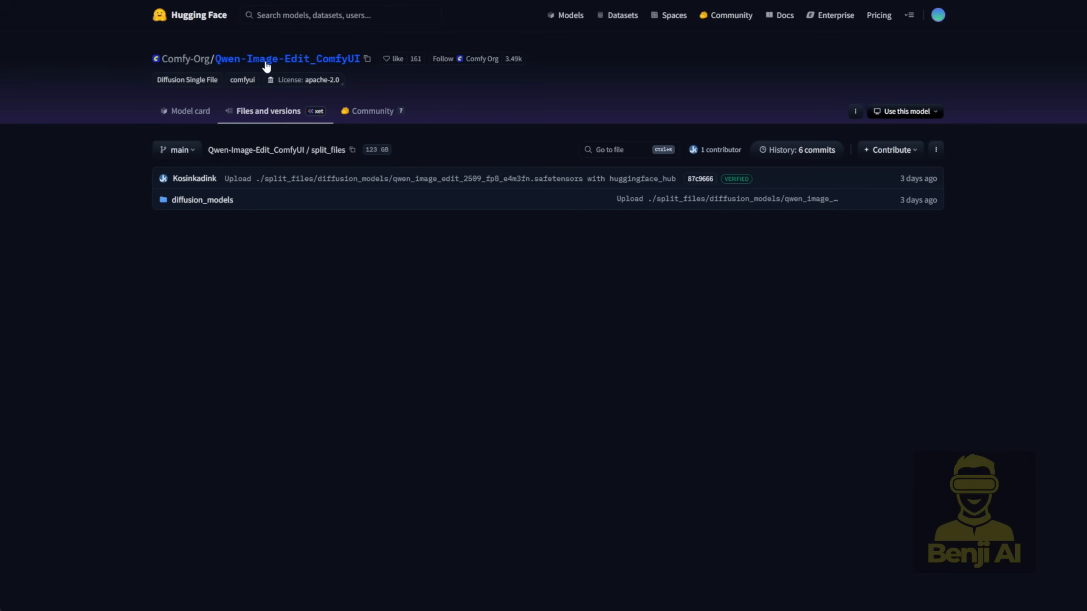
{"action": "left_click", "coordinate": [202, 199]}
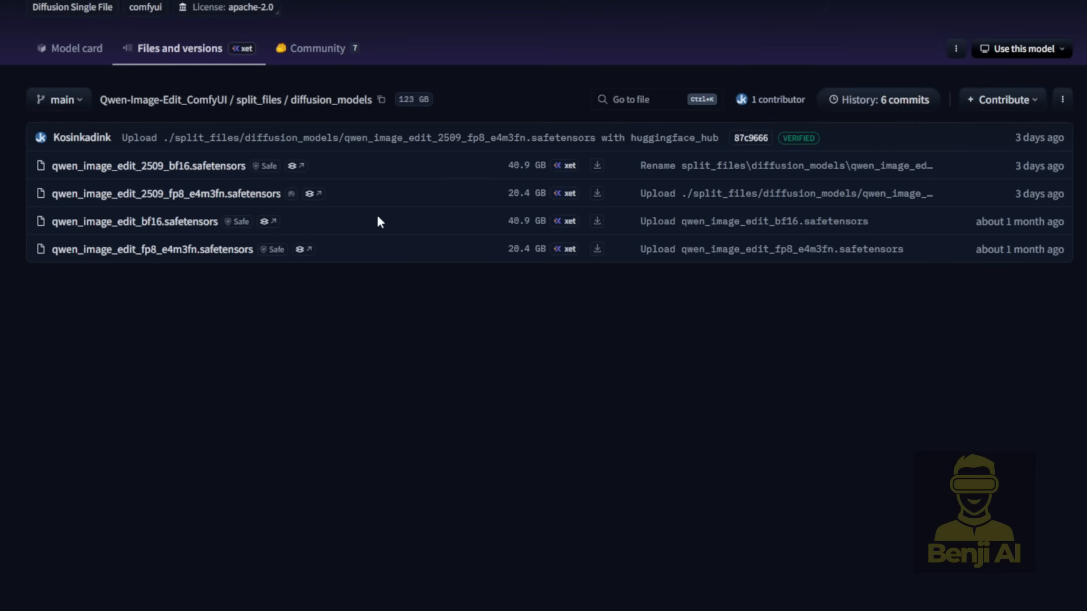
{"action": "mouse_move", "coordinate": [180, 182]}
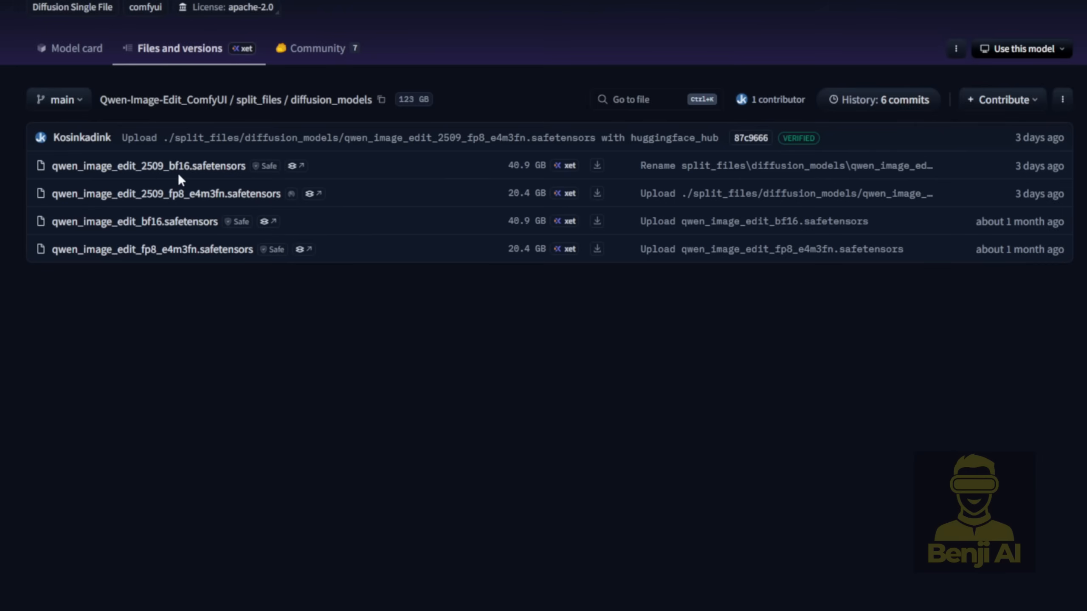
{"action": "mouse_move", "coordinate": [166, 194]}
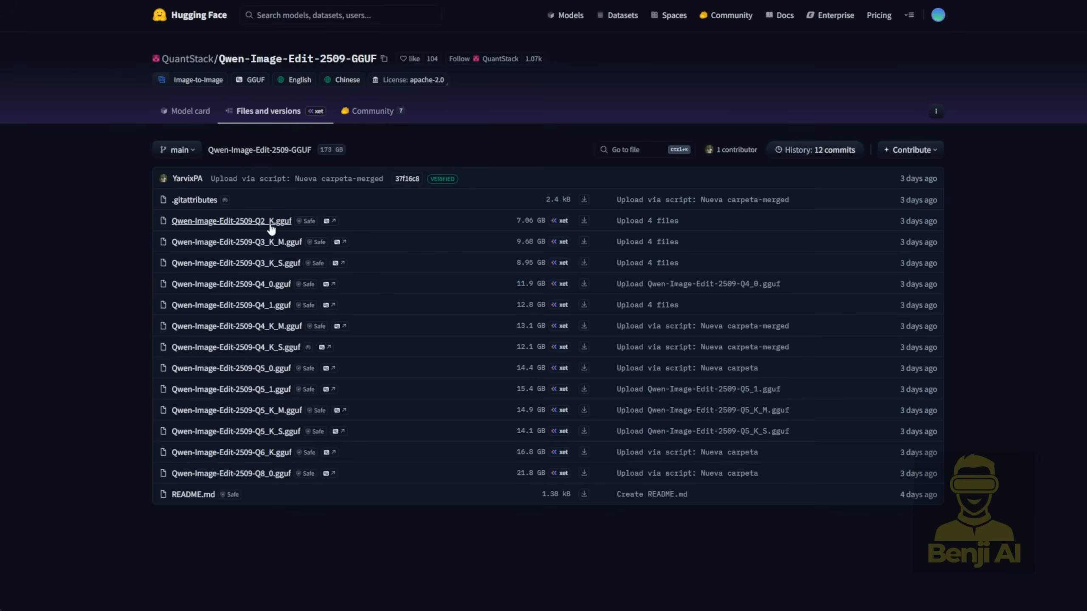
{"action": "mouse_move", "coordinate": [267, 482]}
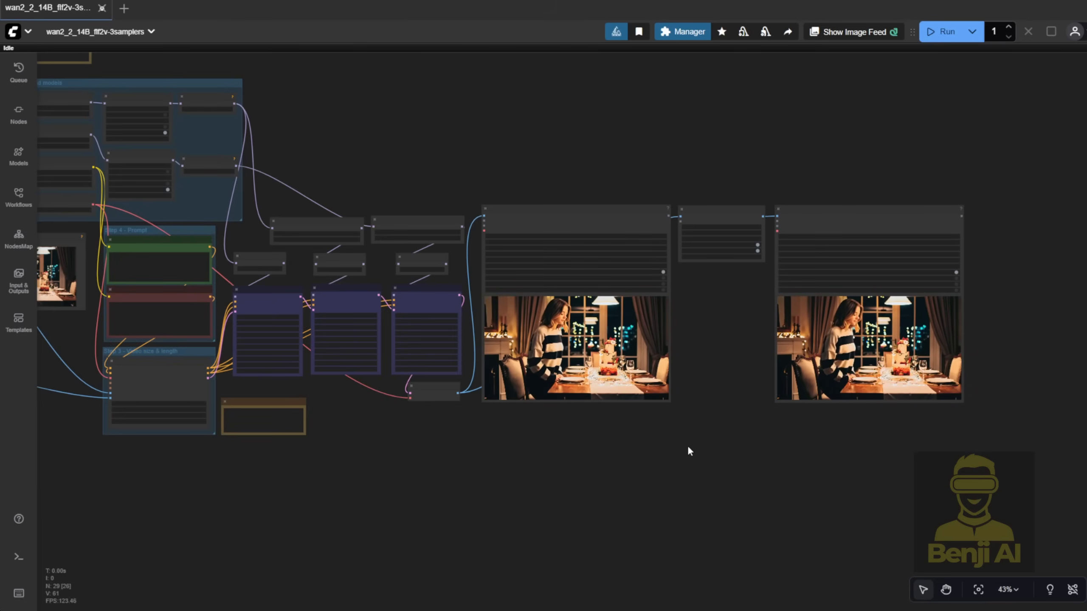
{"action": "scroll", "scroll_direction": "up", "scroll_amount": 3}
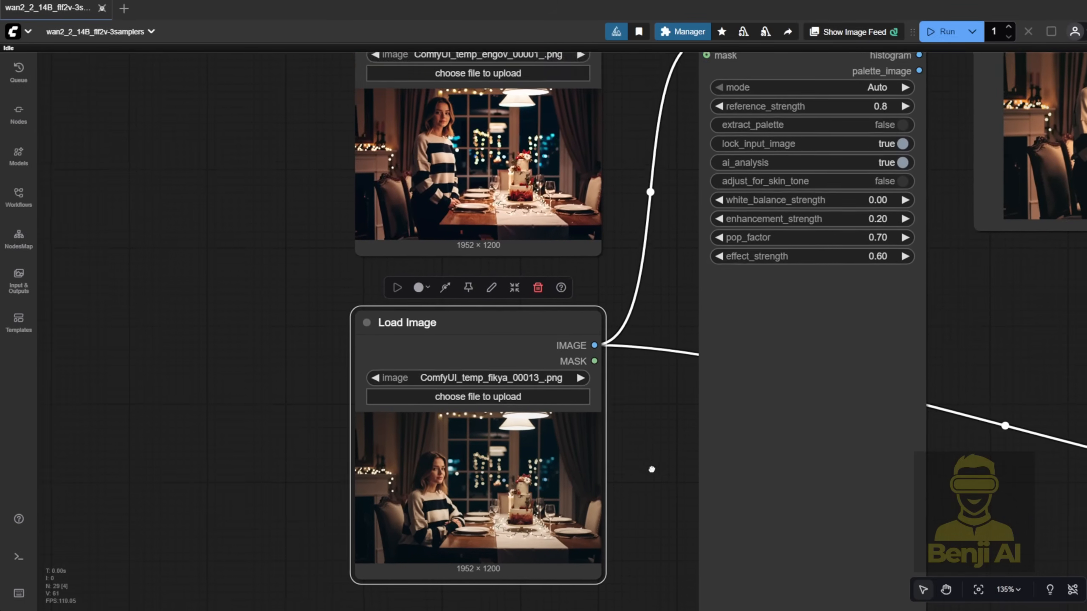
{"action": "scroll", "scroll_direction": "up", "scroll_amount": 3}
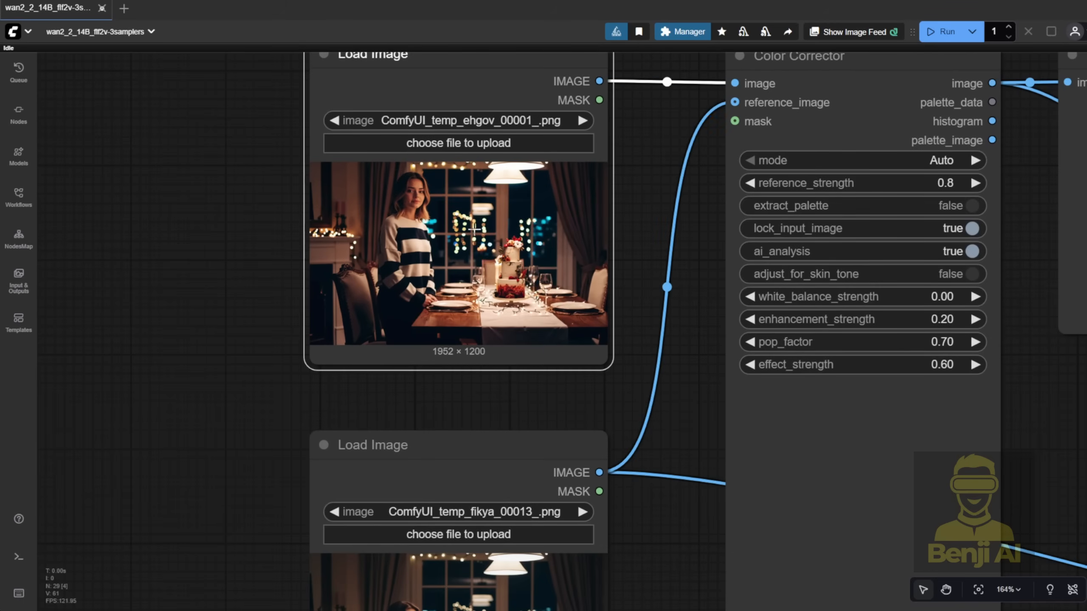
{"action": "mouse_move", "coordinate": [692, 319]}
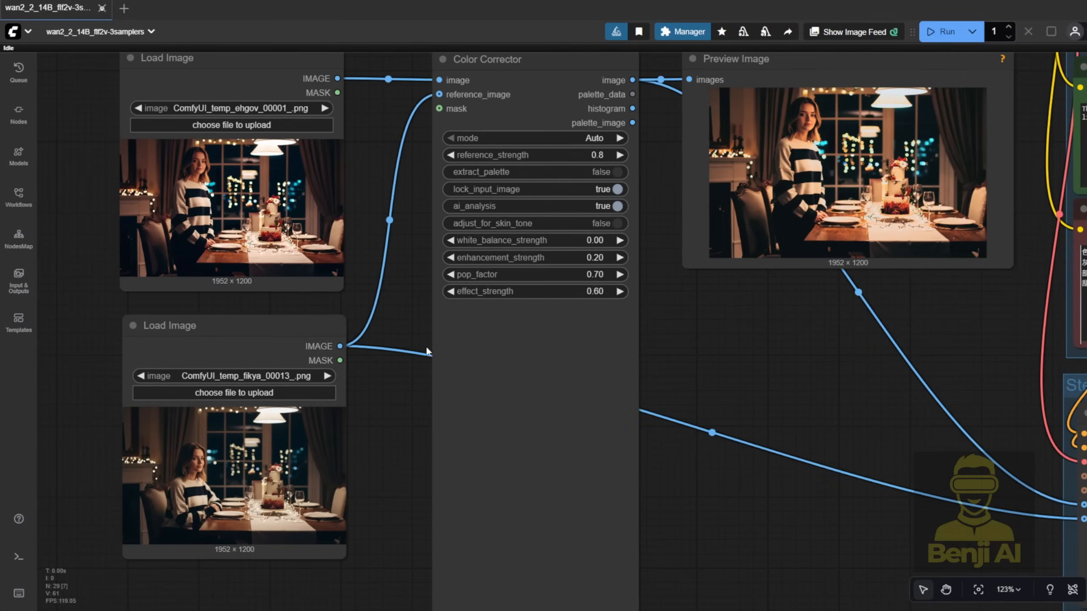
{"action": "mouse_move", "coordinate": [388, 253]}
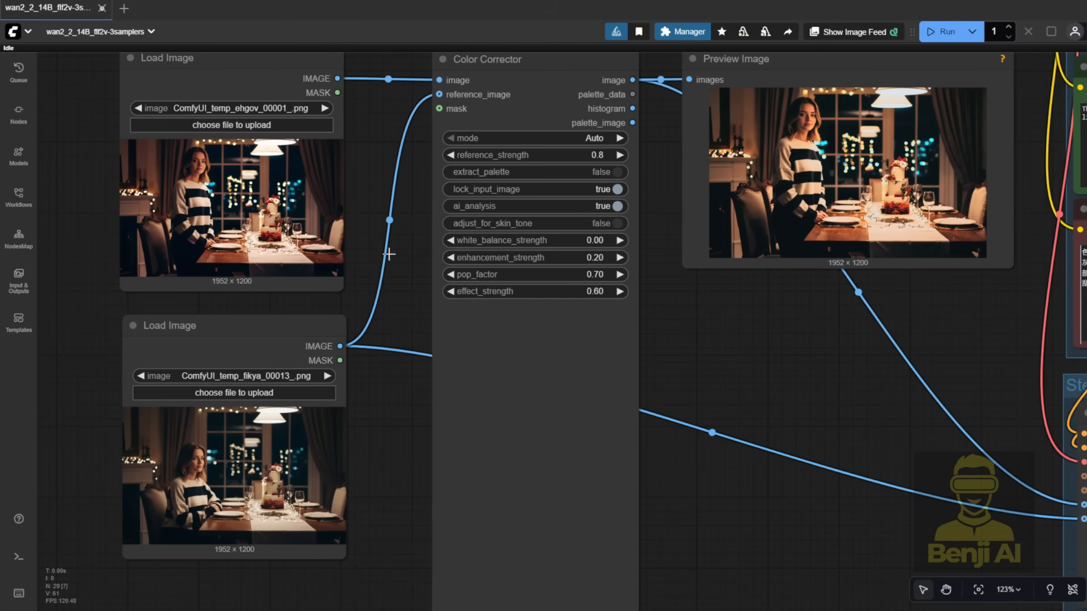
{"action": "mouse_move", "coordinate": [380, 306]}
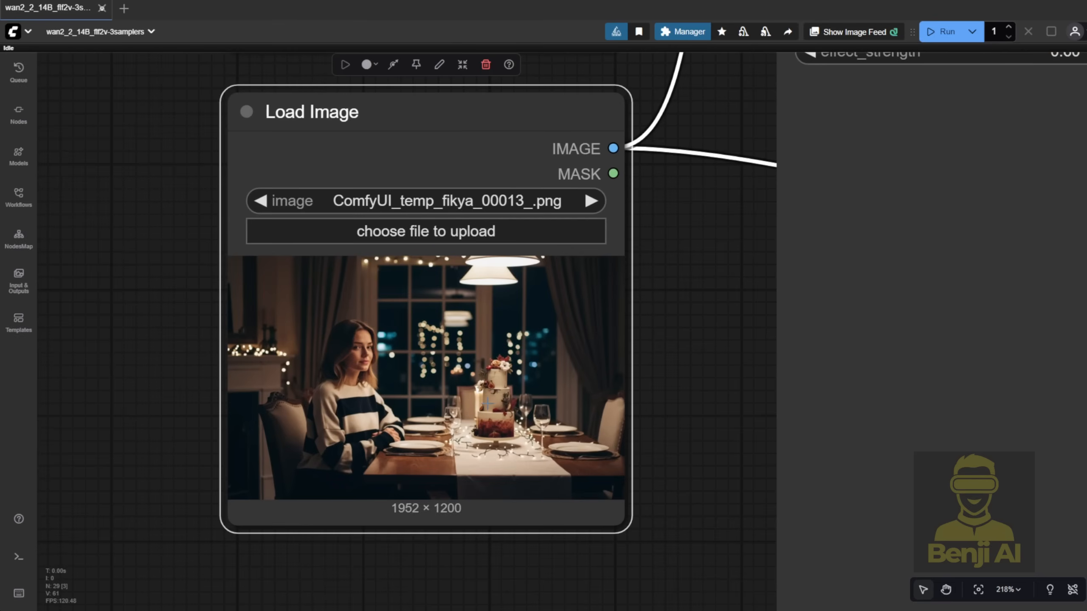
{"action": "mouse_move", "coordinate": [380, 411]}
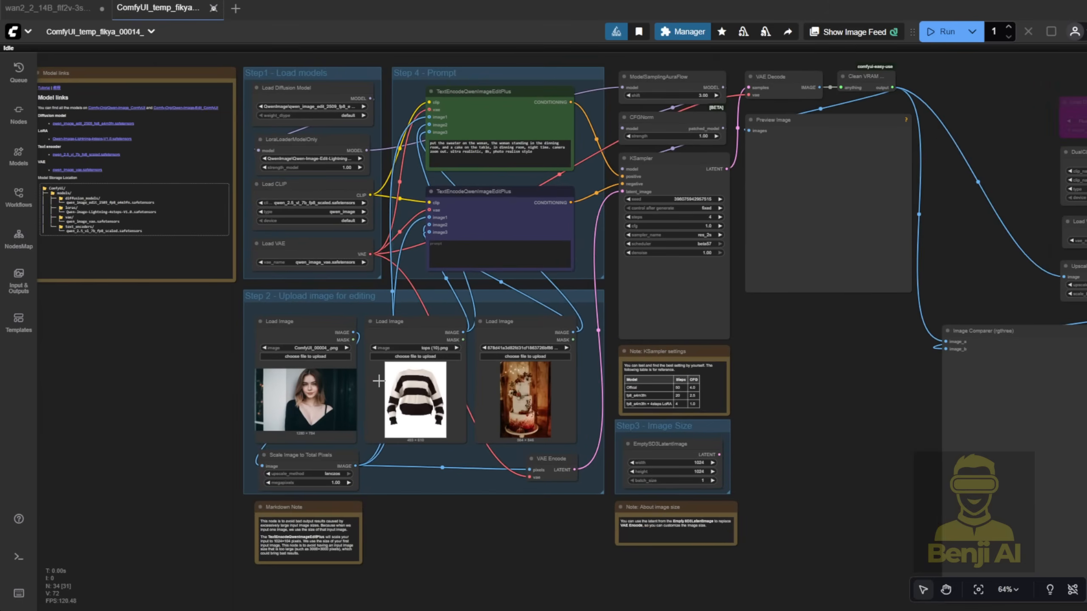
- Zoom in on the Load models and Upload image groups of the woman-sweater-cake workflow
{"action": "scroll", "scroll_direction": "up", "scroll_amount": 3}
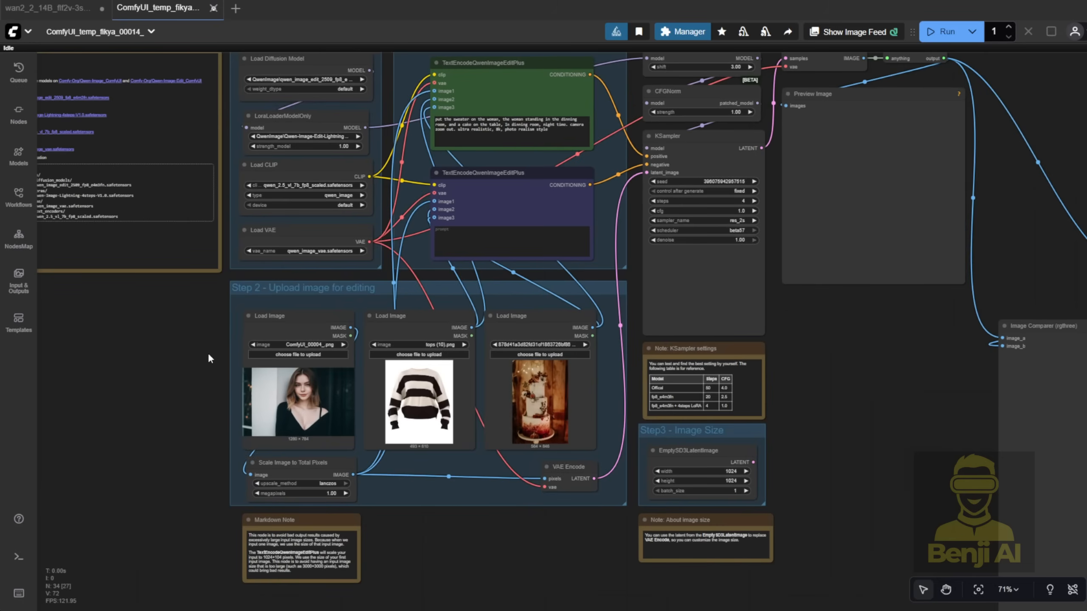
{"action": "scroll", "scroll_direction": "up", "scroll_amount": 3}
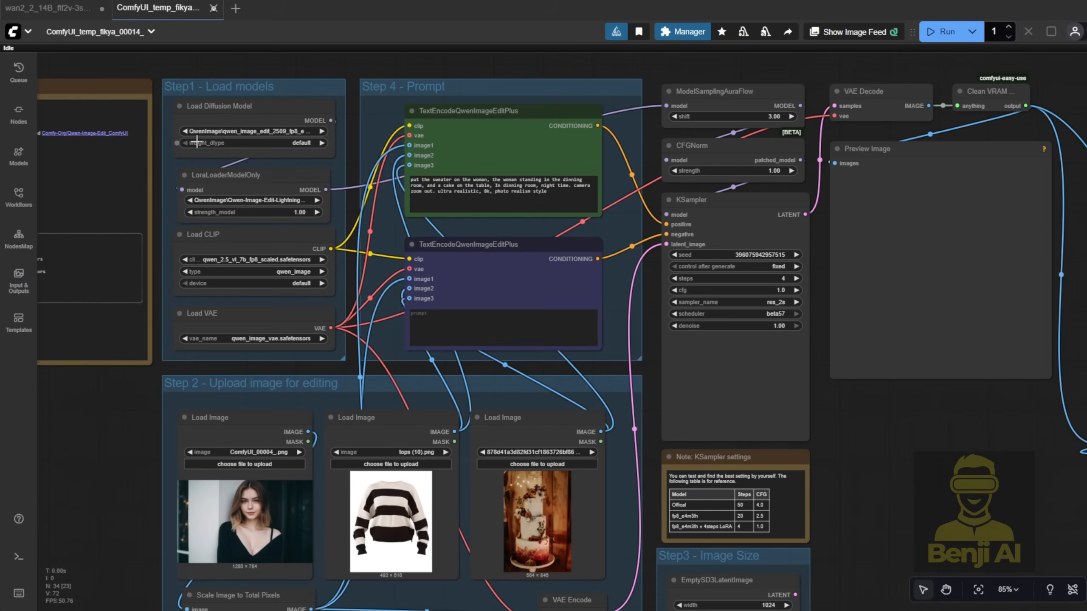
{"action": "mouse_move", "coordinate": [266, 142]}
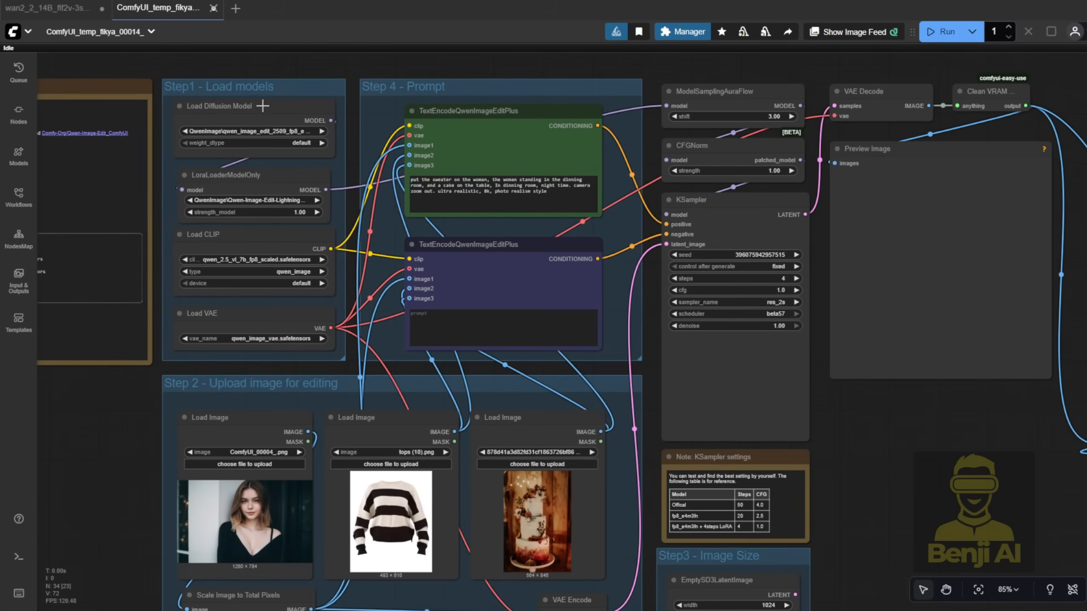
{"action": "mouse_move", "coordinate": [183, 112]}
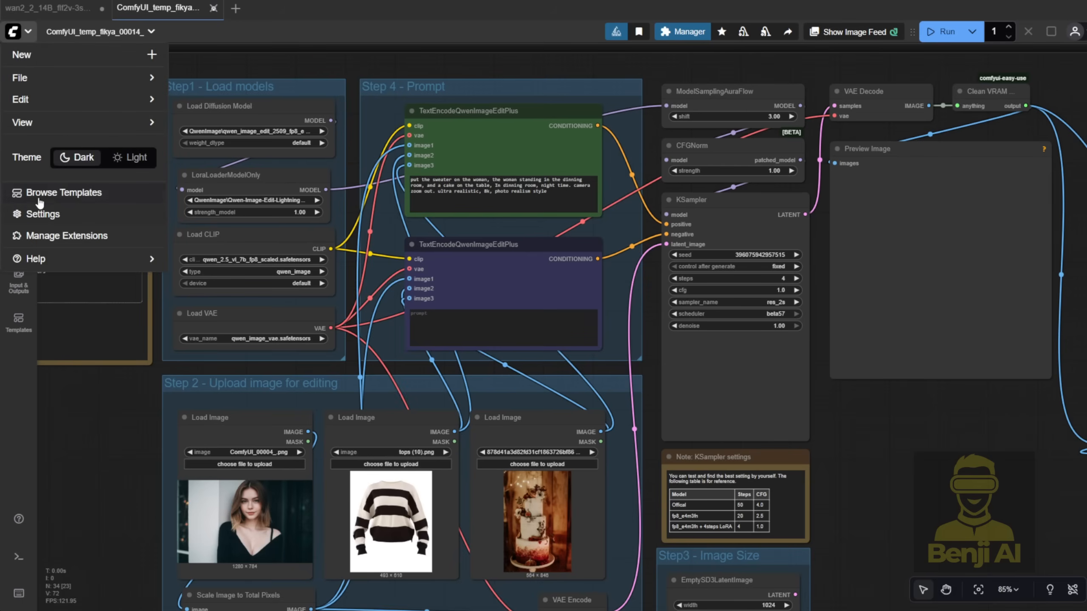
- Filter templates to Image, load Qwen Image Edit 2509, and close the Missing Models dialog
{"action": "left_click", "coordinate": [65, 191]}
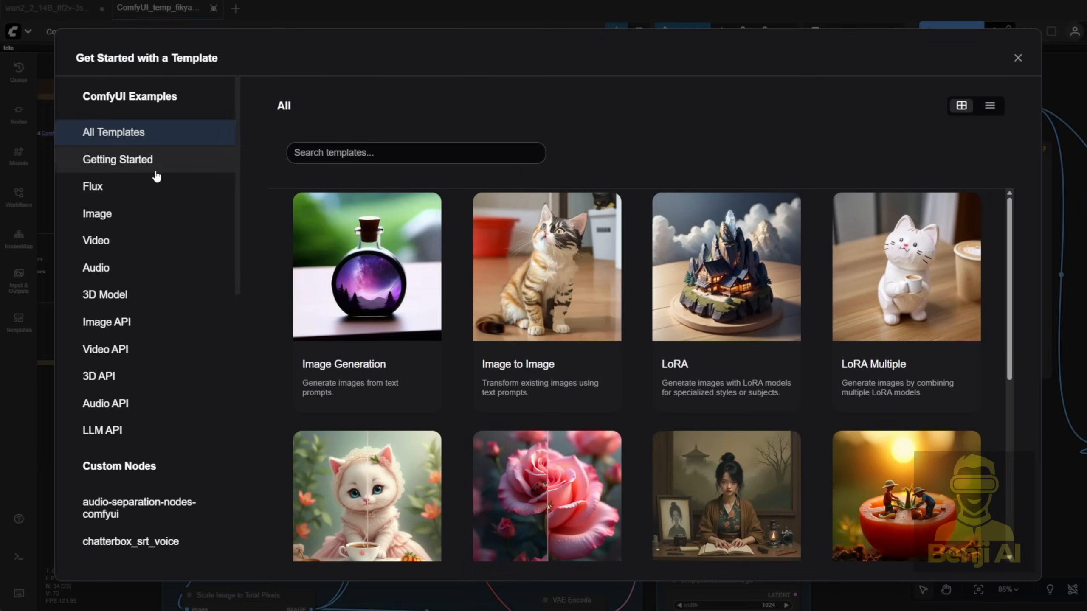
{"action": "left_click", "coordinate": [98, 213]}
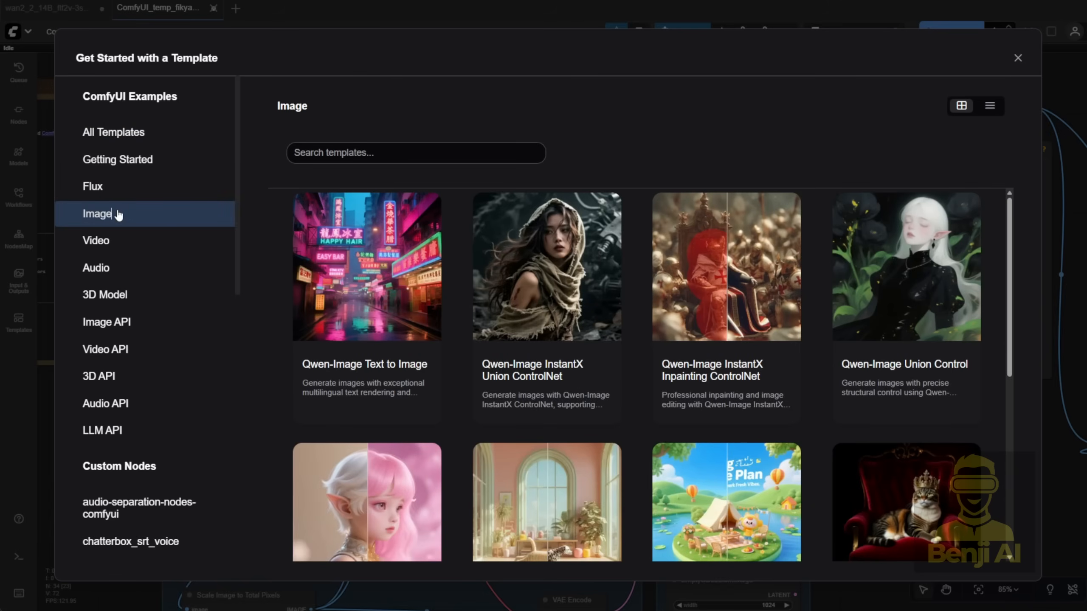
{"action": "scroll", "scroll_direction": "down", "scroll_amount": 3}
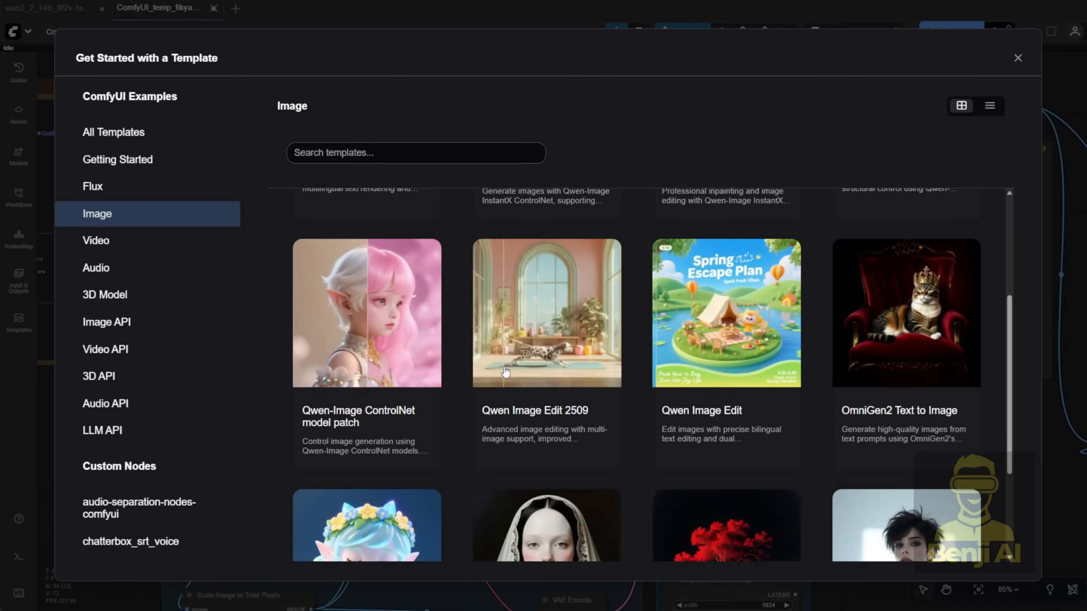
{"action": "scroll", "scroll_direction": "down", "scroll_amount": 3}
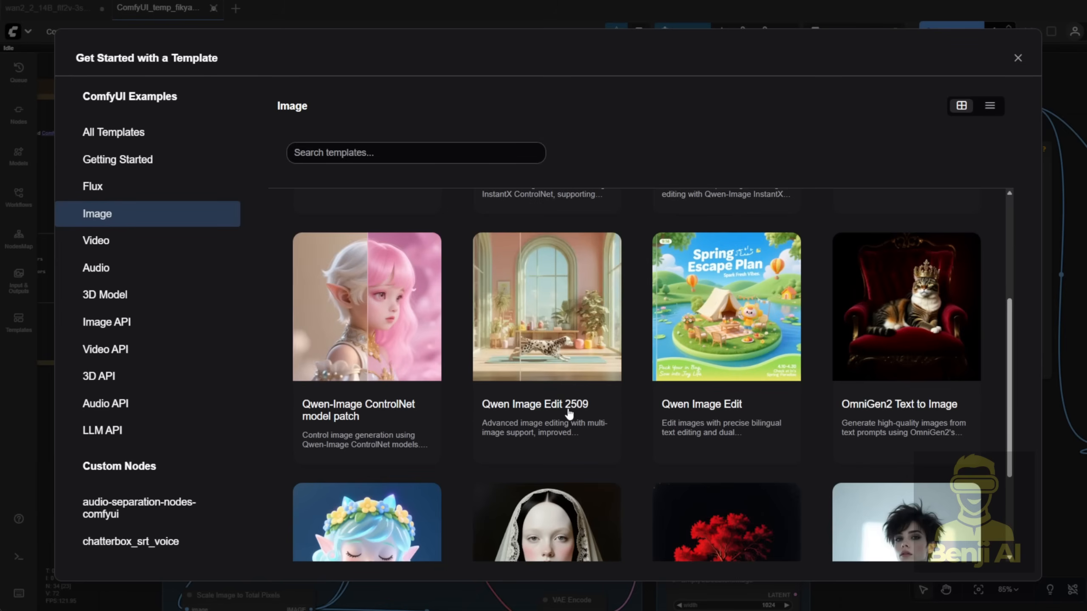
{"action": "left_click", "coordinate": [546, 306]}
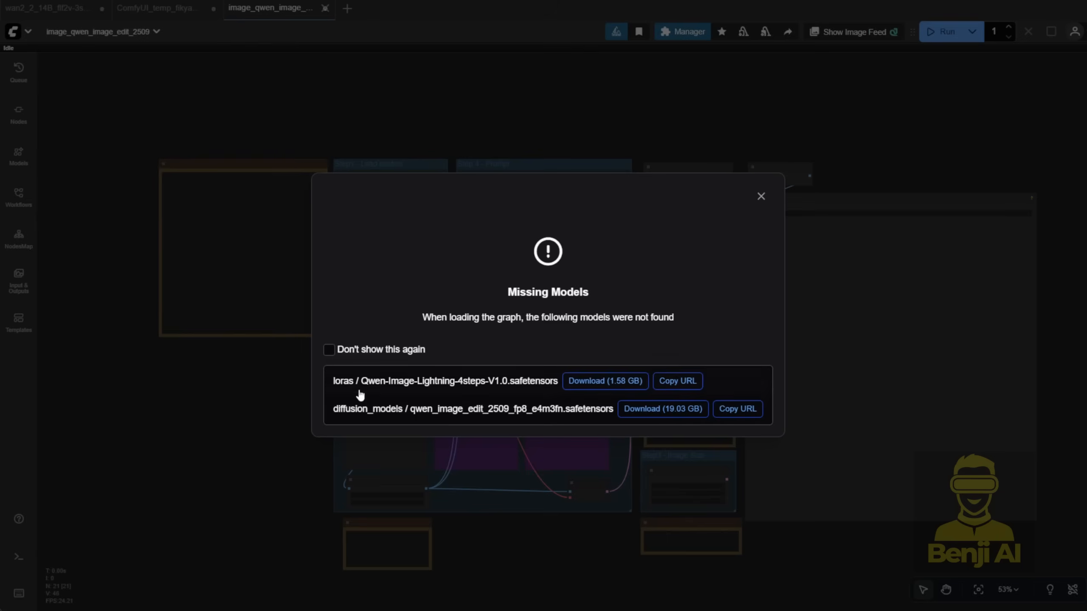
{"action": "left_click", "coordinate": [760, 196]}
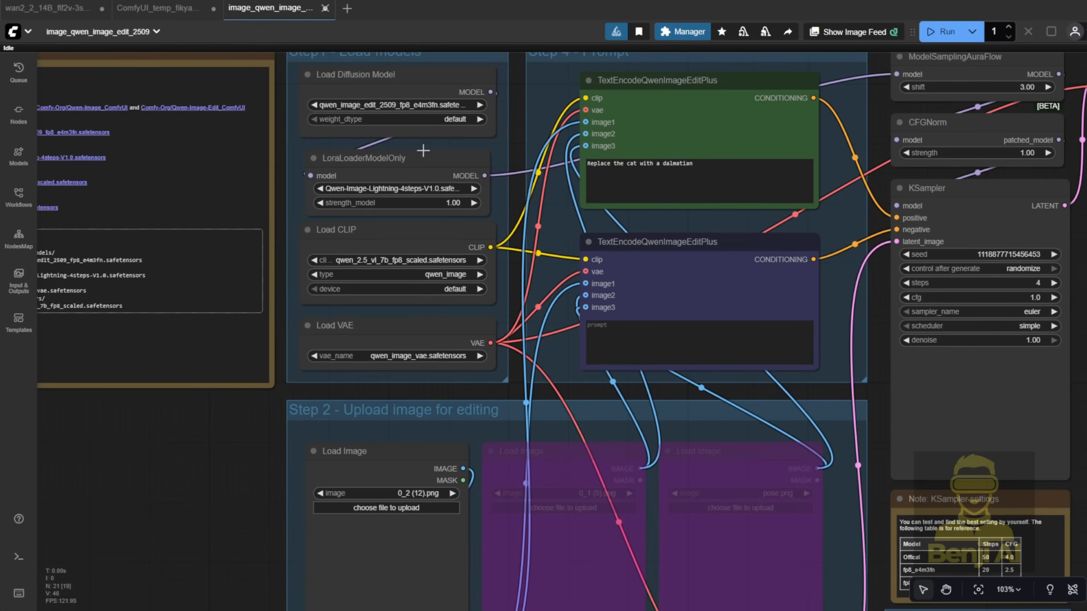
- Look over the Qwen Image Edit 2509 template, then switch to the saved necklace workflow
{"action": "scroll", "scroll_direction": "down", "scroll_amount": 3}
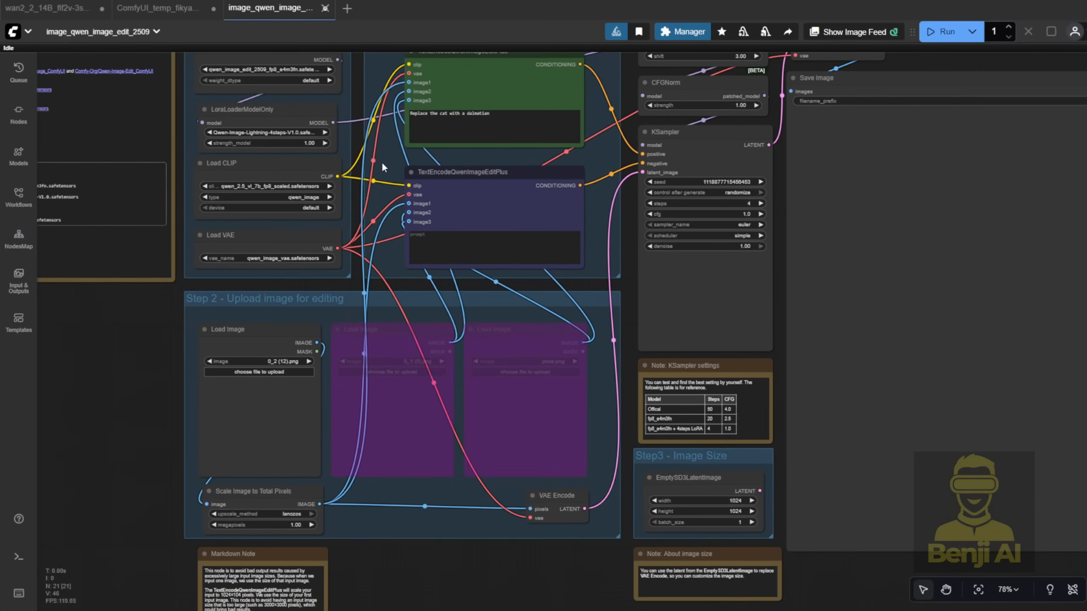
{"action": "scroll", "scroll_direction": "down", "scroll_amount": 3}
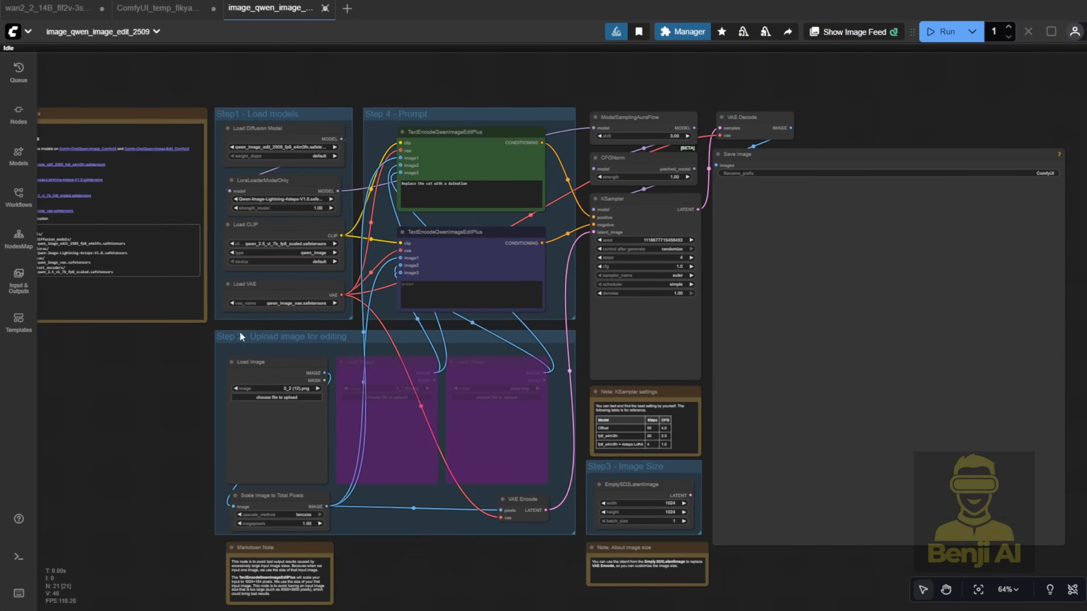
{"action": "scroll", "scroll_direction": "up", "scroll_amount": 3}
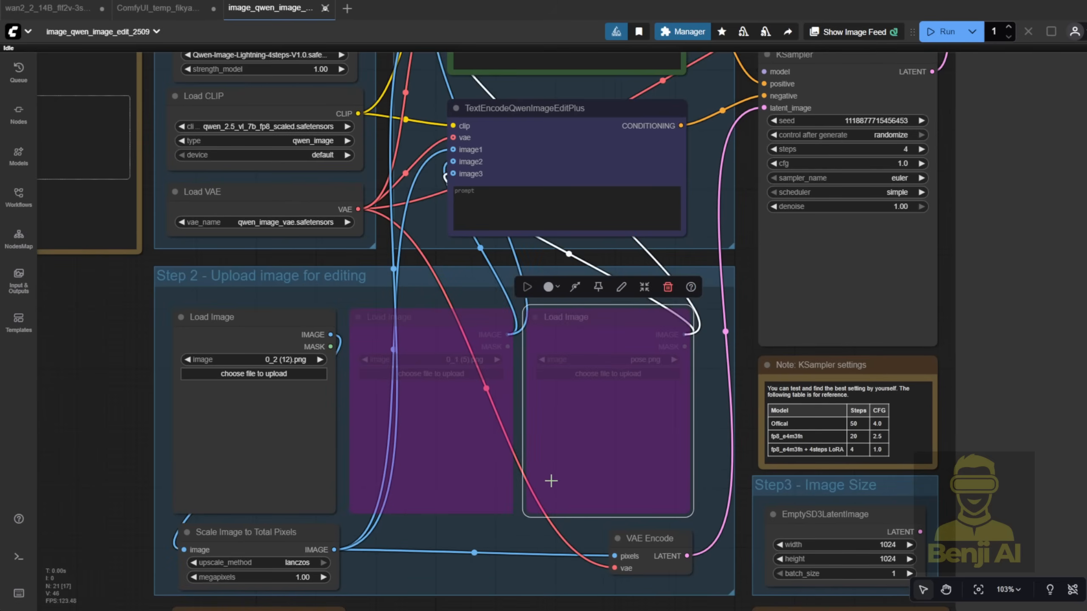
{"action": "left_click", "coordinate": [384, 8]}
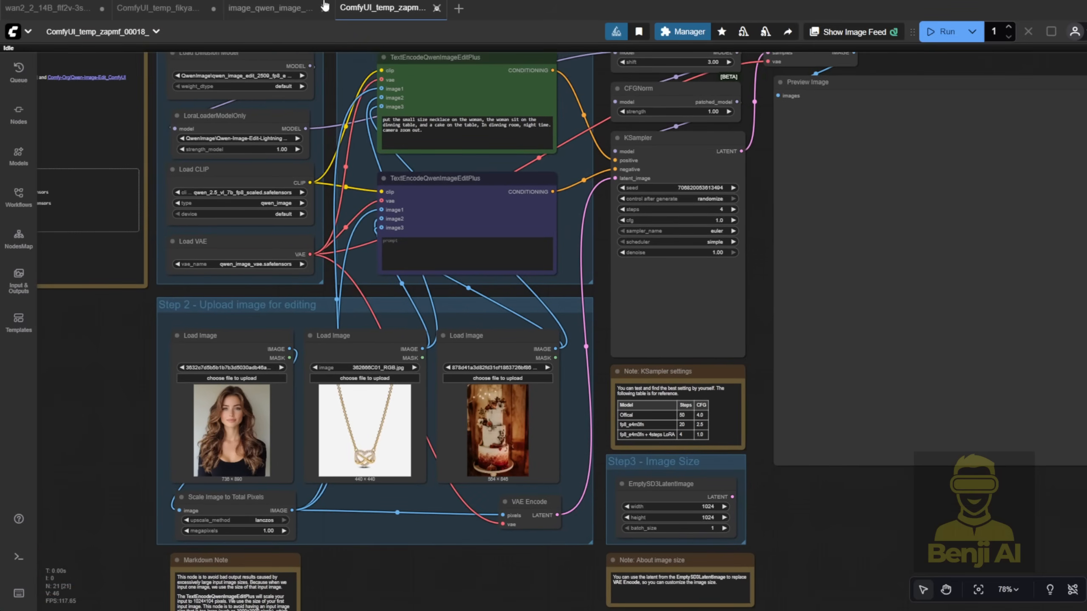
- Drop the cake image and prompt text, then generate the necklace-at-dining-table result
{"action": "left_click", "coordinate": [277, 8]}
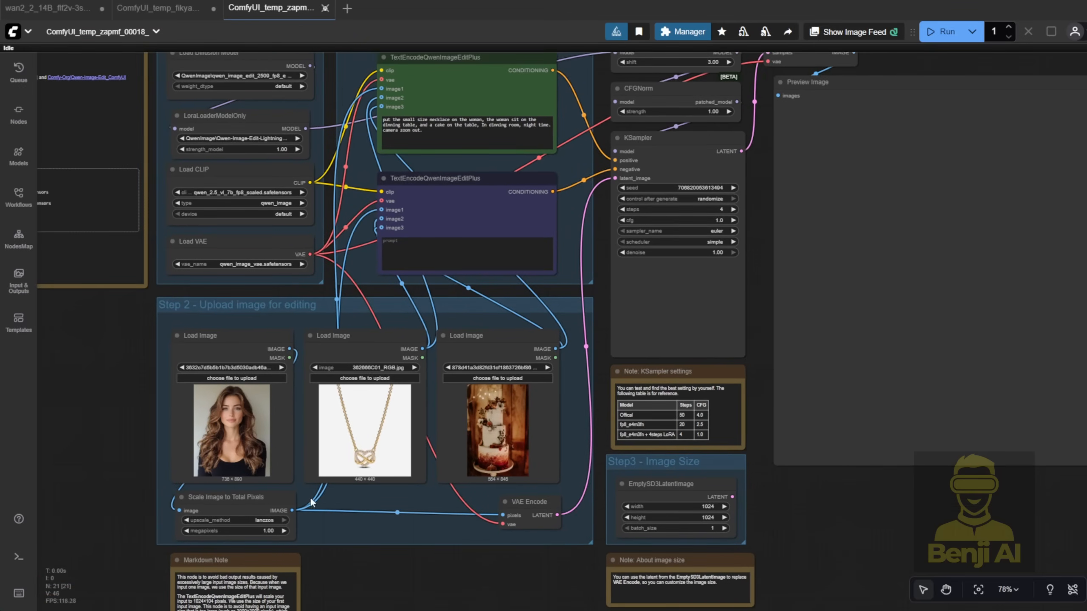
{"action": "scroll", "scroll_direction": "up", "scroll_amount": 3}
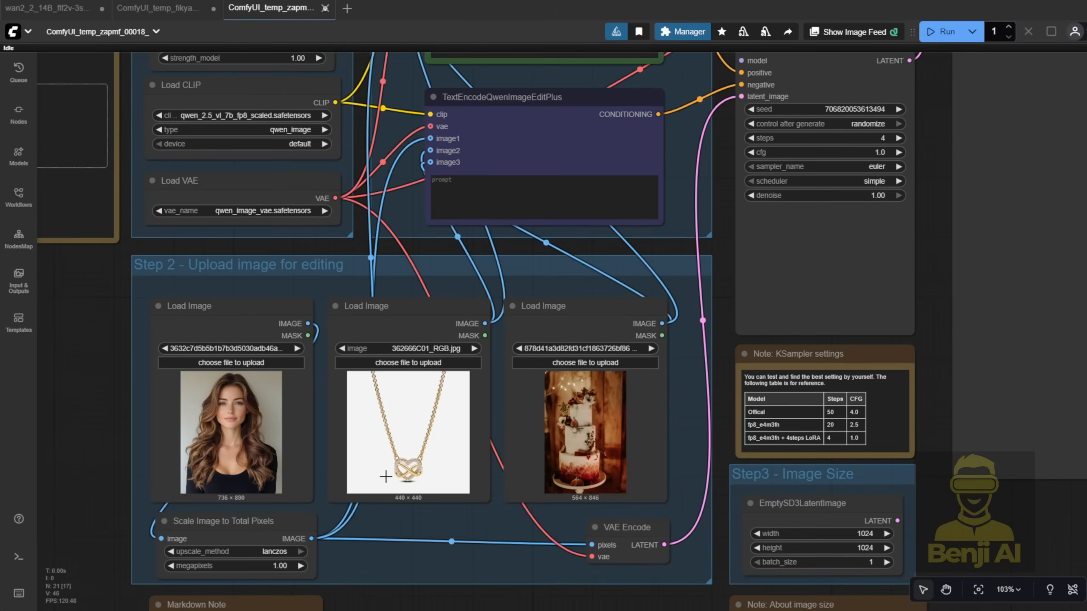
{"action": "mouse_move", "coordinate": [544, 384]}
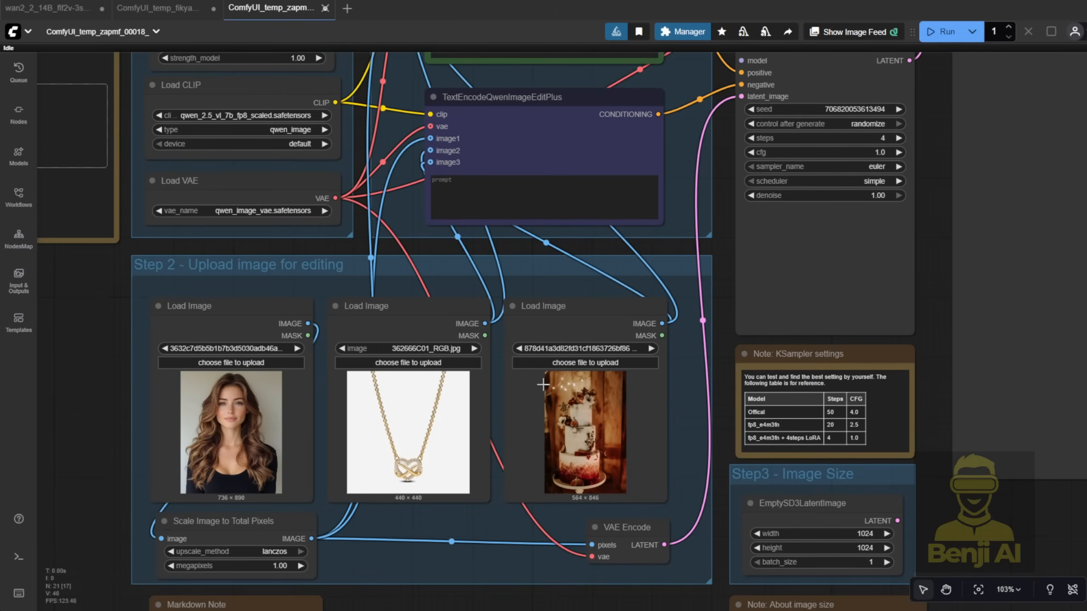
{"action": "mouse_move", "coordinate": [565, 326]}
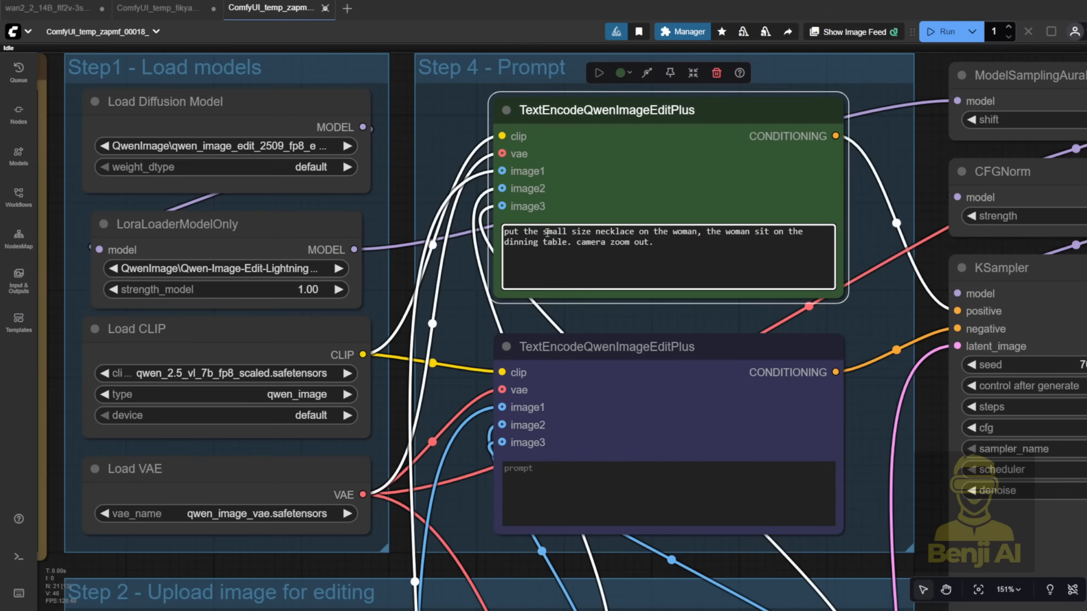
{"action": "mouse_move", "coordinate": [686, 235]}
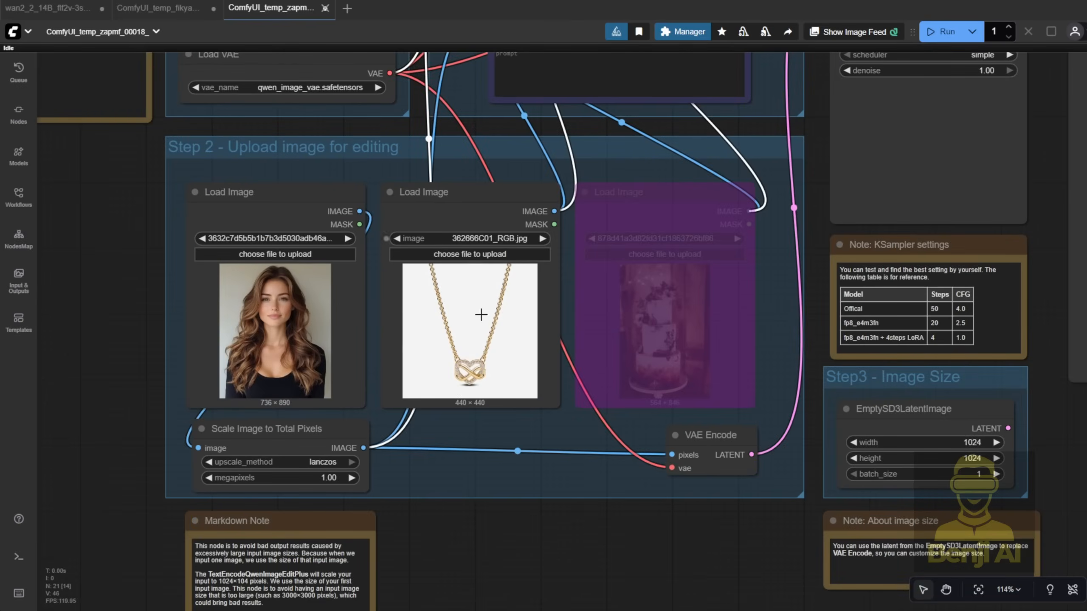
{"action": "mouse_move", "coordinate": [529, 391]}
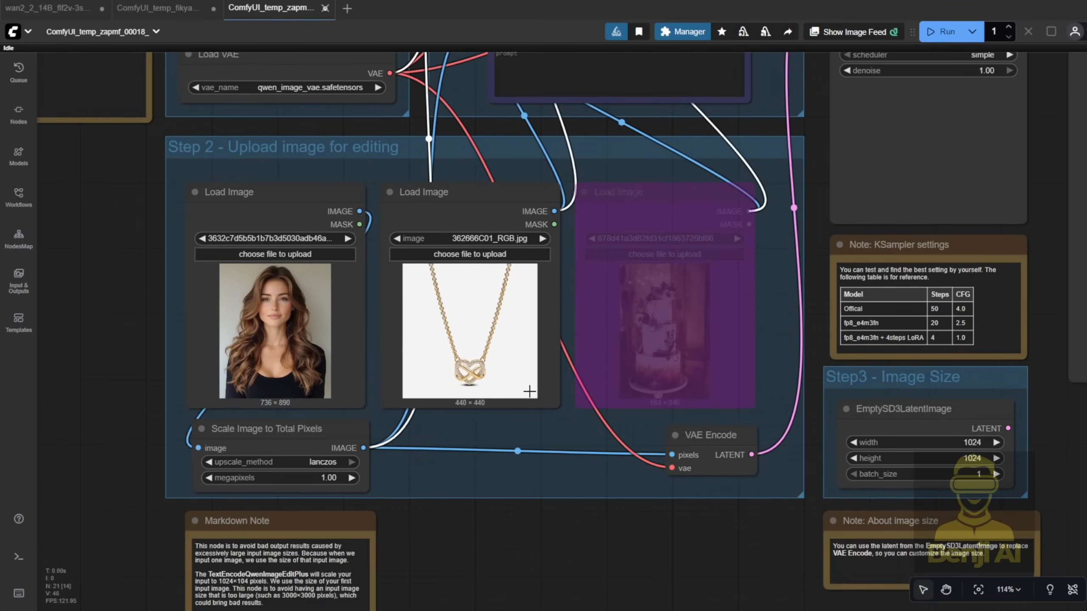
{"action": "scroll", "scroll_direction": "up", "scroll_amount": 3}
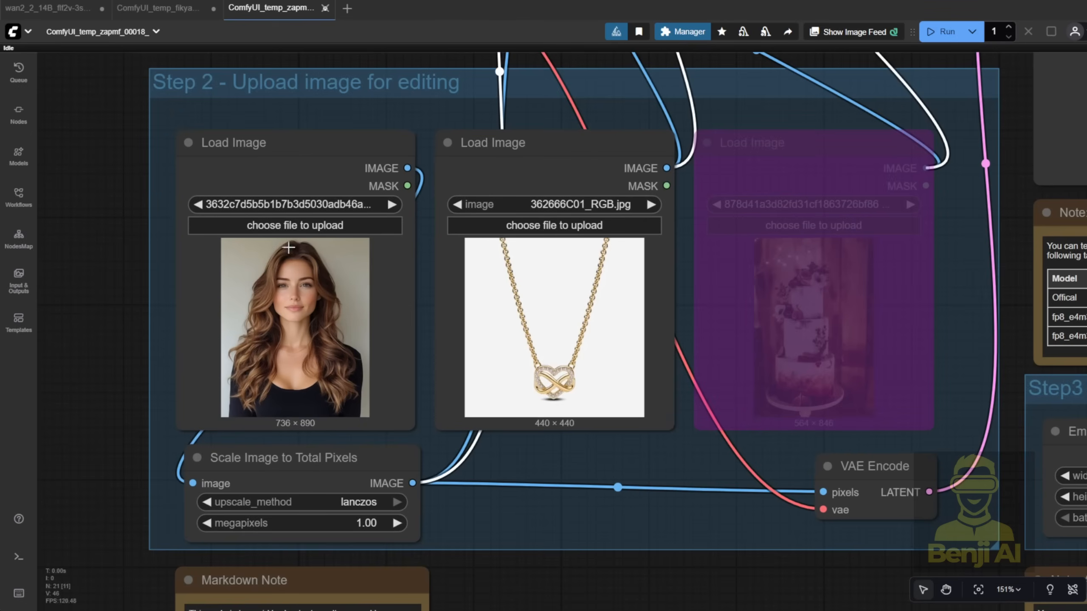
{"action": "mouse_move", "coordinate": [335, 347]}
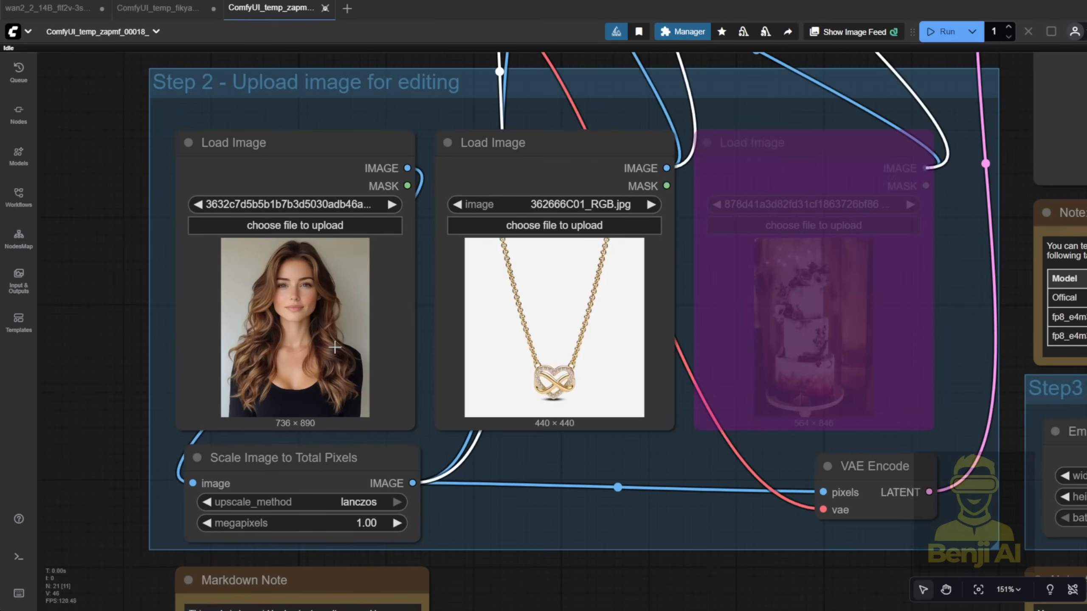
{"action": "scroll", "scroll_direction": "down", "scroll_amount": 3}
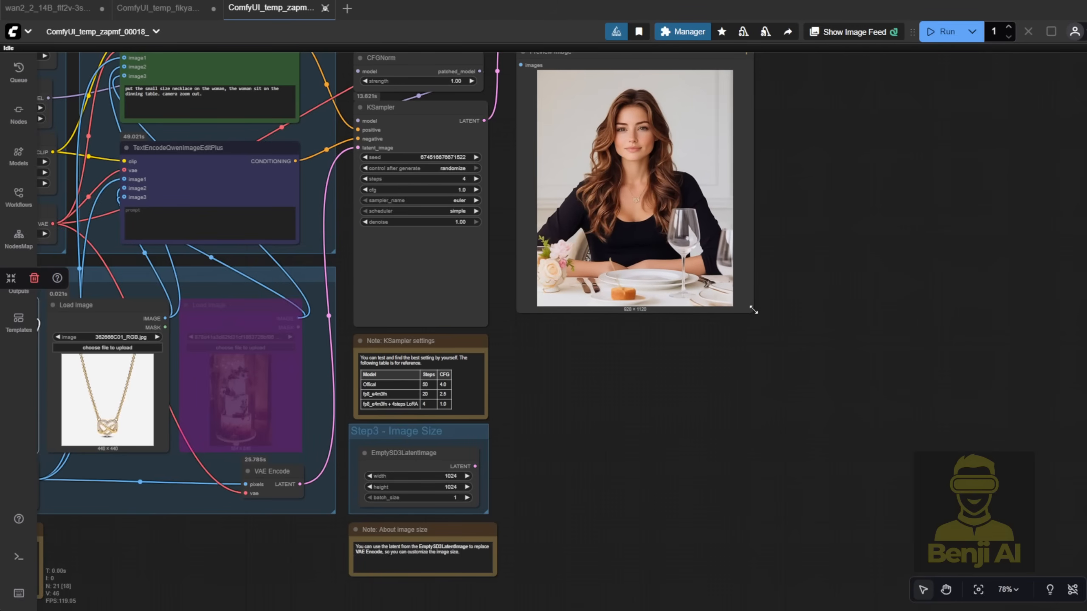
{"action": "scroll", "scroll_direction": "down", "scroll_amount": 3}
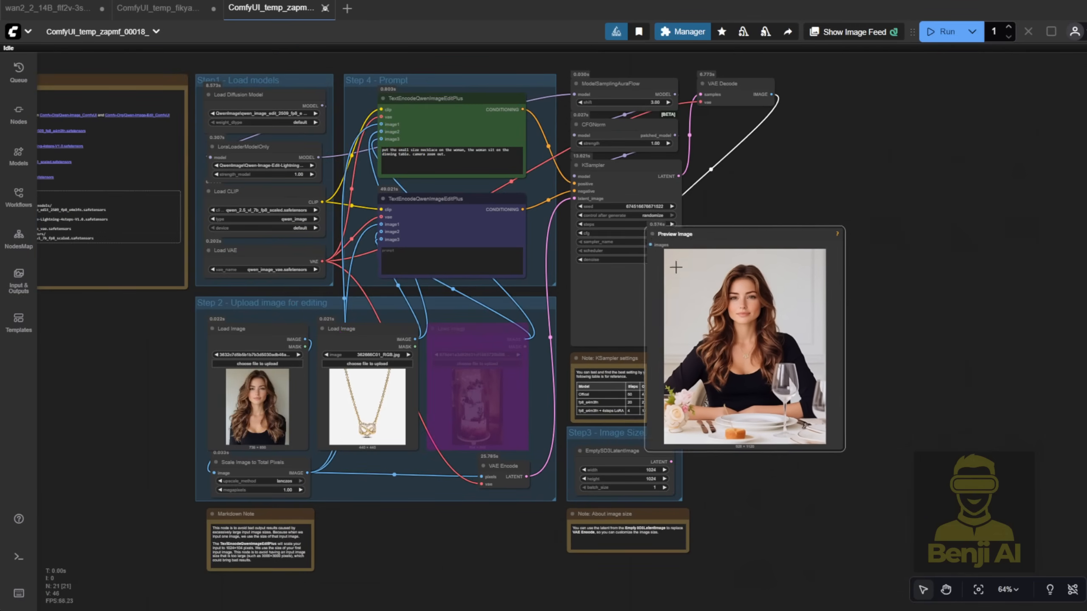
{"action": "scroll", "scroll_direction": "up", "scroll_amount": 3}
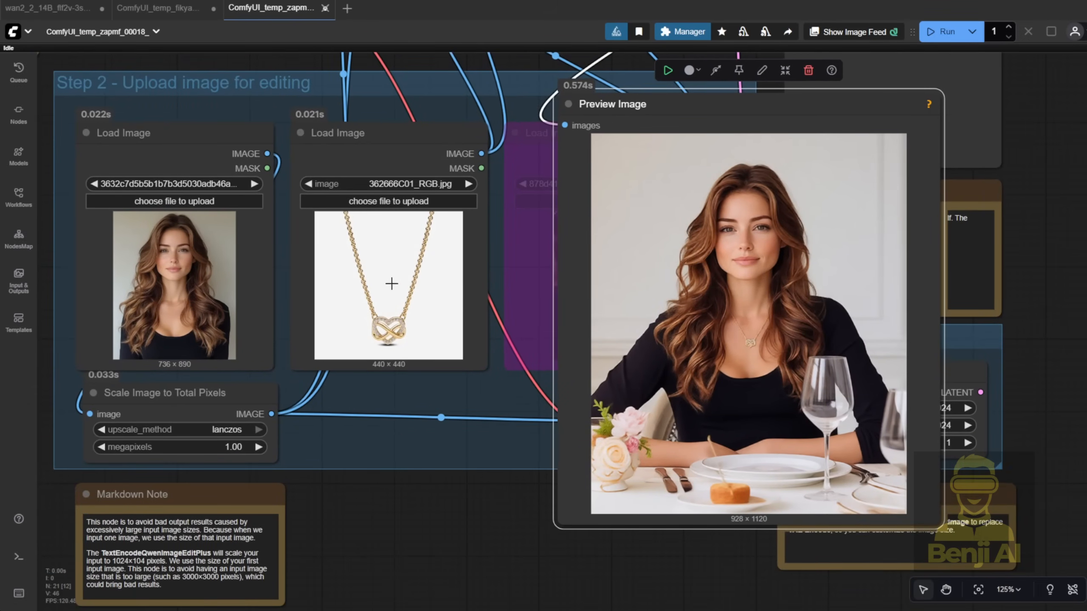
{"action": "mouse_move", "coordinate": [762, 219]}
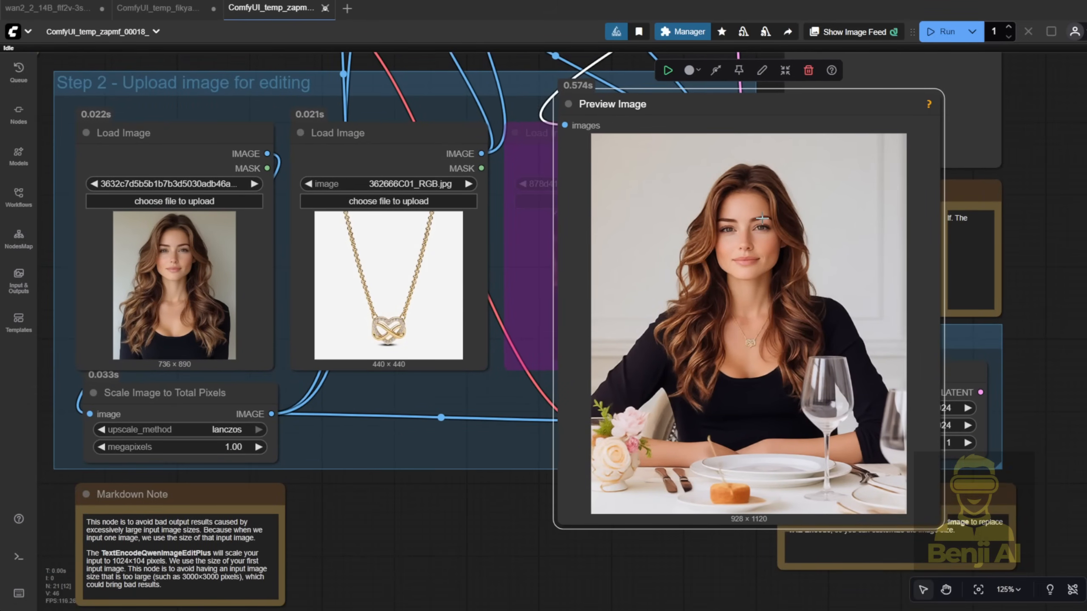
{"action": "scroll", "scroll_direction": "down", "scroll_amount": 3}
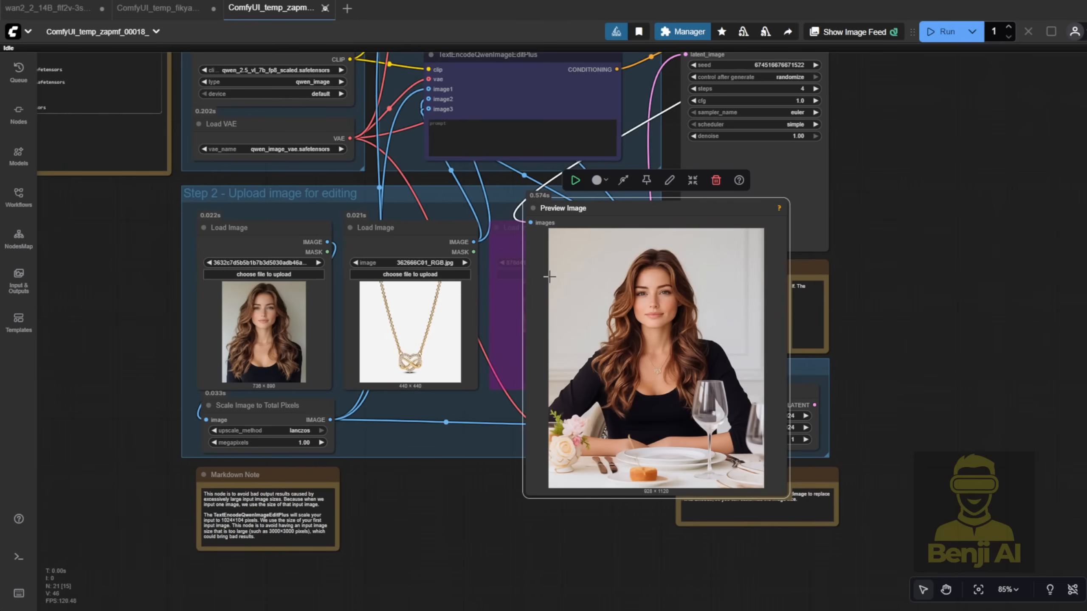
{"action": "mouse_move", "coordinate": [577, 208]}
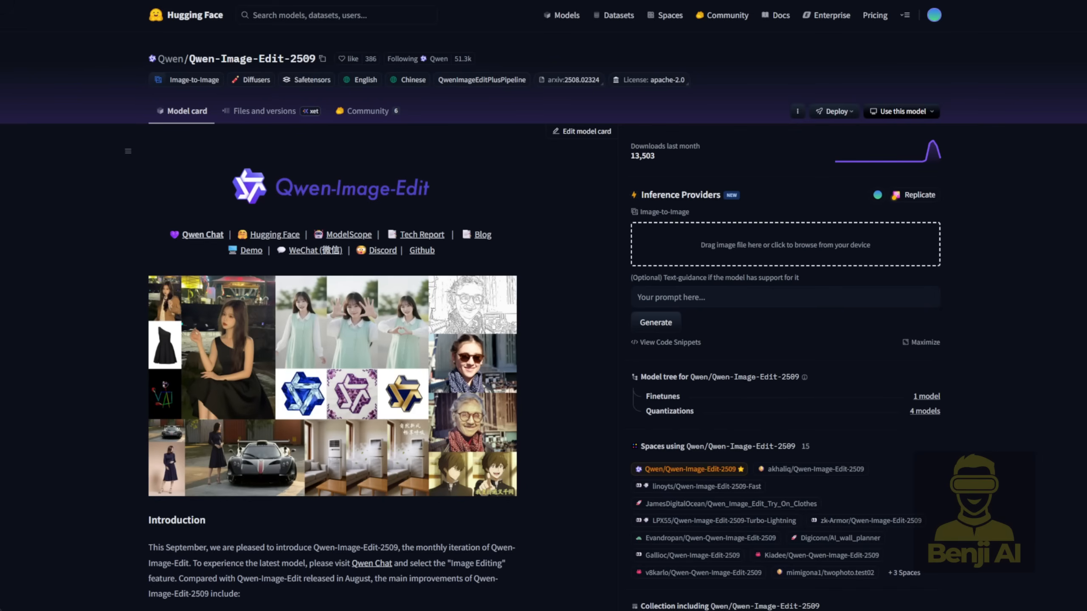
{"action": "mouse_move", "coordinate": [146, 378]}
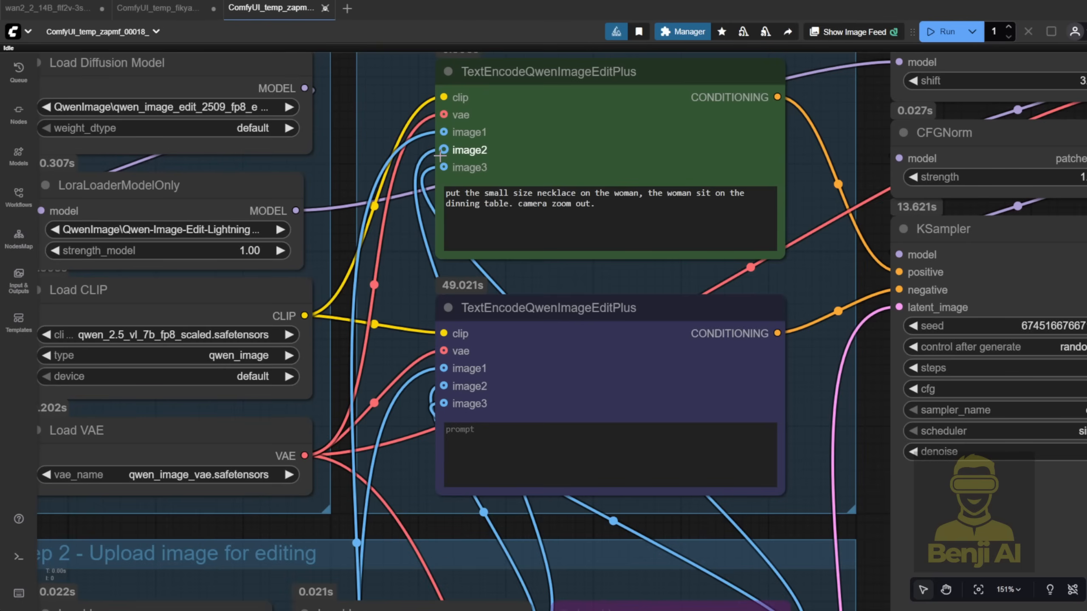
{"action": "mouse_move", "coordinate": [411, 256]}
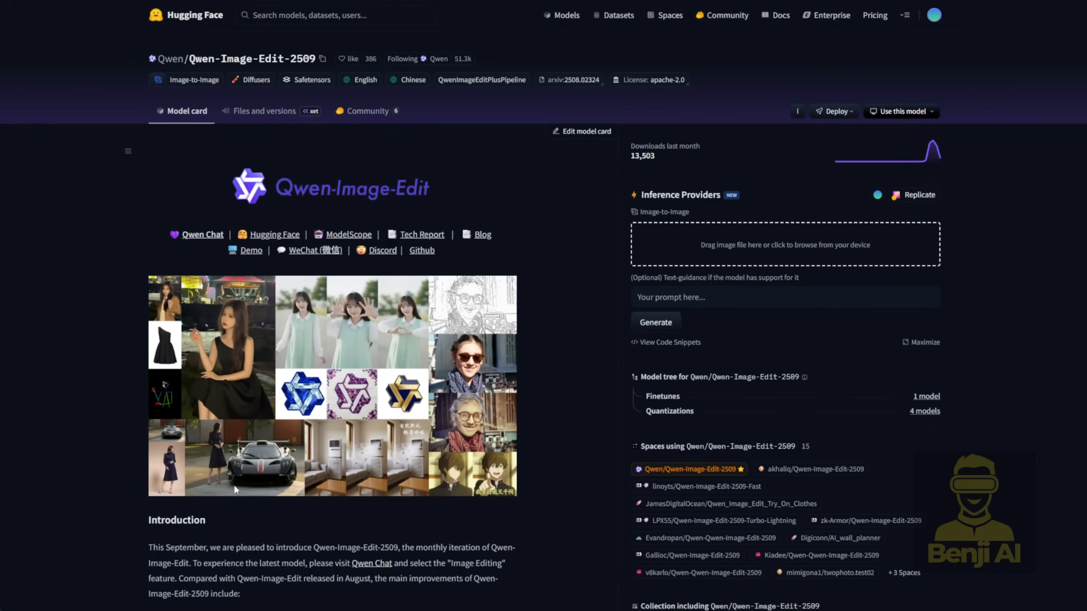
{"action": "mouse_move", "coordinate": [172, 390]}
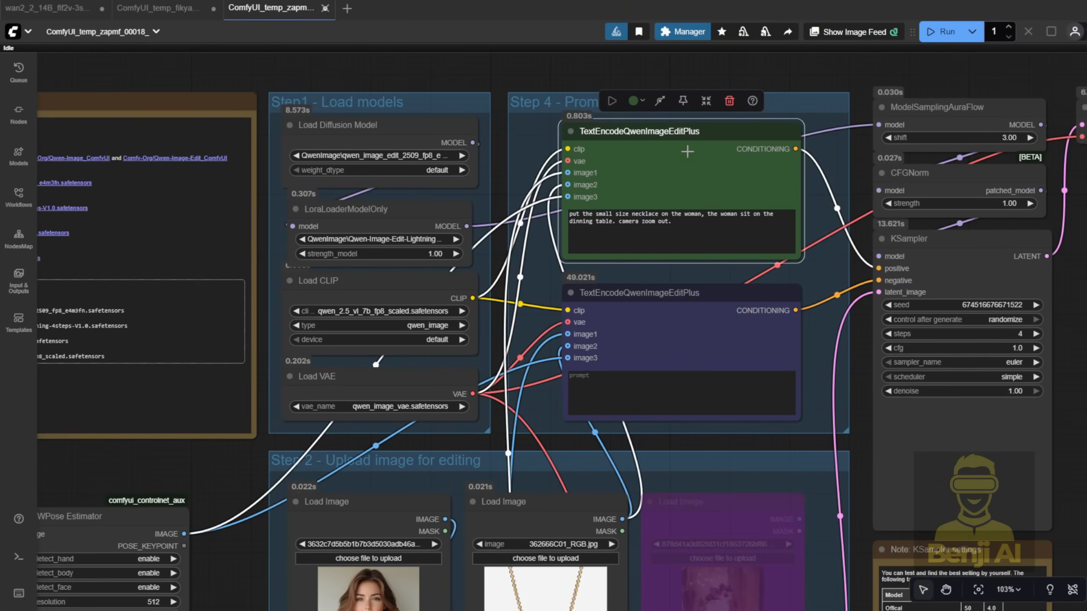
{"action": "scroll", "scroll_direction": "up", "scroll_amount": 3}
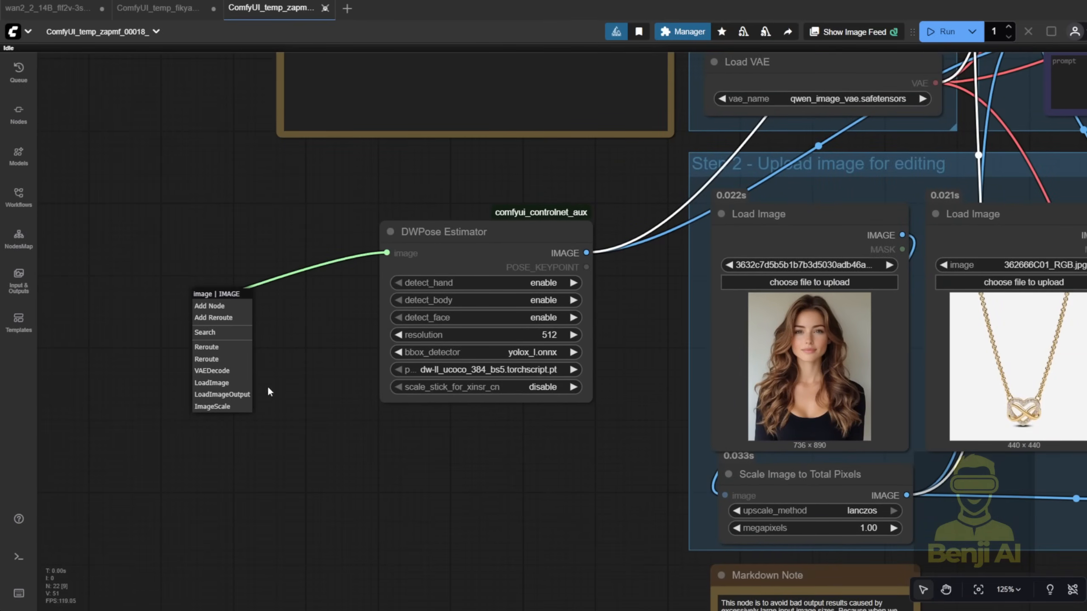
{"action": "mouse_move", "coordinate": [287, 423]}
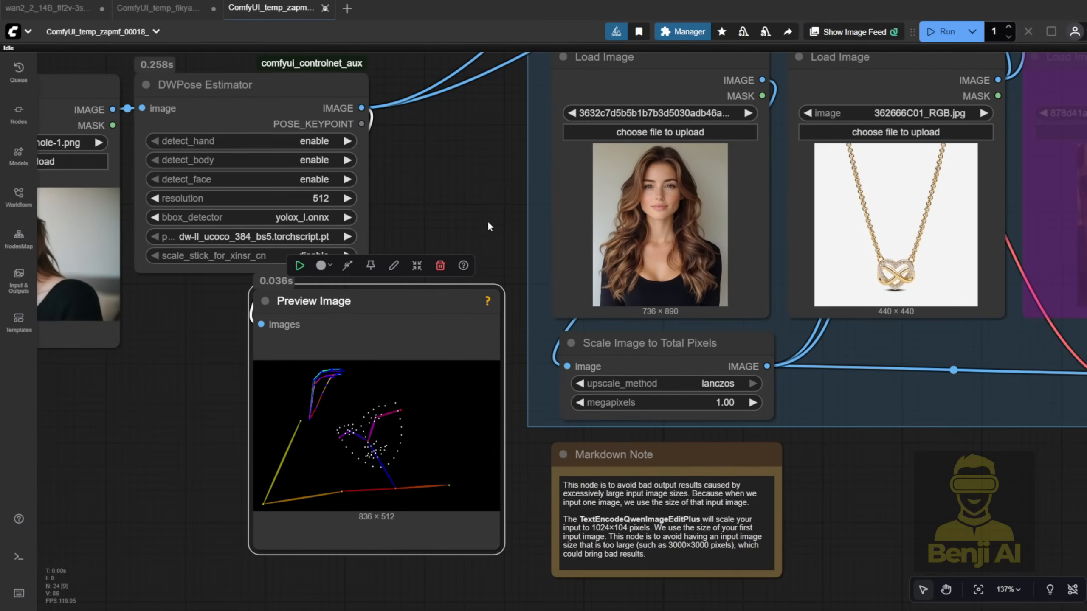
{"action": "scroll", "scroll_direction": "down", "scroll_amount": 3}
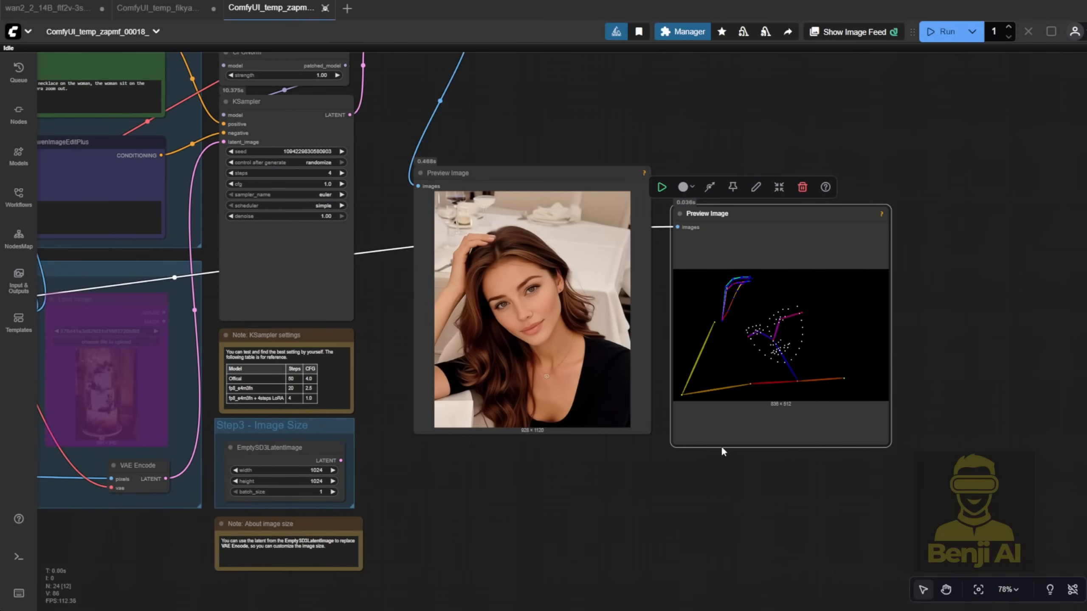
{"action": "scroll", "scroll_direction": "up", "scroll_amount": 3}
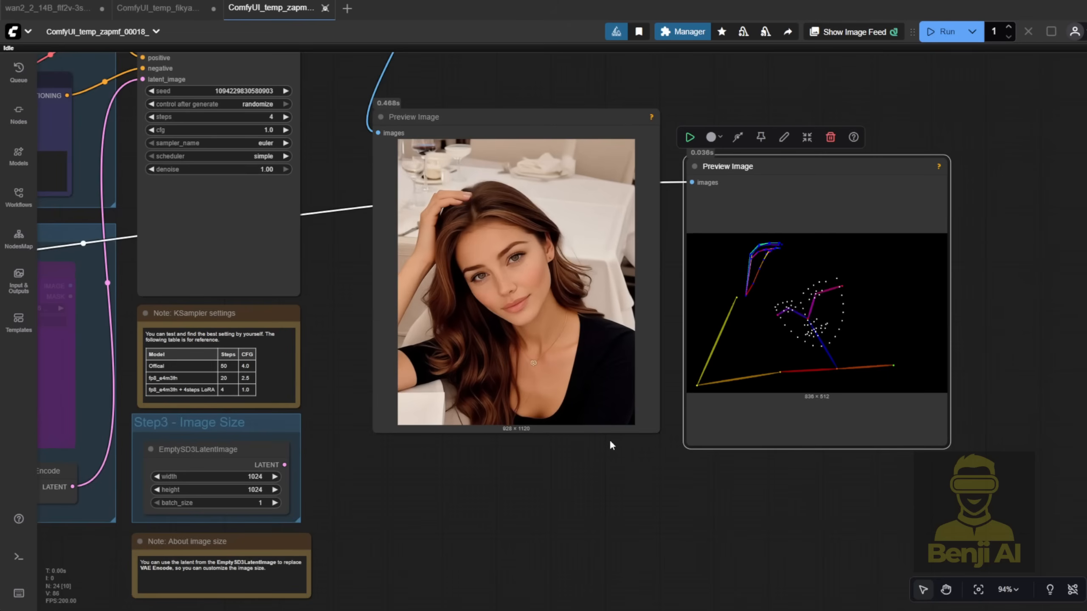
{"action": "mouse_move", "coordinate": [460, 485]}
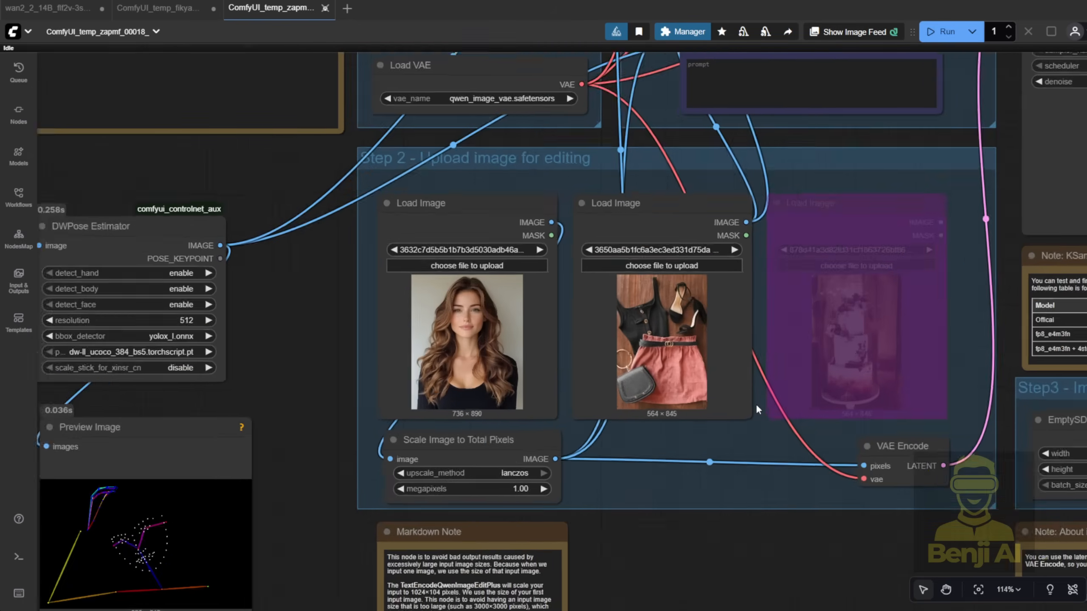
{"action": "scroll", "scroll_direction": "up", "scroll_amount": 3}
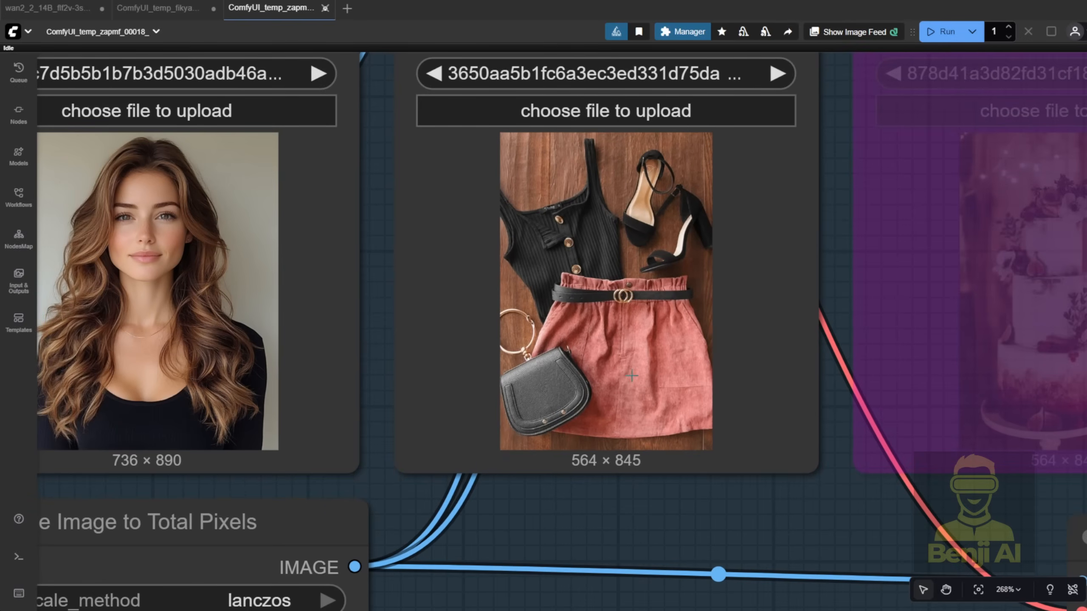
{"action": "scroll", "scroll_direction": "down", "scroll_amount": 3}
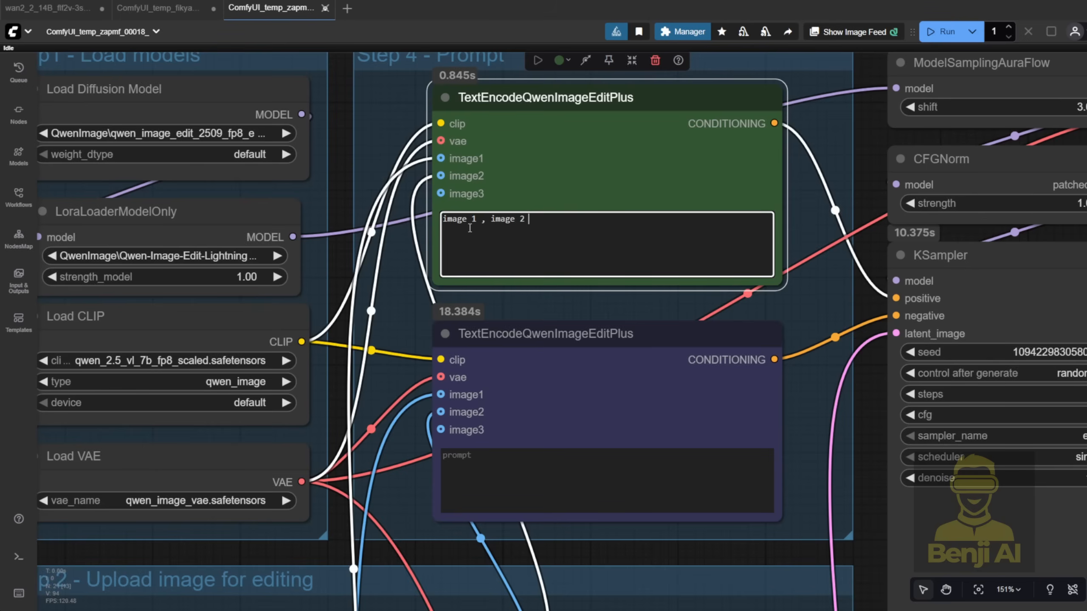
{"action": "scroll", "scroll_direction": "down", "scroll_amount": 3}
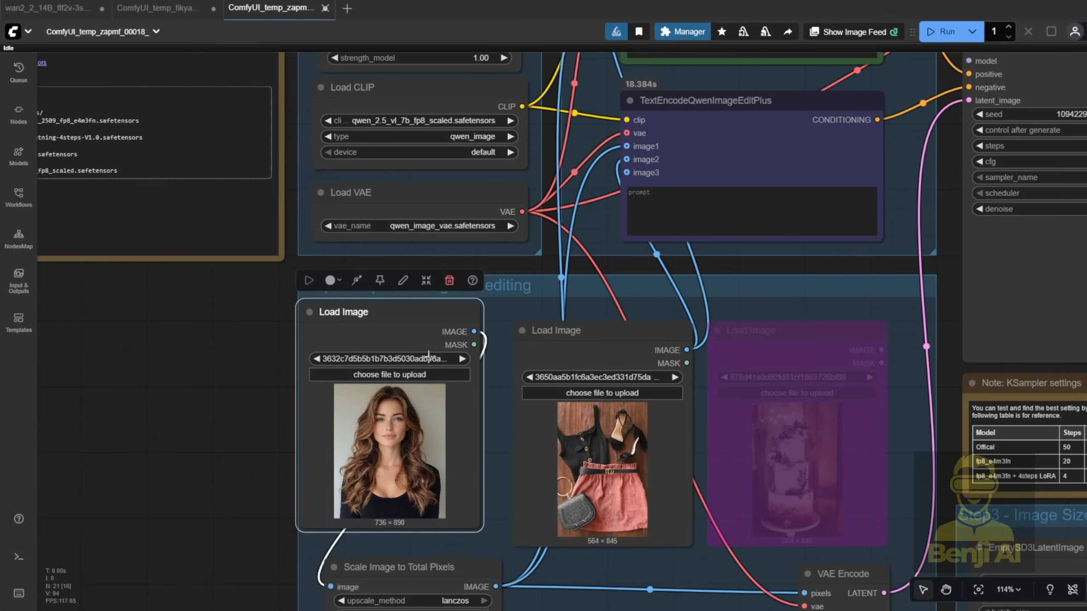
{"action": "scroll", "scroll_direction": "down", "scroll_amount": 3}
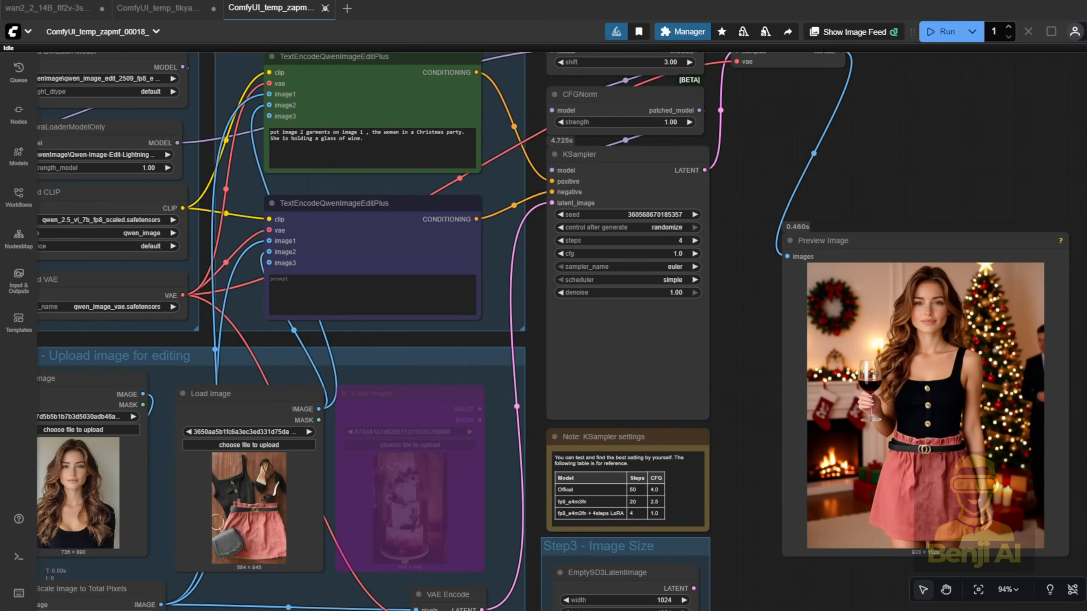
{"action": "mouse_move", "coordinate": [912, 186]}
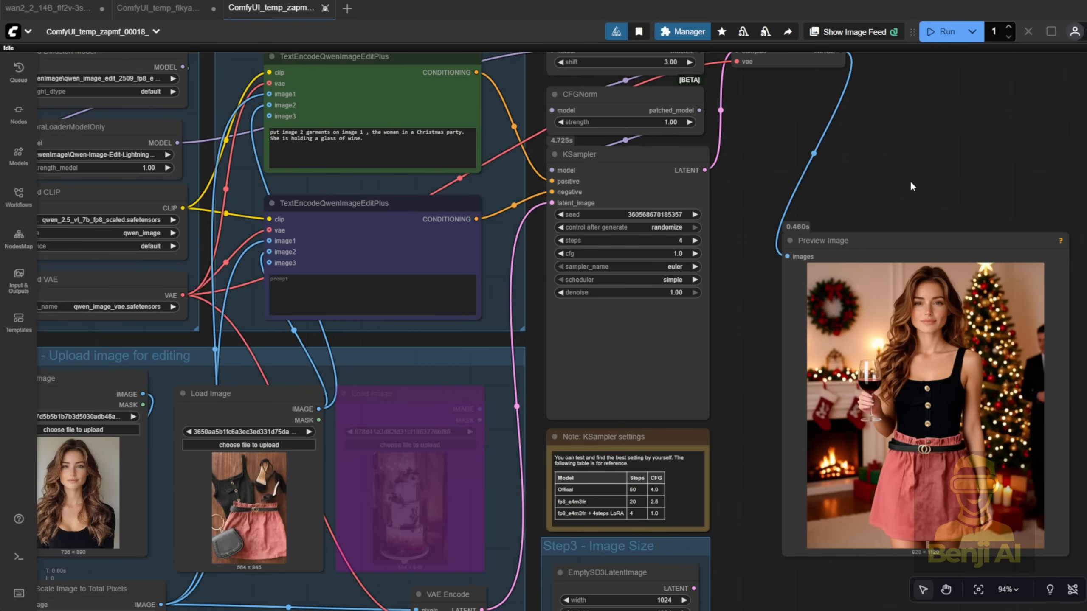
- Run the garment-swap Christmas party prompt and inspect the black top and pink skirt result
{"action": "scroll", "scroll_direction": "up", "scroll_amount": 3}
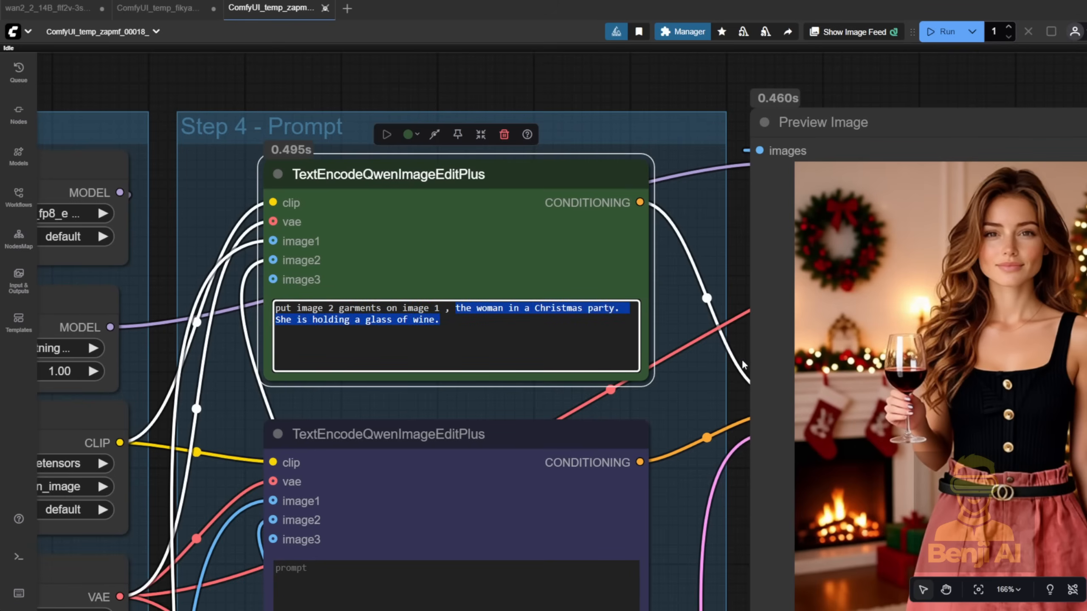
{"action": "left_click", "coordinate": [735, 393]}
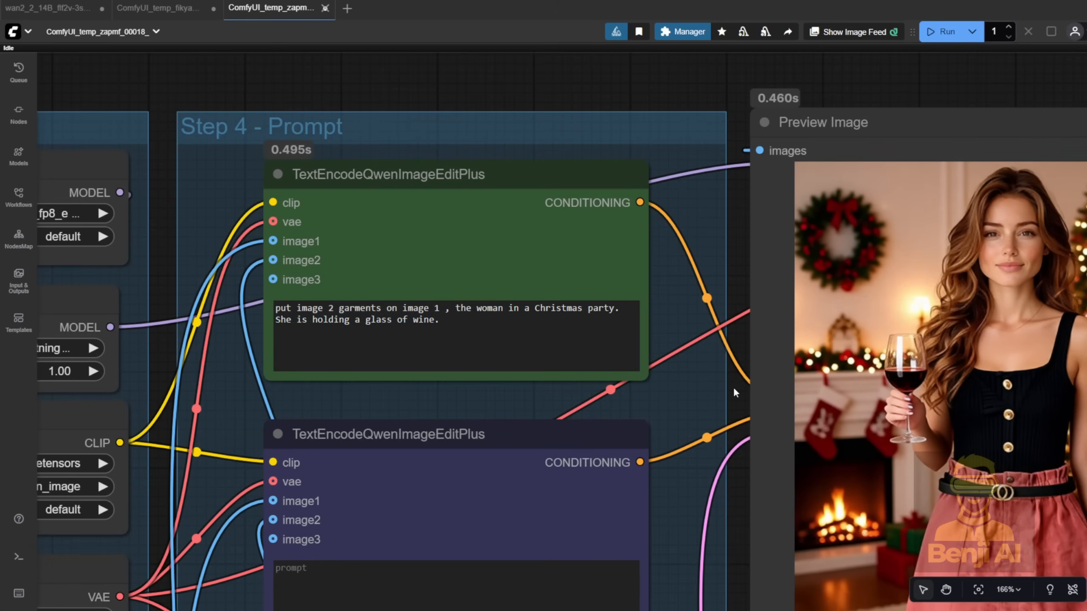
{"action": "scroll", "scroll_direction": "down", "scroll_amount": 3}
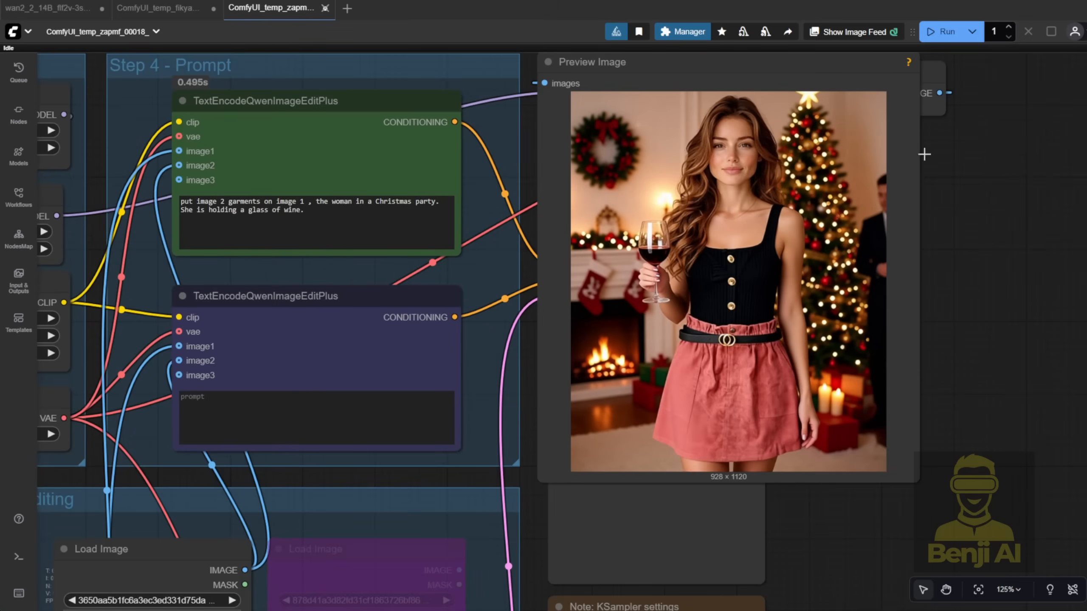
{"action": "mouse_move", "coordinate": [687, 107]}
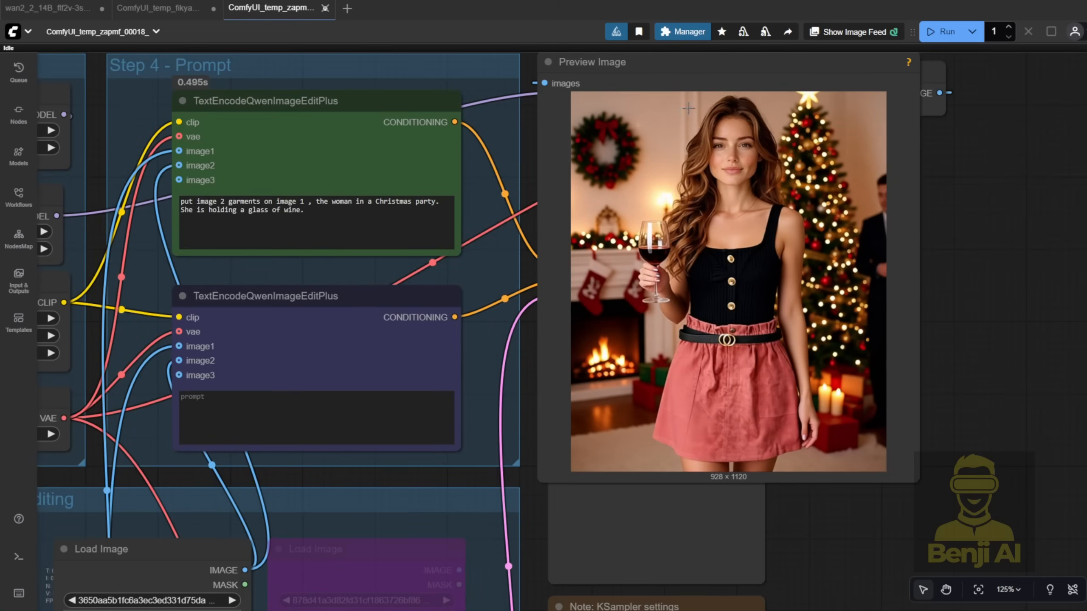
{"action": "scroll", "scroll_direction": "up", "scroll_amount": 3}
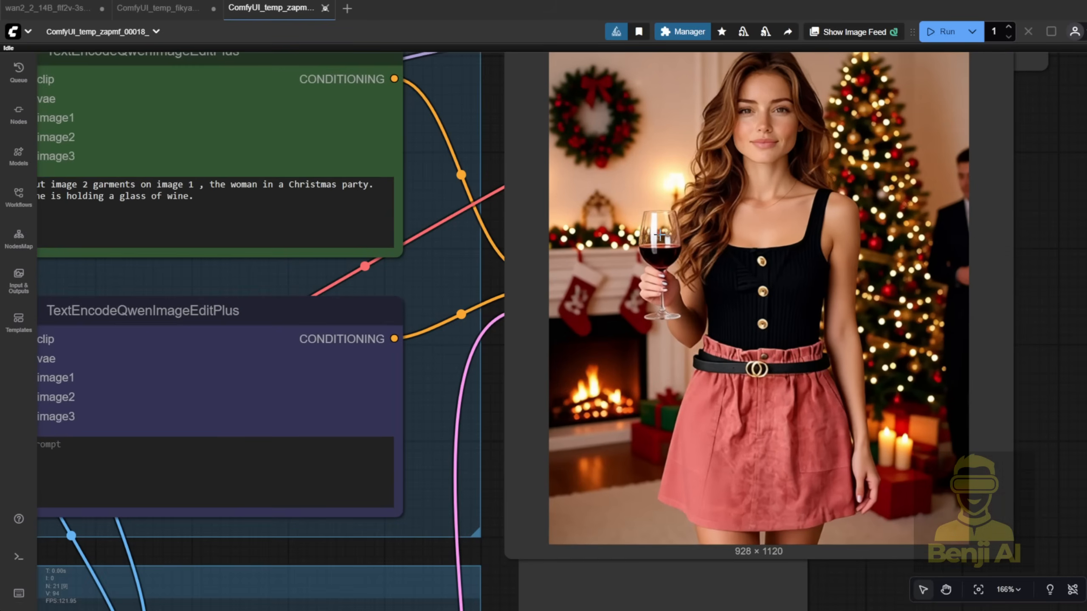
{"action": "mouse_move", "coordinate": [634, 236]}
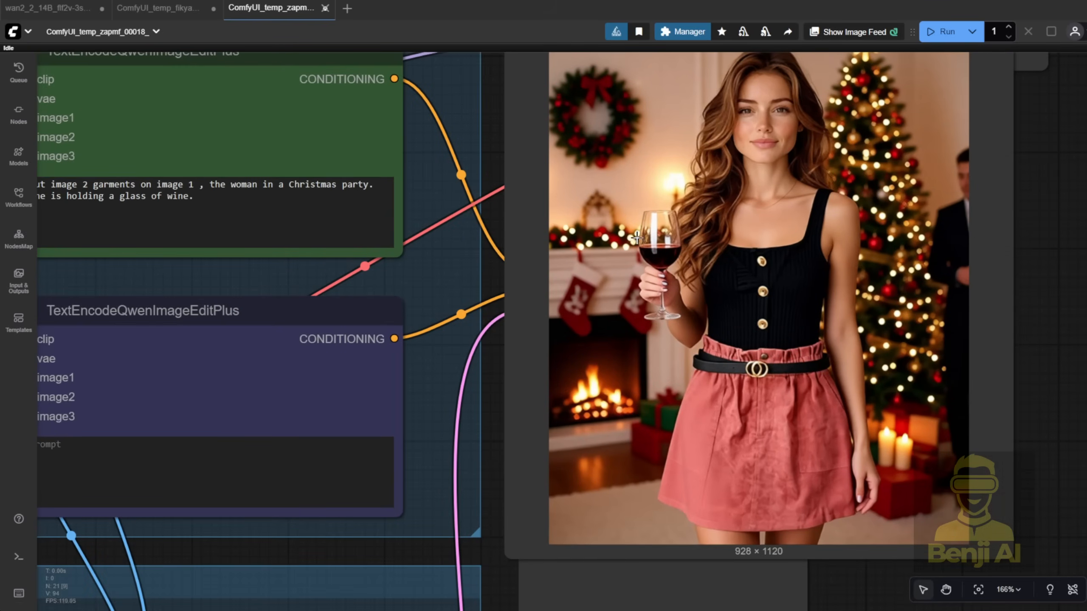
{"action": "scroll", "scroll_direction": "down", "scroll_amount": 3}
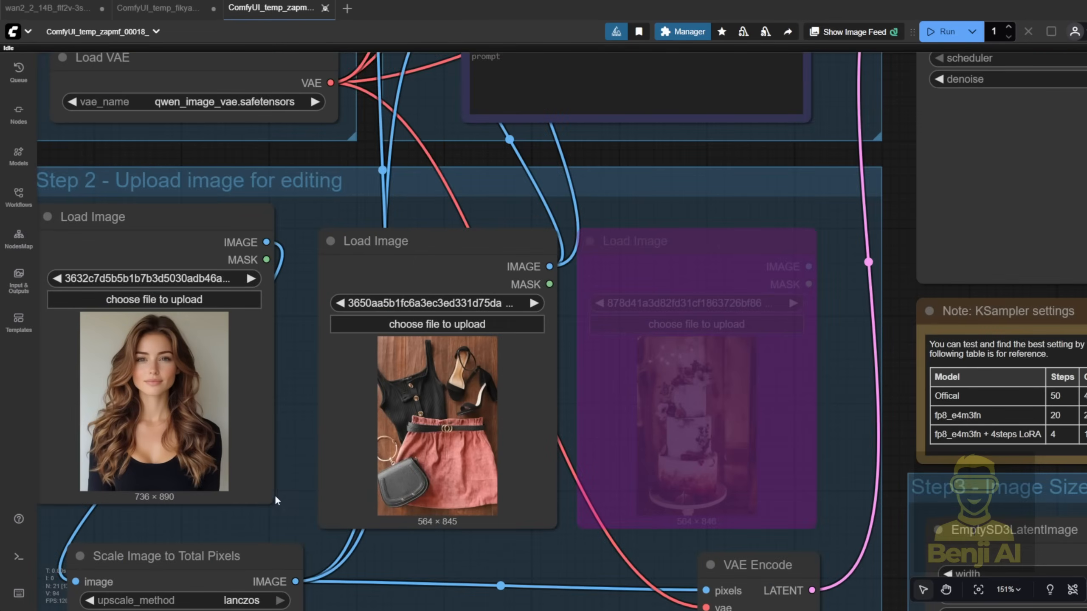
{"action": "mouse_move", "coordinate": [361, 225]}
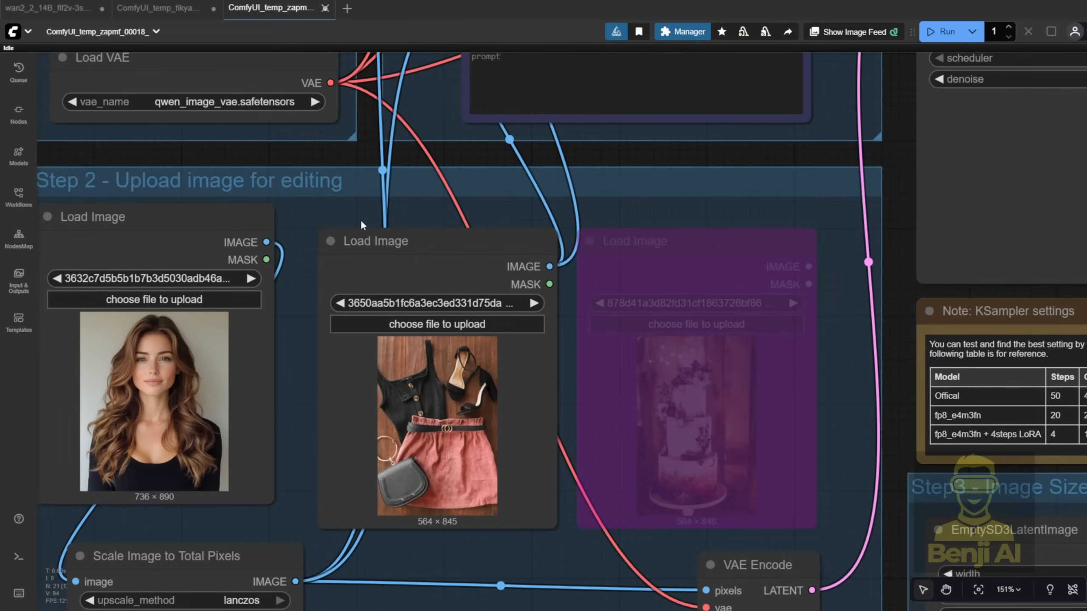
{"action": "left_click", "coordinate": [377, 241]}
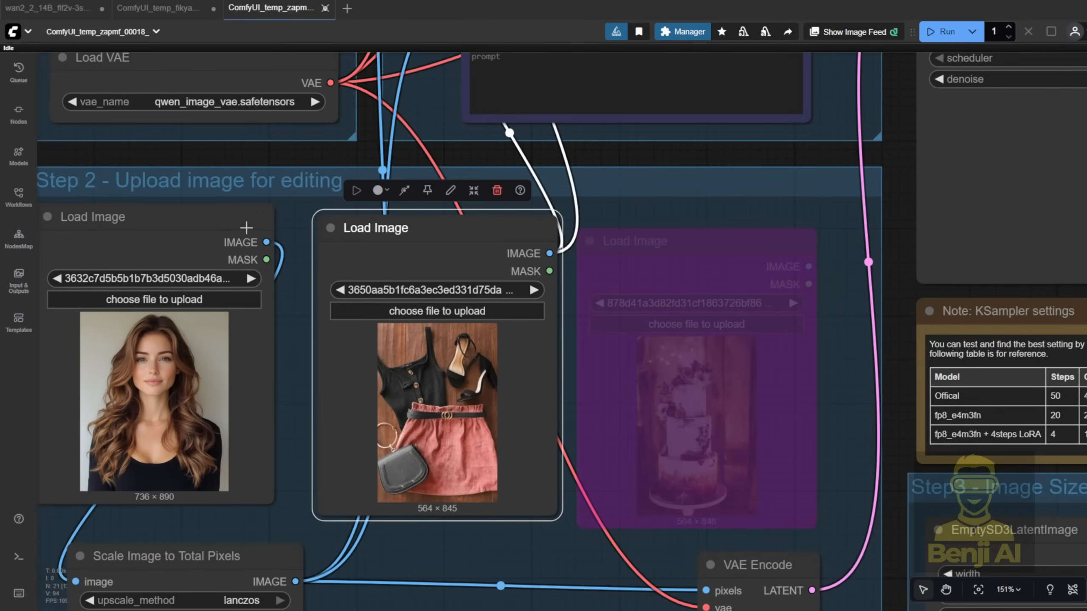
{"action": "scroll", "scroll_direction": "down", "scroll_amount": 3}
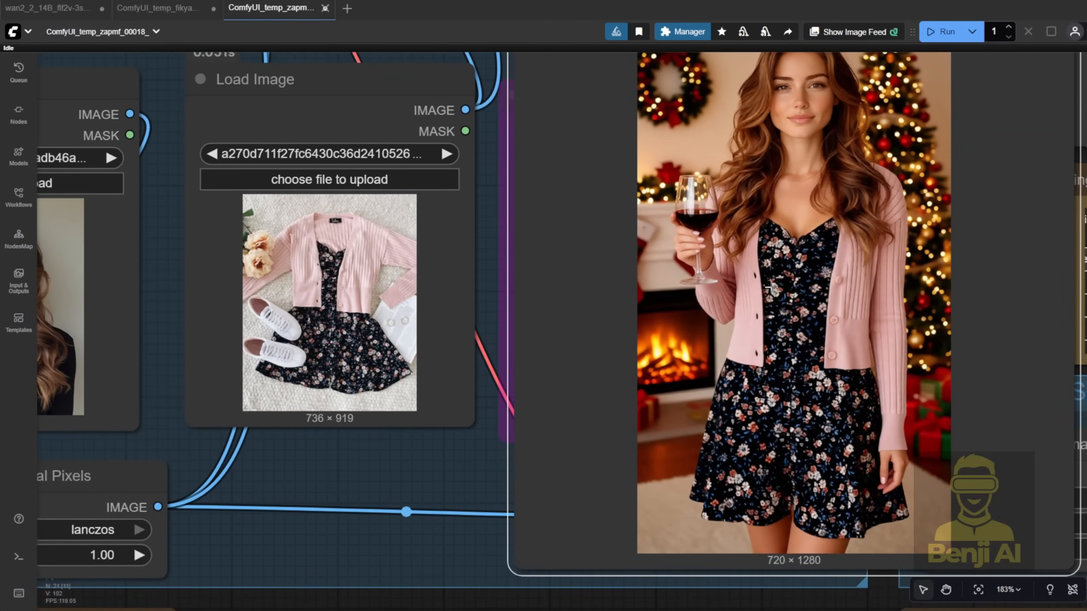
- Upload the pink cardigan and floral dress photo to the second Load Image and regenerate
{"action": "scroll", "scroll_direction": "down", "scroll_amount": 3}
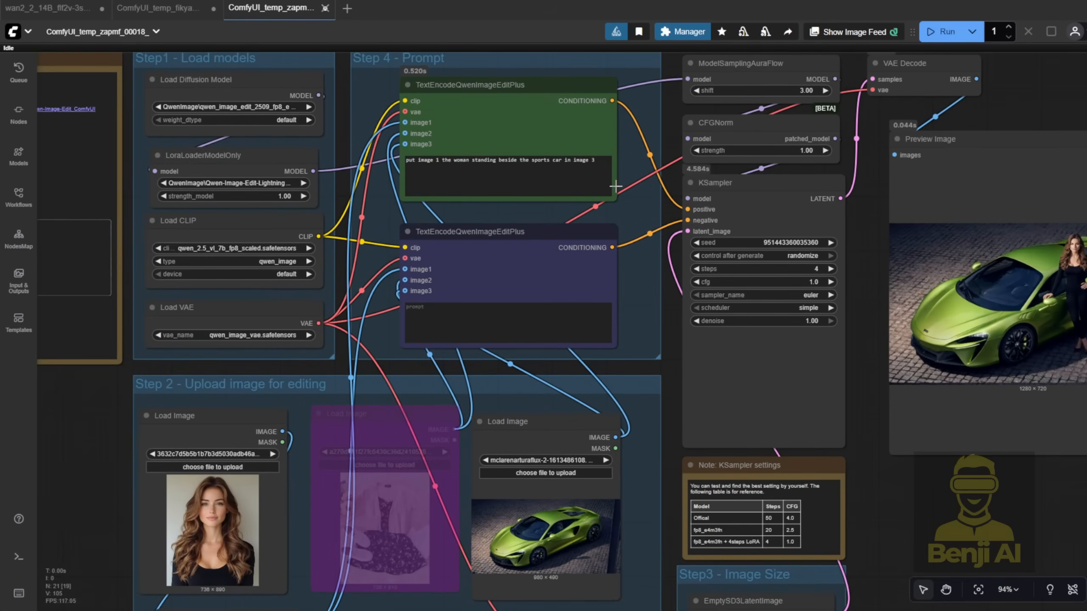
{"action": "mouse_move", "coordinate": [359, 376]}
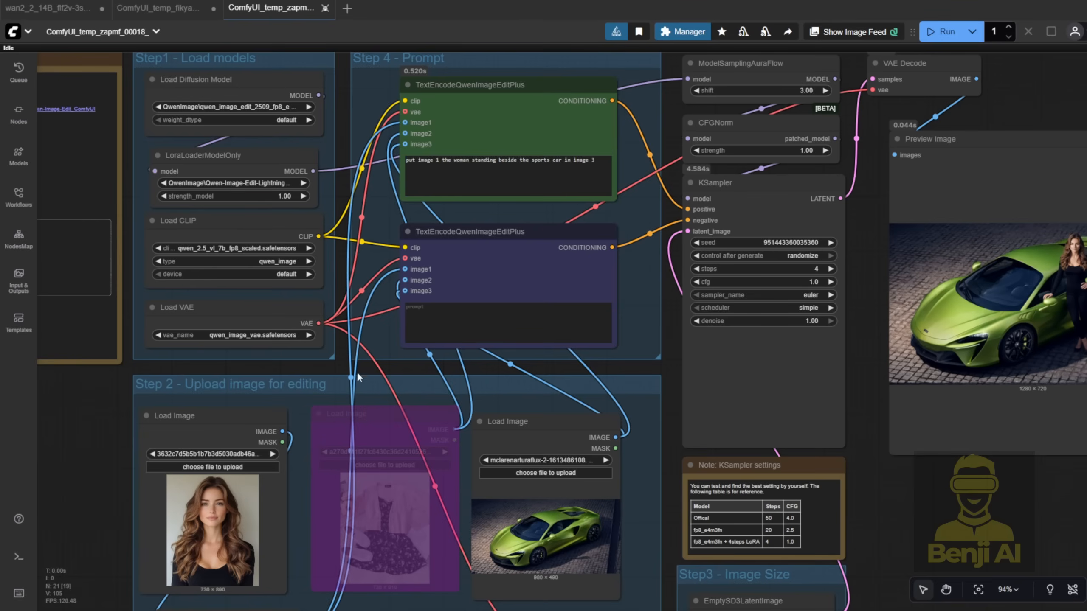
{"action": "mouse_move", "coordinate": [450, 373]}
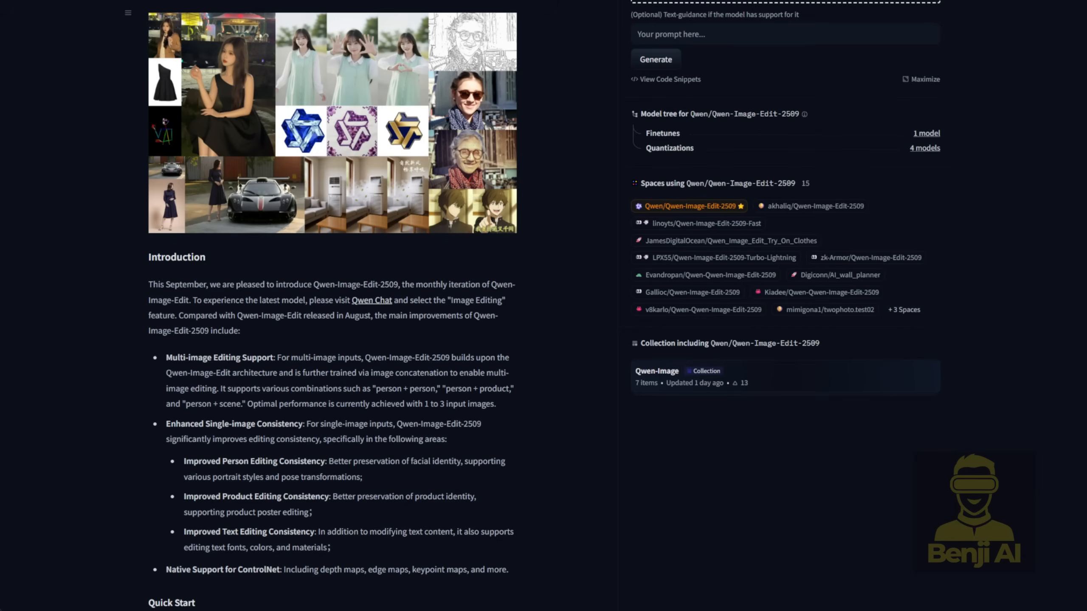
{"action": "mouse_move", "coordinate": [143, 42]}
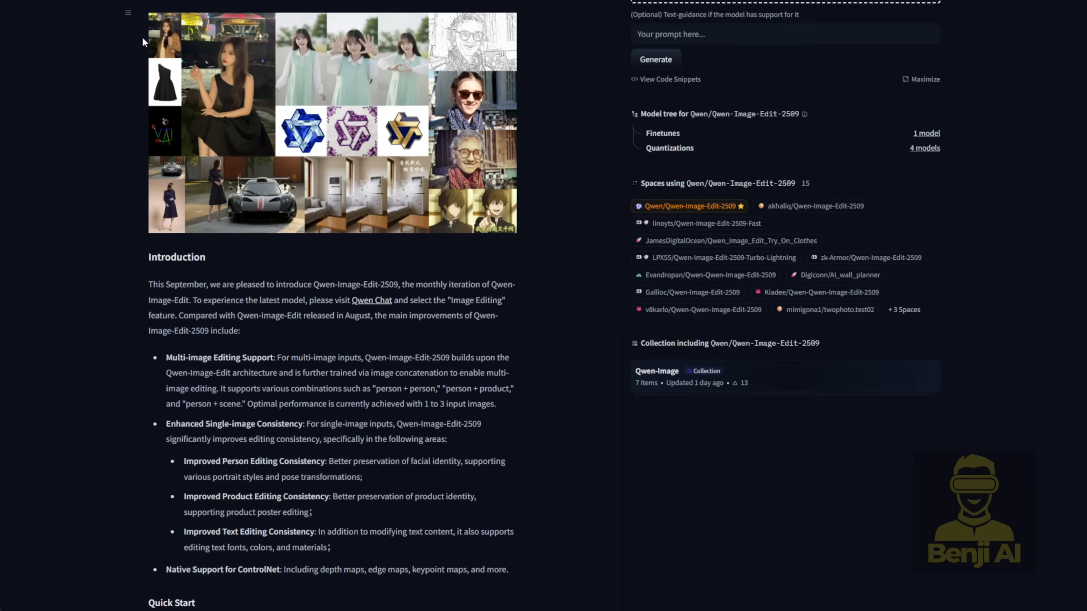
{"action": "mouse_move", "coordinate": [178, 201]}
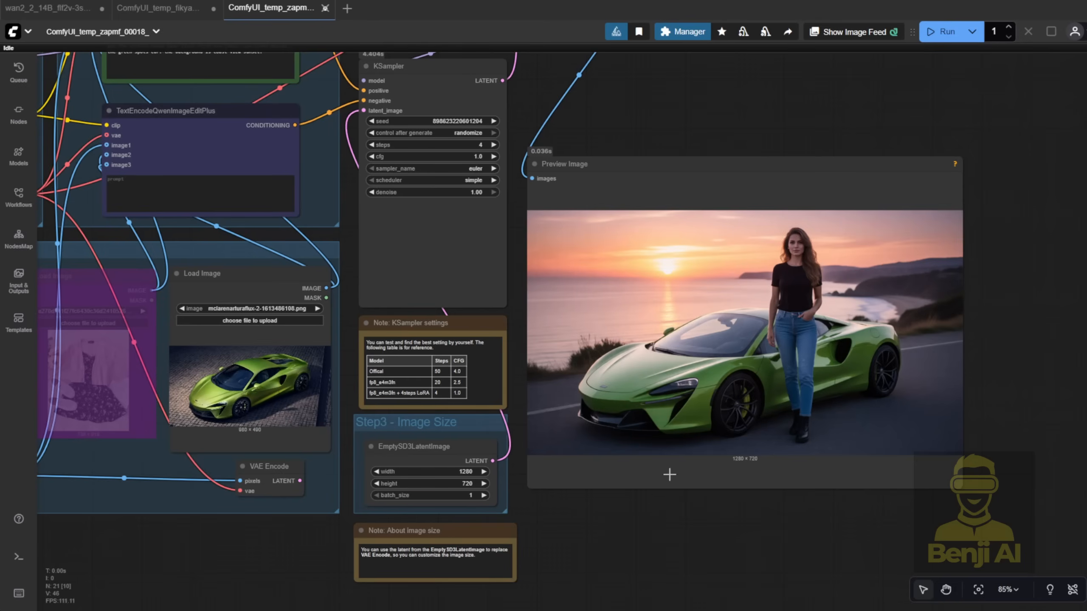
- Change the prompt to a sunset coast-view scene with jeans and run with randomized seed
{"action": "scroll", "scroll_direction": "up", "scroll_amount": 3}
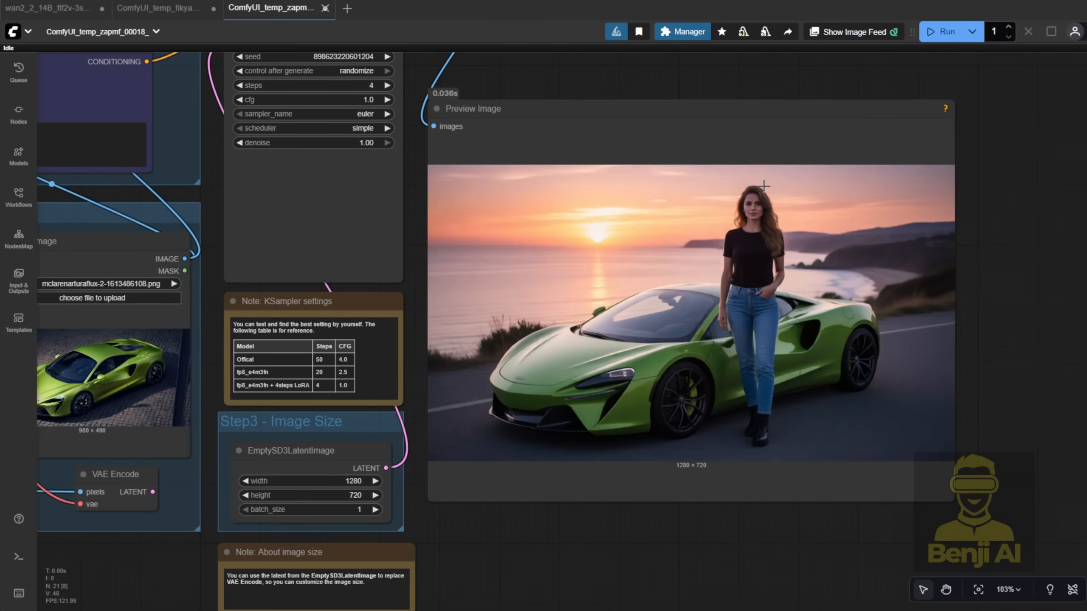
{"action": "mouse_move", "coordinate": [608, 266]}
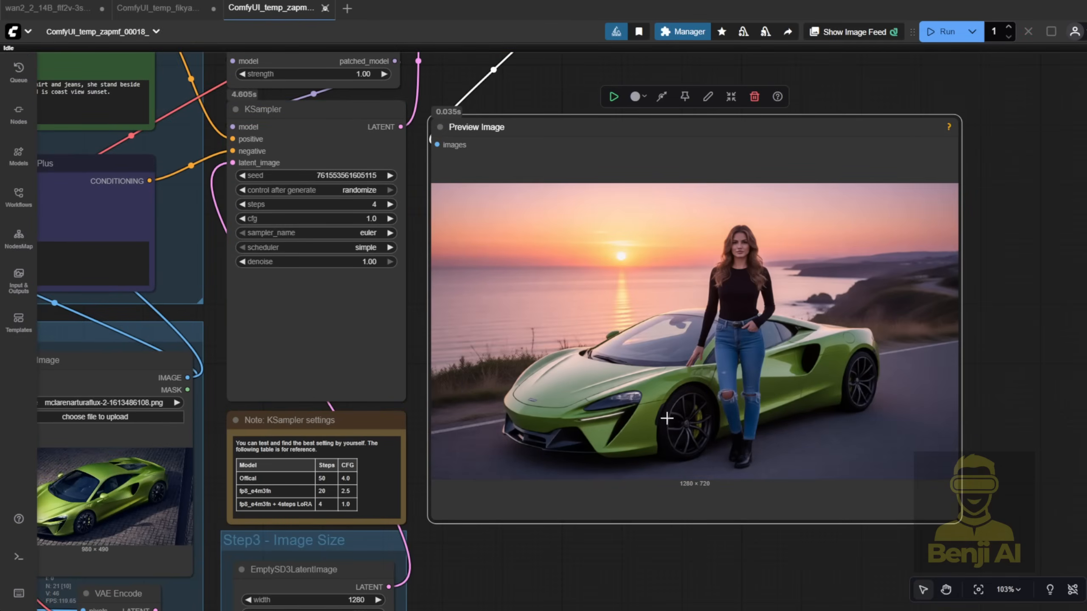
{"action": "mouse_move", "coordinate": [955, 58]}
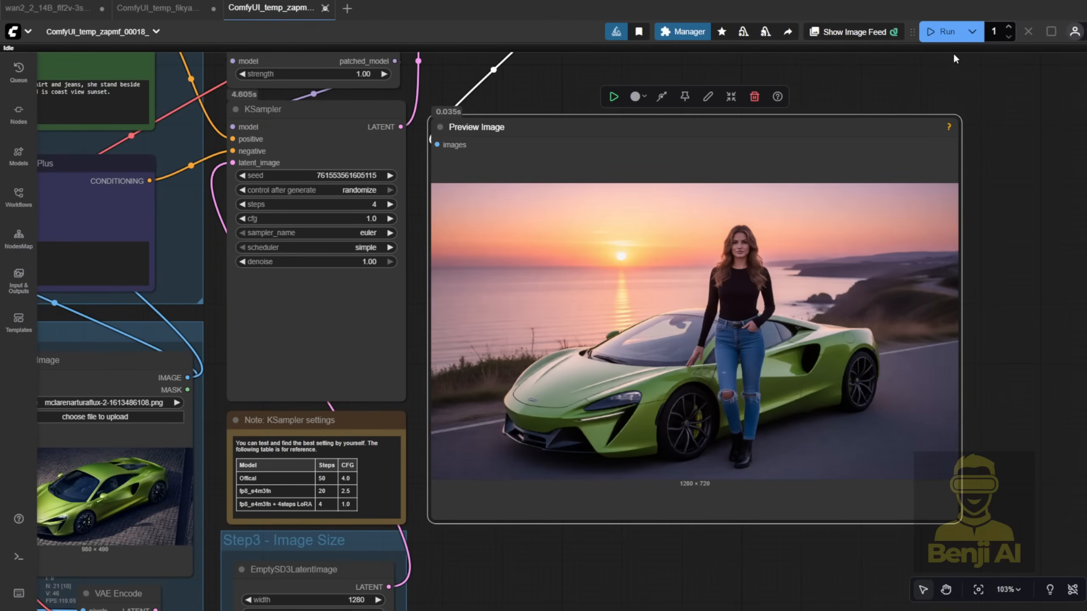
- Let the KSampler finish and view the woman in jeans beside the sports car
{"action": "left_click", "coordinate": [944, 31]}
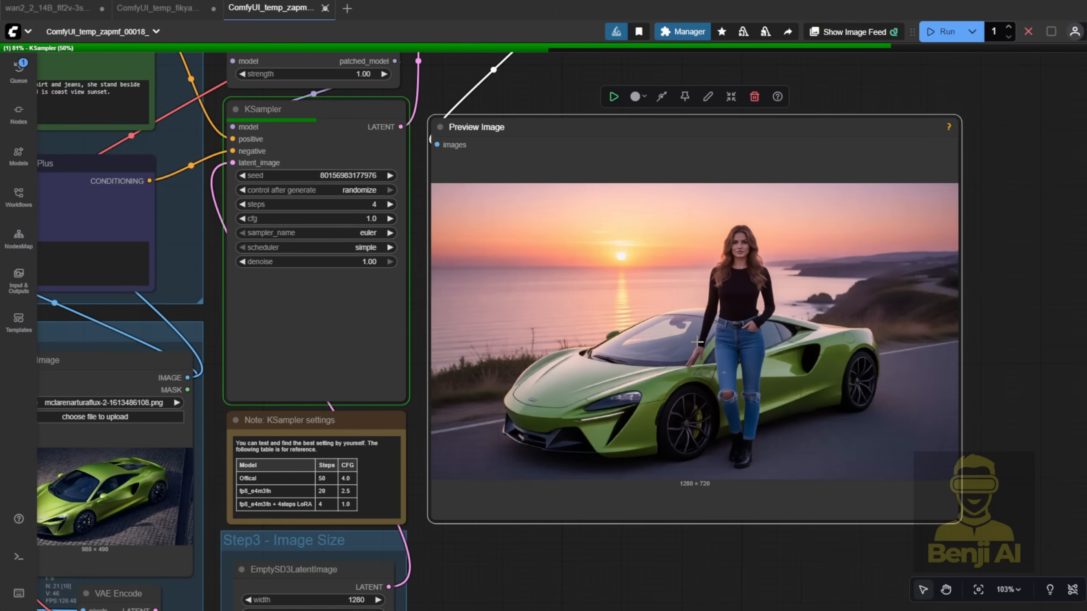
{"action": "left_click", "coordinate": [942, 31]}
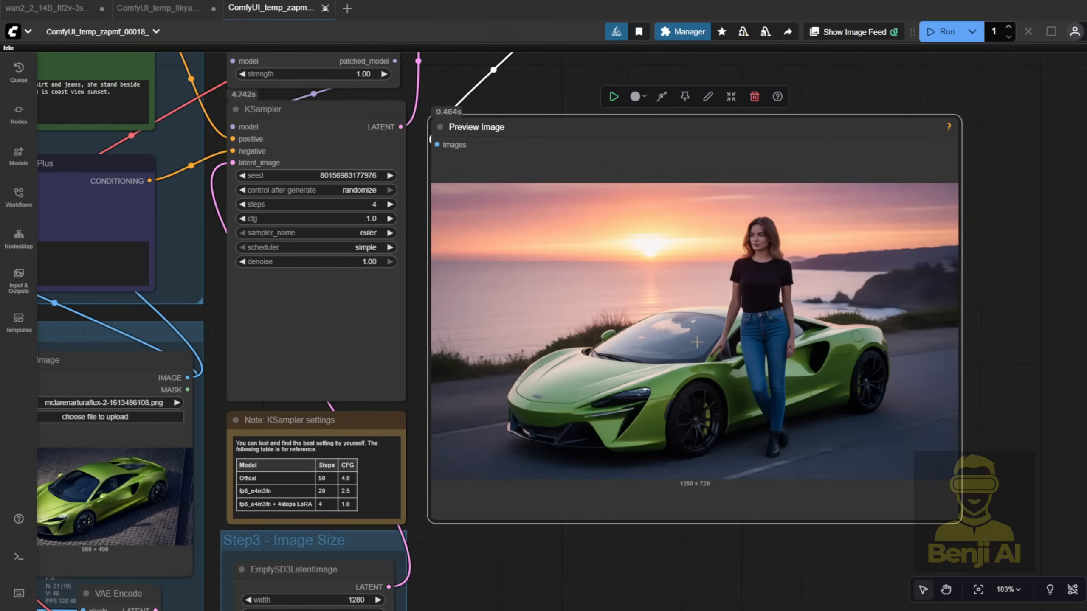
{"action": "mouse_move", "coordinate": [737, 221]}
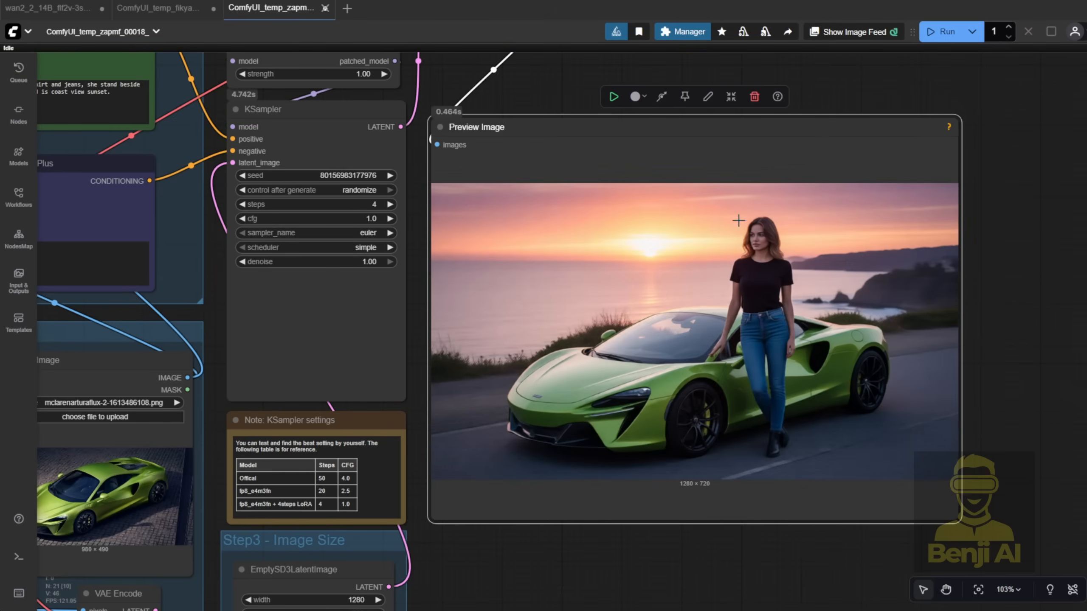
{"action": "mouse_move", "coordinate": [663, 212]}
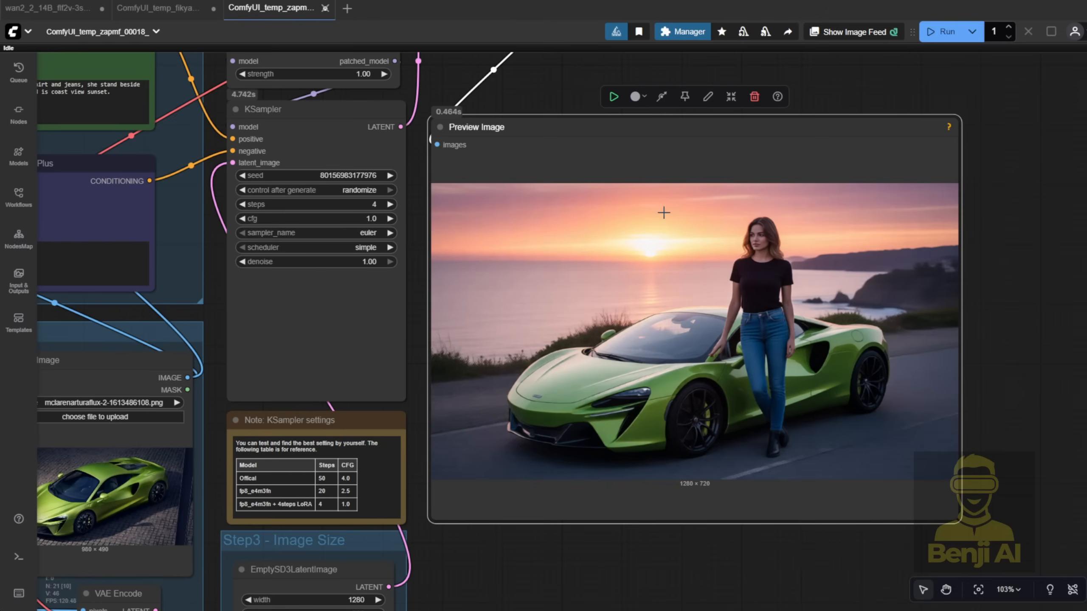
{"action": "mouse_move", "coordinate": [704, 354]}
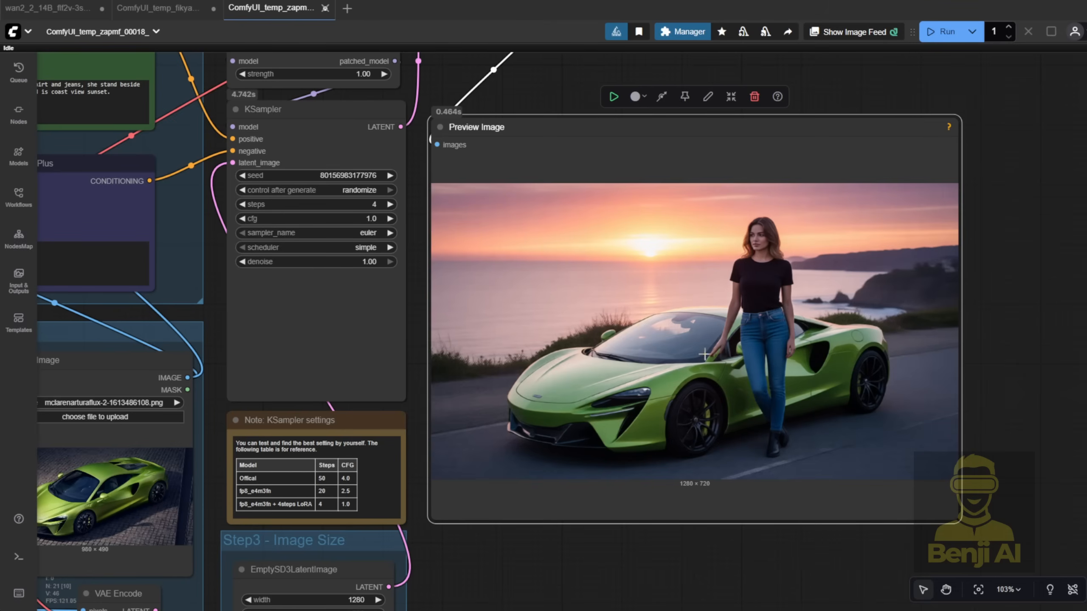
{"action": "mouse_move", "coordinate": [821, 425]}
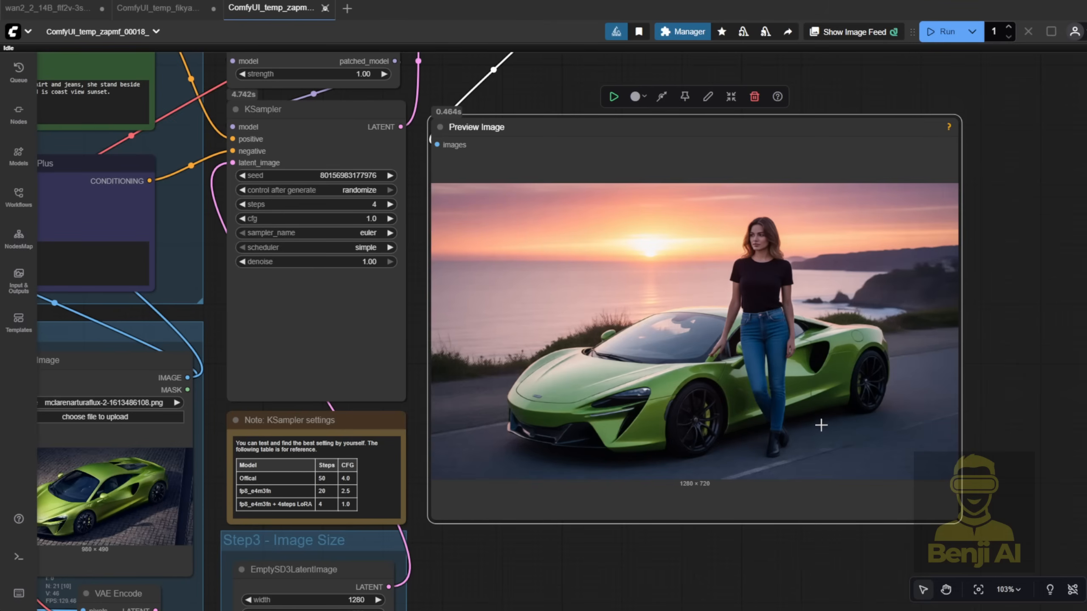
{"action": "mouse_move", "coordinate": [755, 412]}
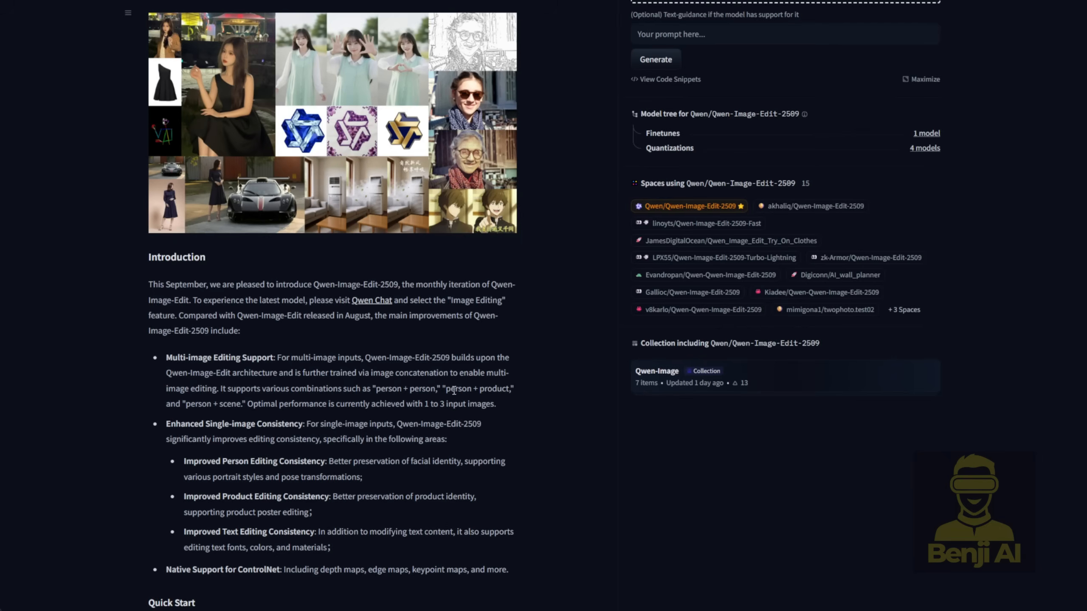
{"action": "mouse_move", "coordinate": [493, 402]}
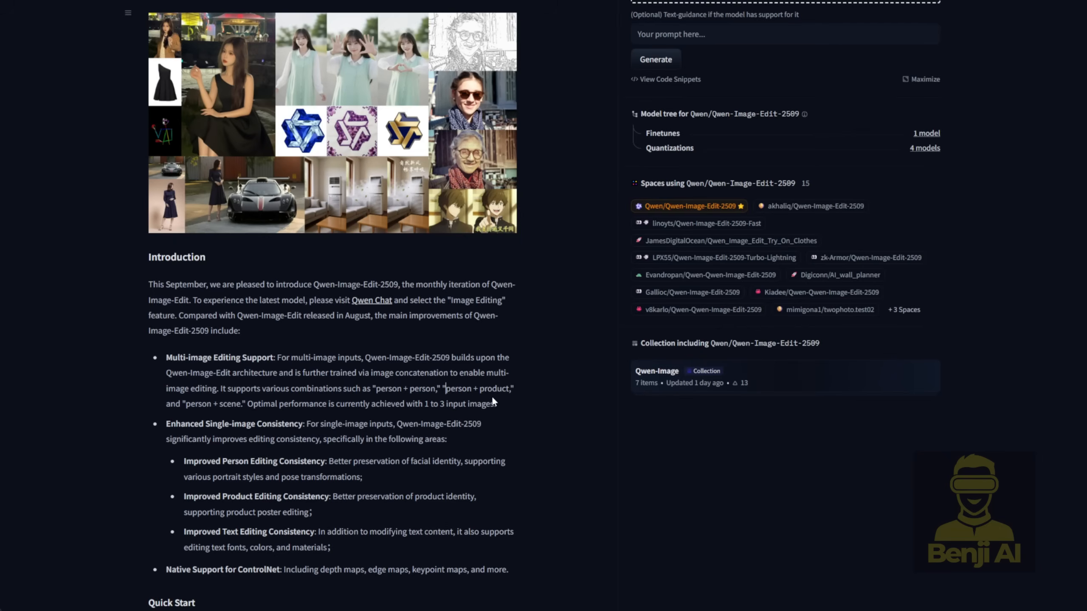
{"action": "mouse_move", "coordinate": [304, 409]}
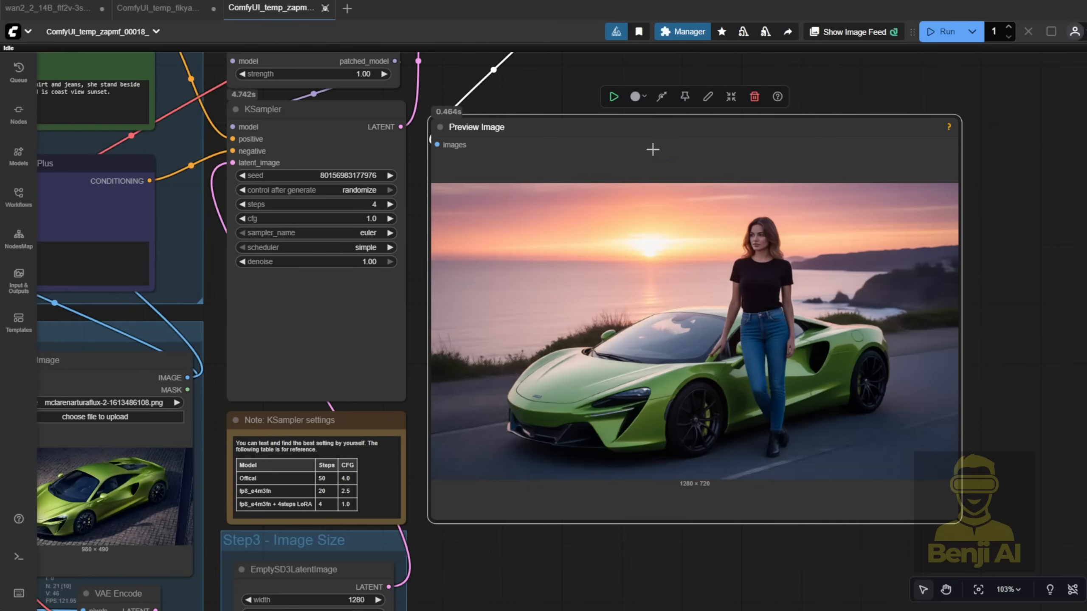
{"action": "mouse_move", "coordinate": [719, 408]}
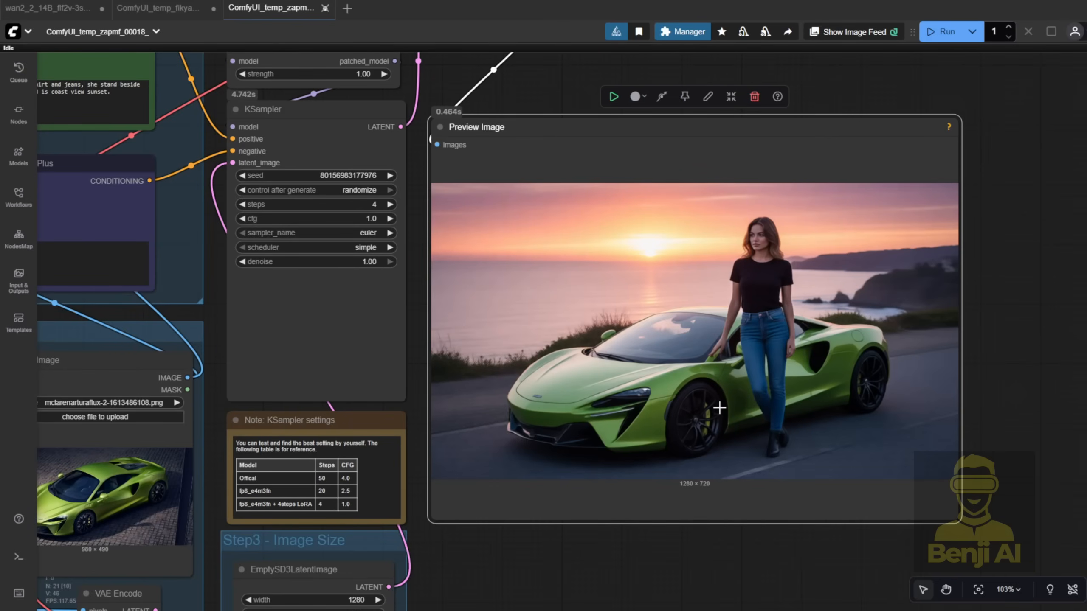
- Zoom into the perfume prompt and the Chanel-bottle bedroom makeup result
{"action": "scroll", "scroll_direction": "down", "scroll_amount": 3}
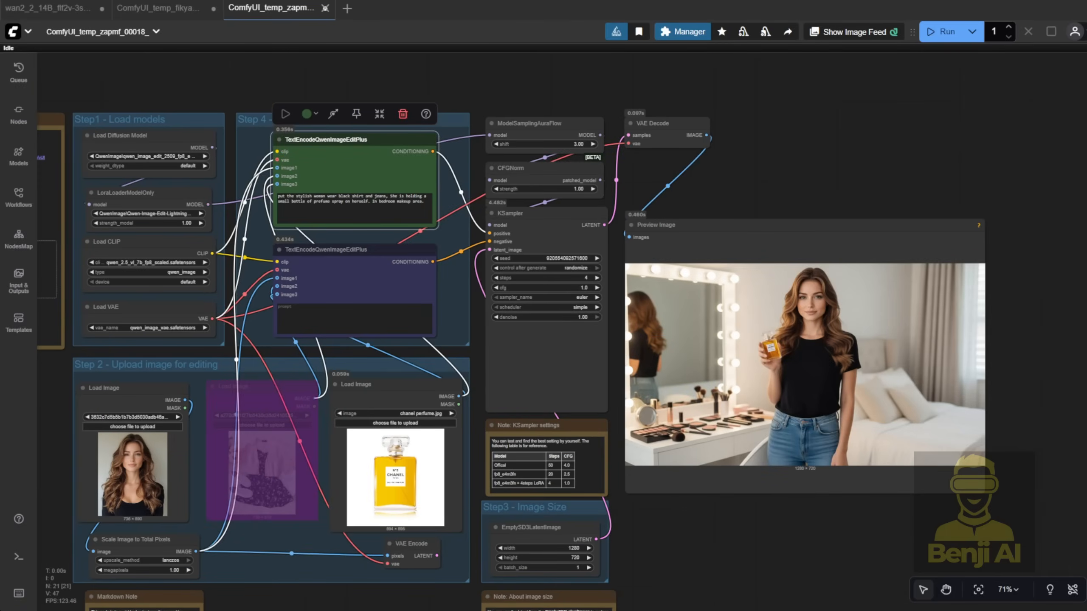
{"action": "scroll", "scroll_direction": "up", "scroll_amount": 3}
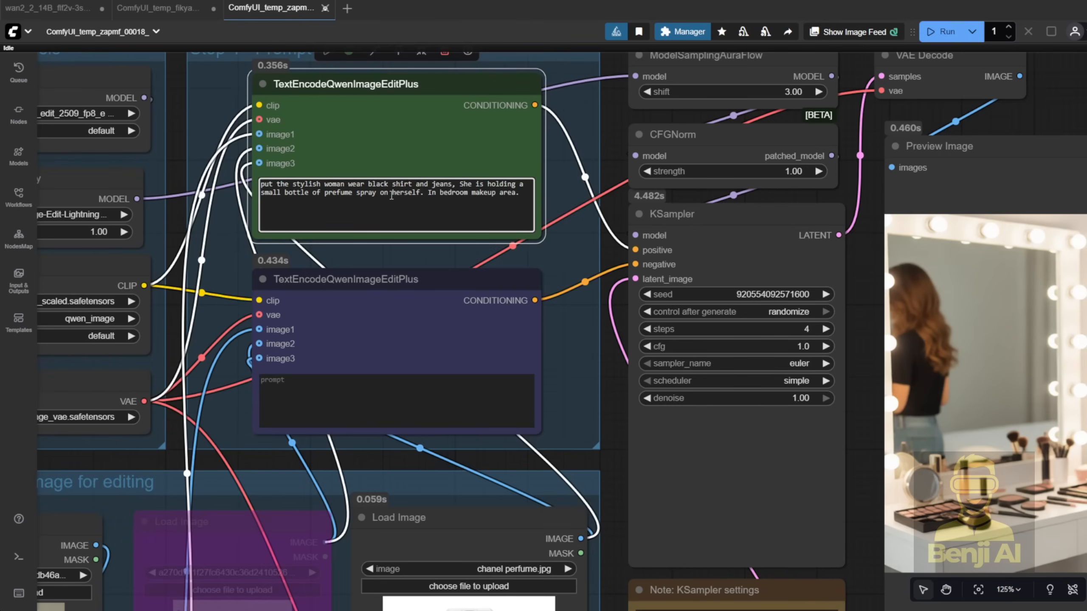
{"action": "mouse_move", "coordinate": [568, 256]}
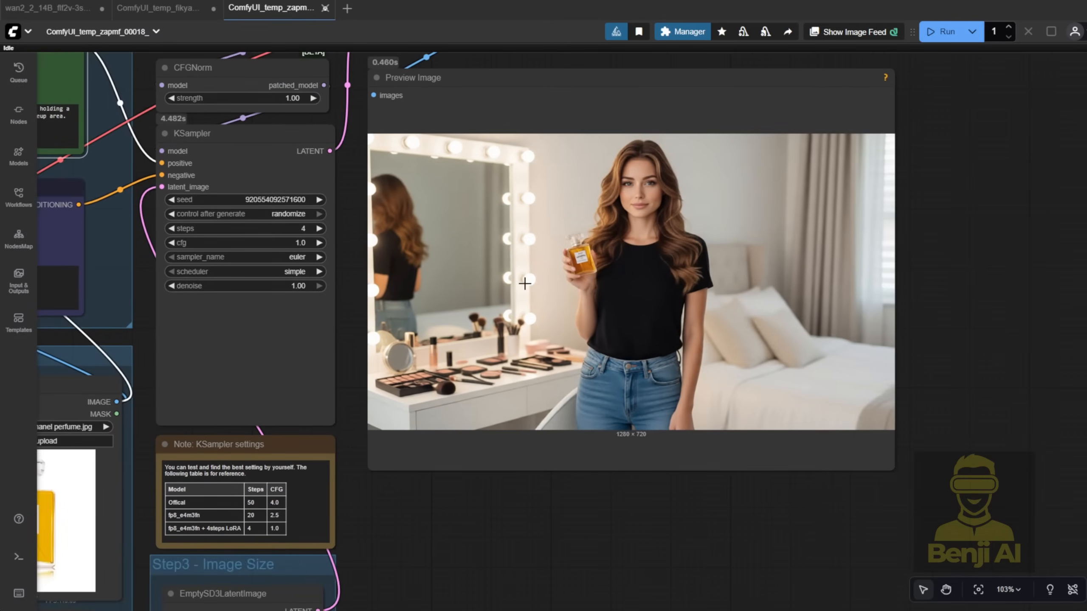
{"action": "mouse_move", "coordinate": [741, 501]}
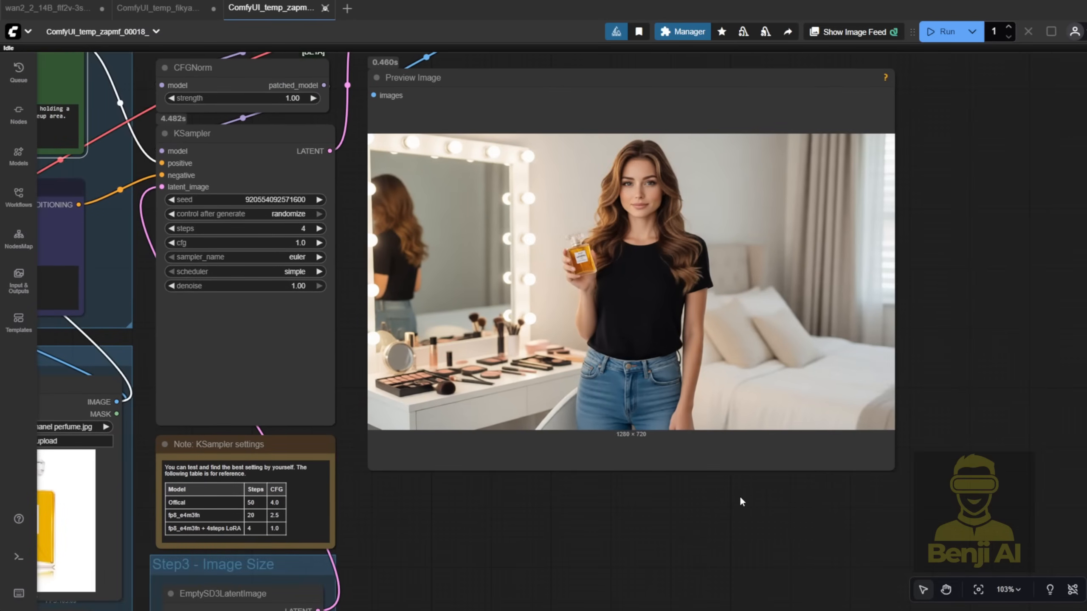
{"action": "scroll", "scroll_direction": "down", "scroll_amount": 3}
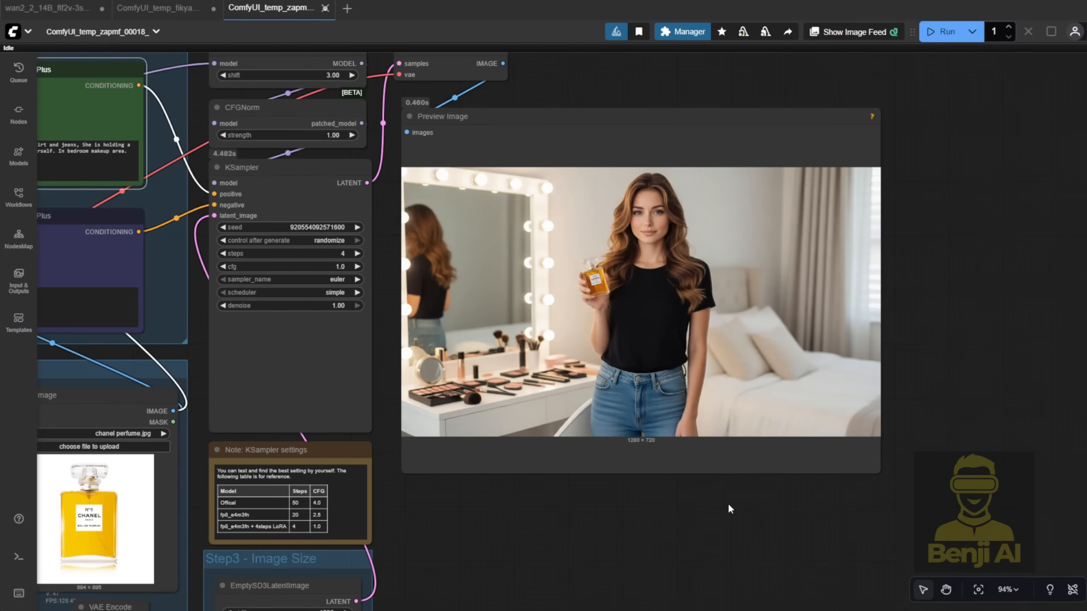
- Paste the perfume try-on result into the first Load Image and regenerate with a light pink t-shirt
{"action": "scroll", "scroll_direction": "up", "scroll_amount": 3}
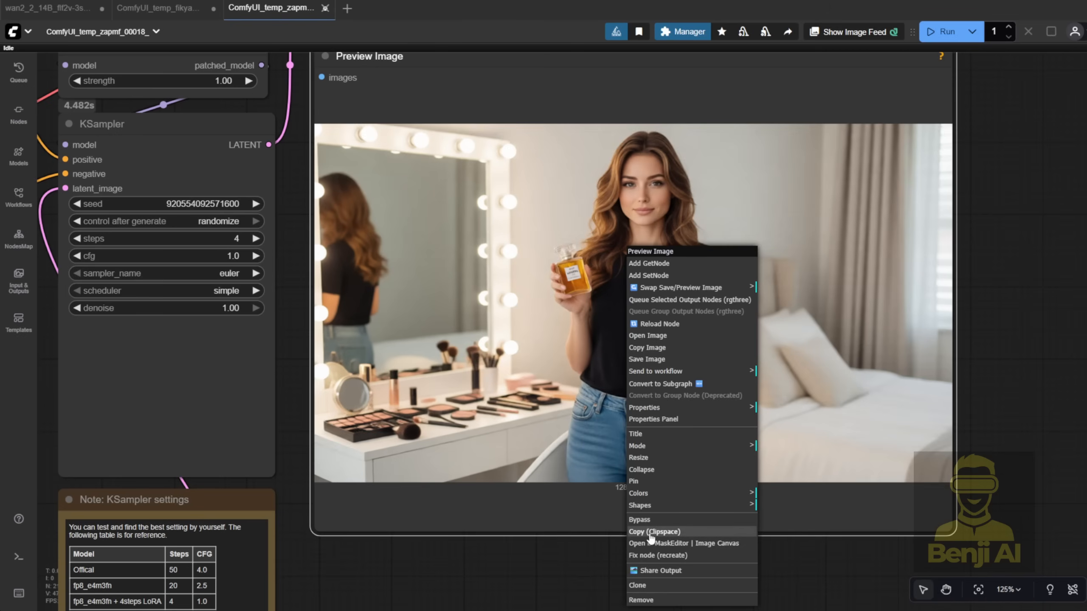
{"action": "mouse_move", "coordinate": [683, 537]}
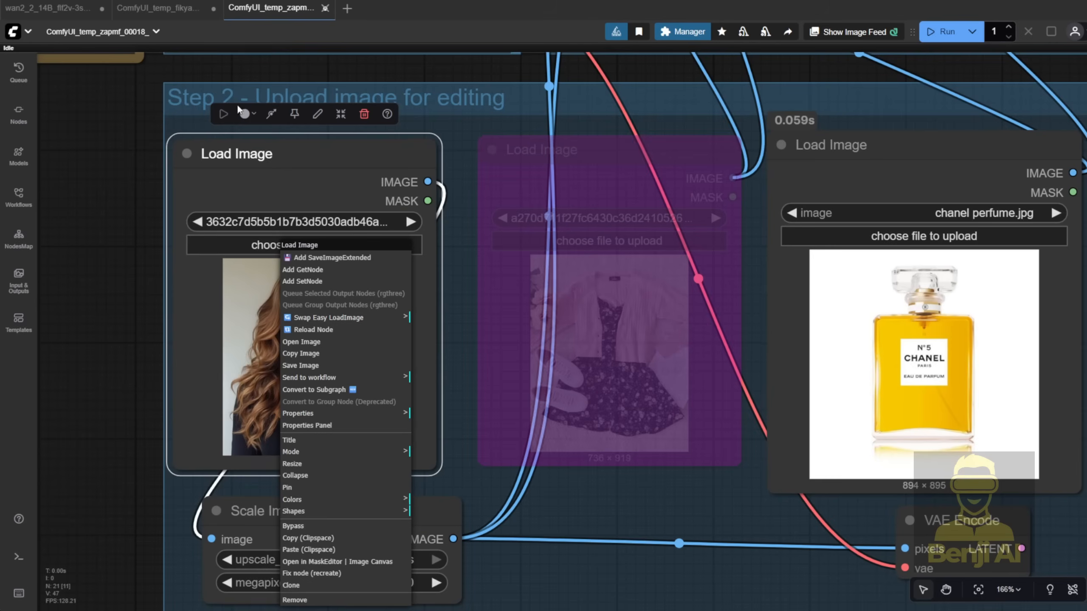
{"action": "mouse_move", "coordinate": [321, 552]}
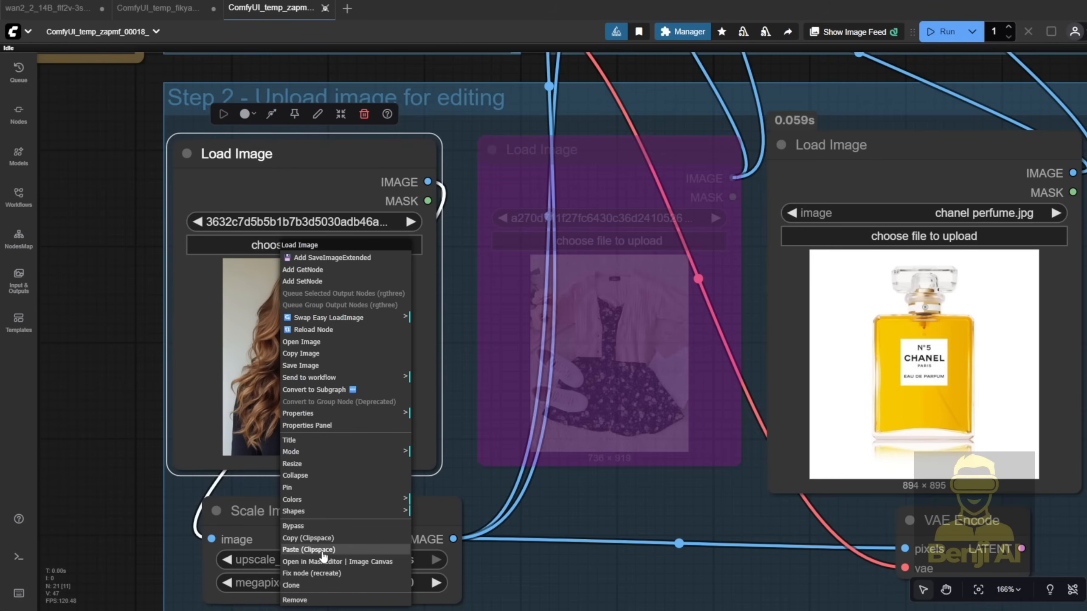
{"action": "left_click", "coordinate": [308, 549]}
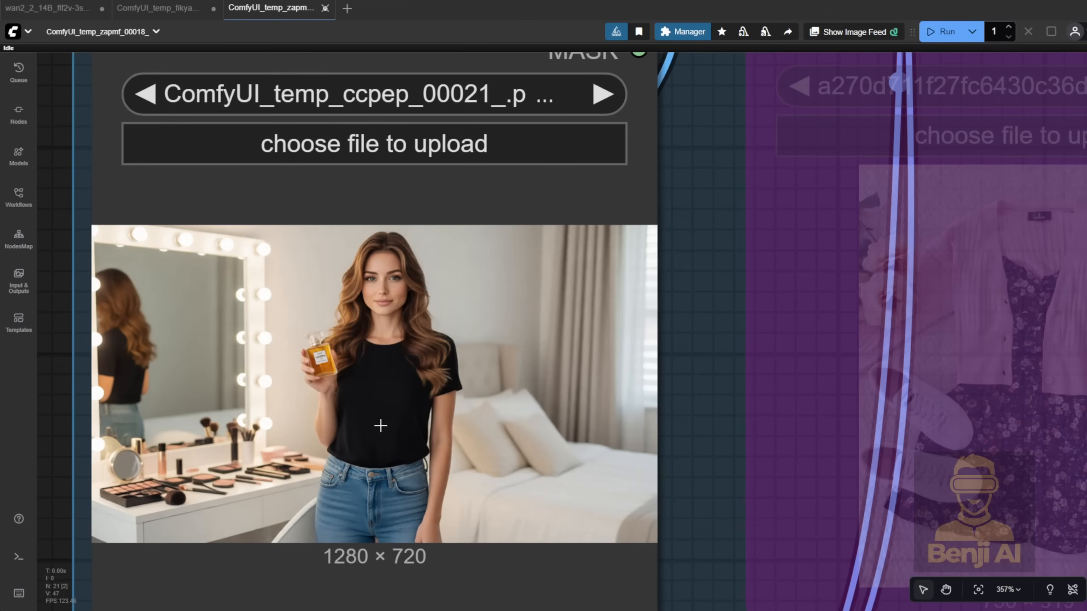
{"action": "mouse_move", "coordinate": [388, 435]}
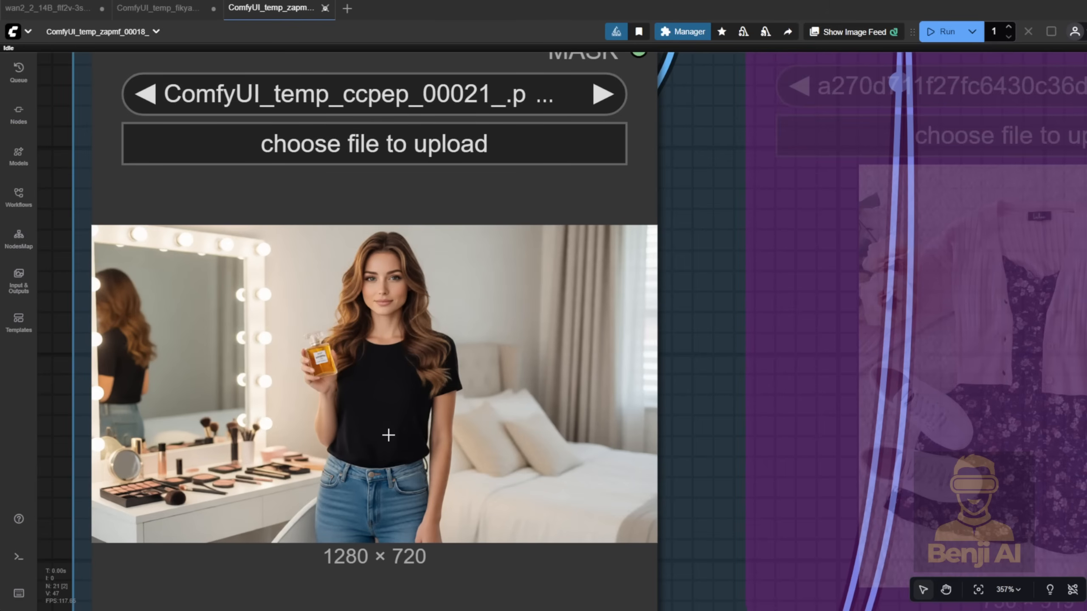
{"action": "scroll", "scroll_direction": "down", "scroll_amount": 3}
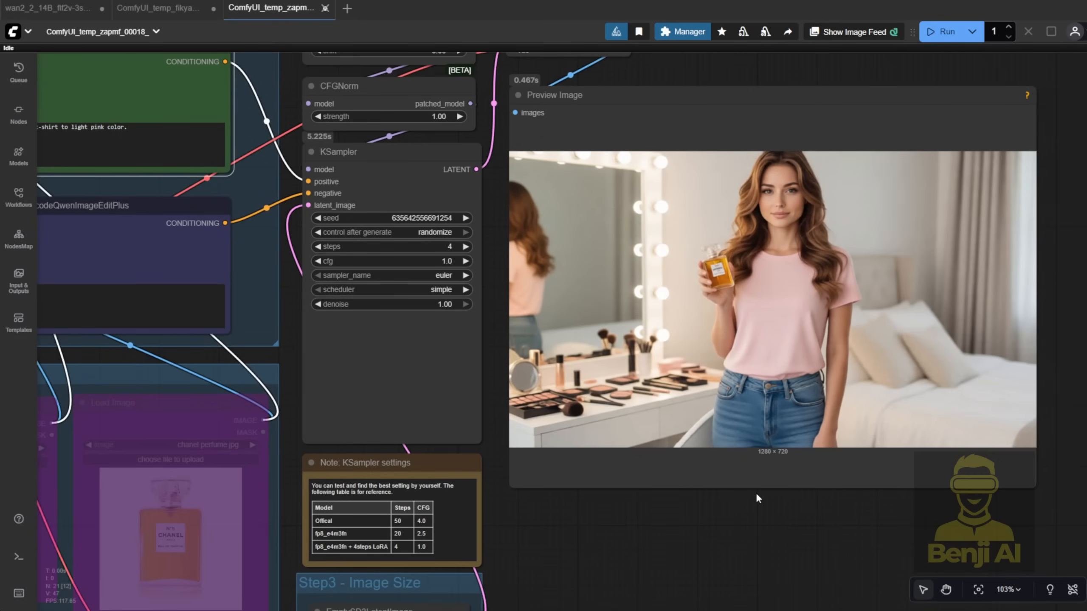
- Review the suited man with a pistol among dancers, then bring up the wan2_2_14B_flf2v-3samplers workflow
{"action": "scroll", "scroll_direction": "down", "scroll_amount": 3}
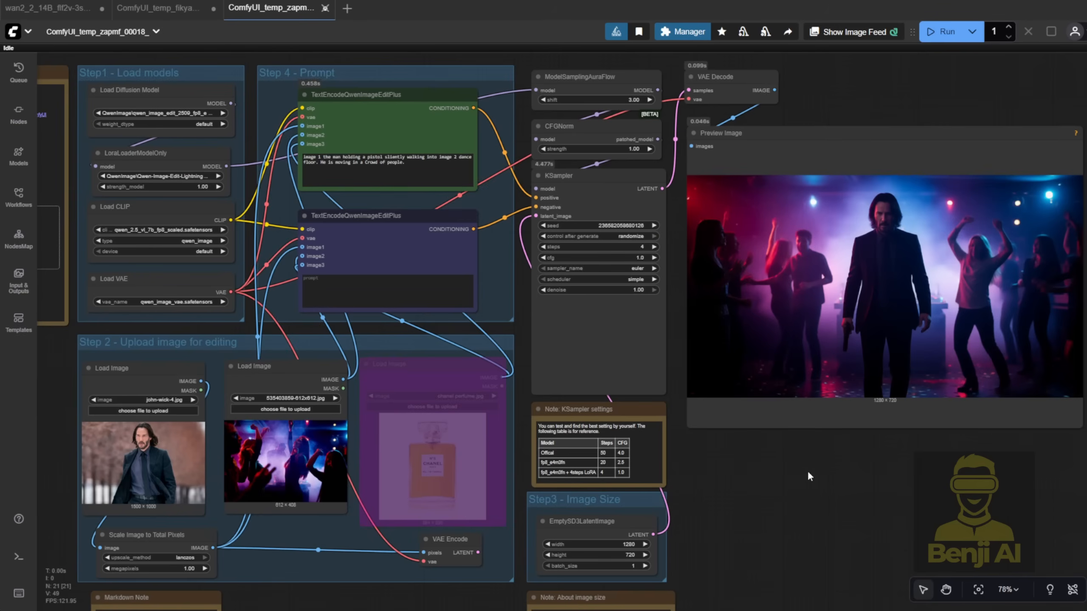
{"action": "mouse_move", "coordinate": [678, 494]}
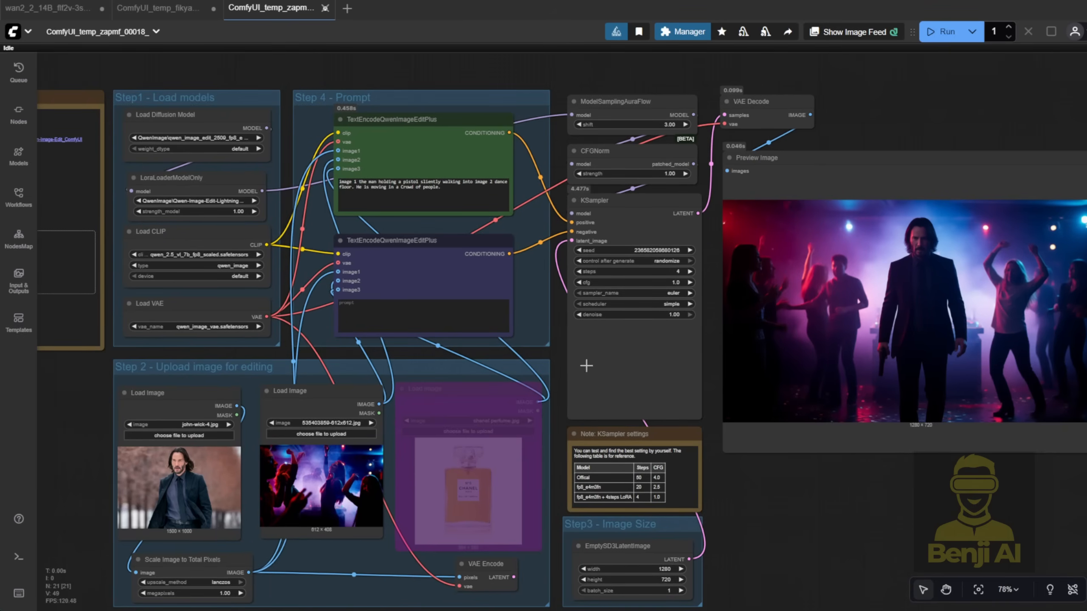
{"action": "scroll", "scroll_direction": "up", "scroll_amount": 3}
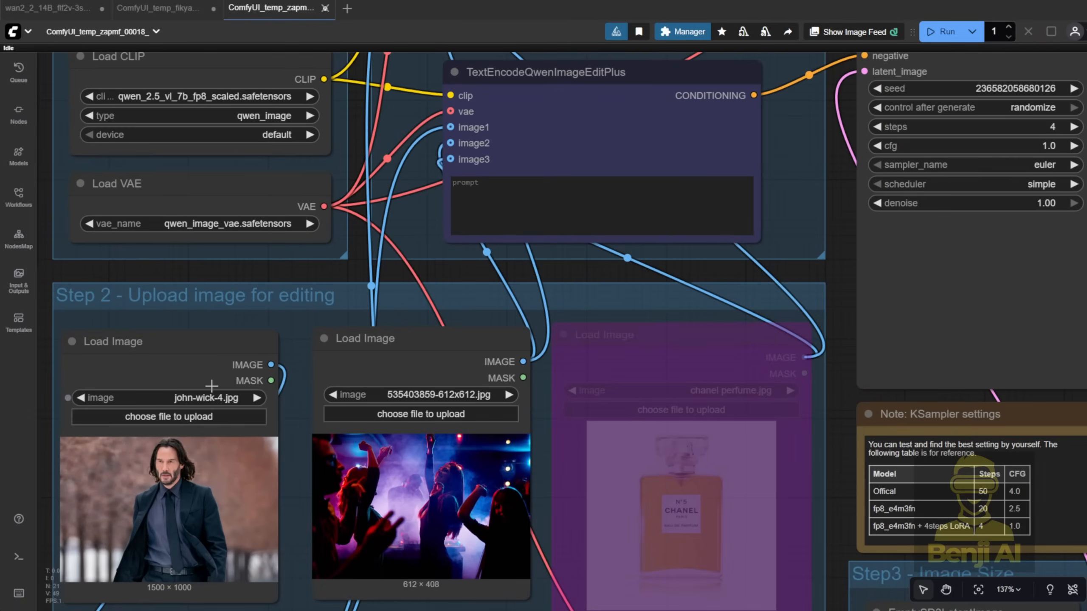
{"action": "mouse_move", "coordinate": [465, 340]}
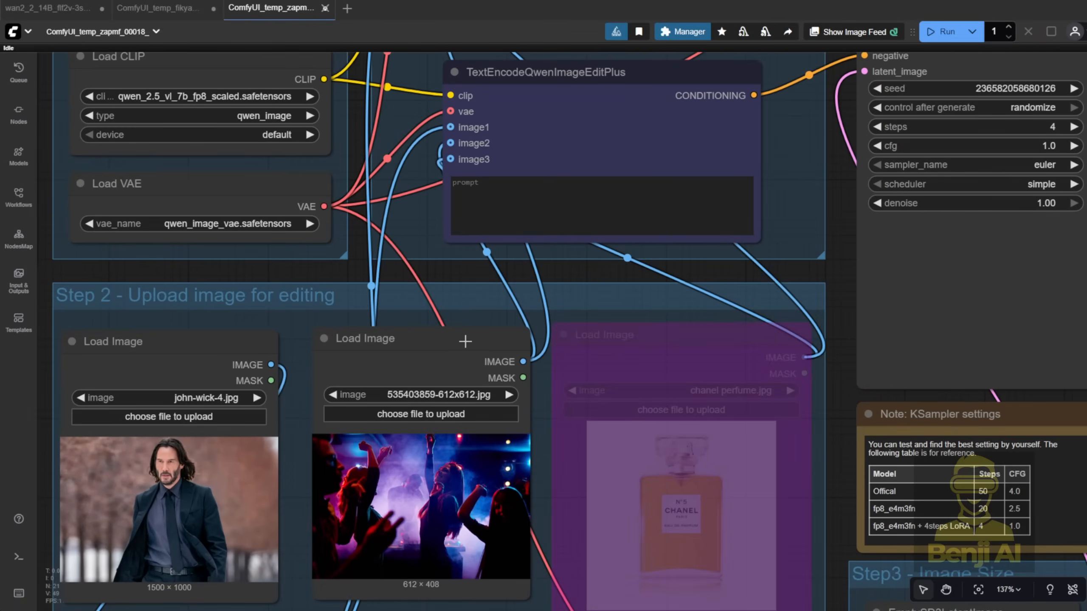
{"action": "scroll", "scroll_direction": "down", "scroll_amount": 3}
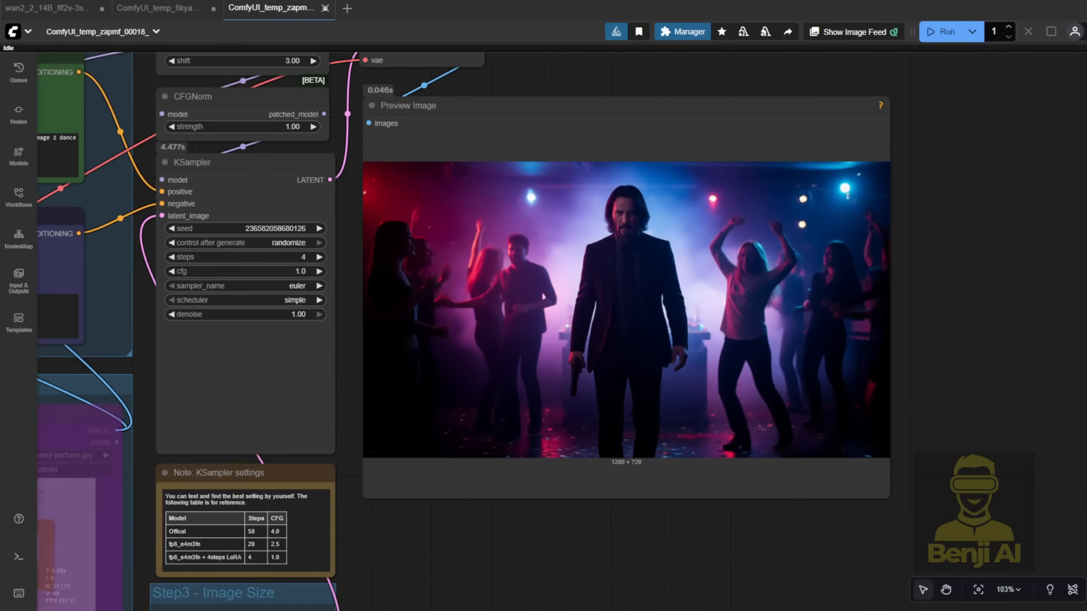
{"action": "mouse_move", "coordinate": [1041, 235]}
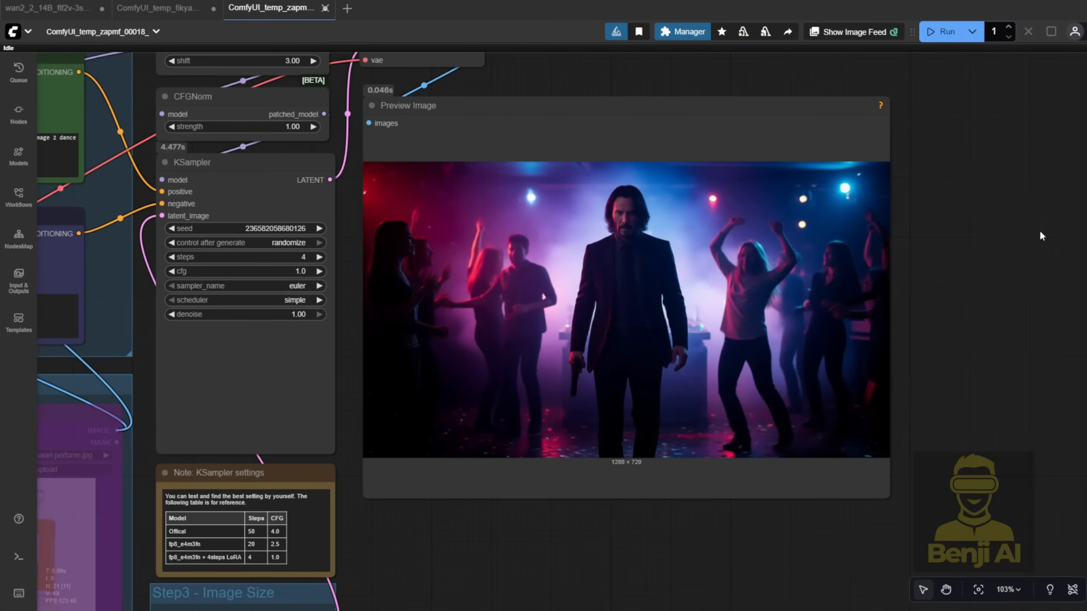
{"action": "mouse_move", "coordinate": [995, 225]}
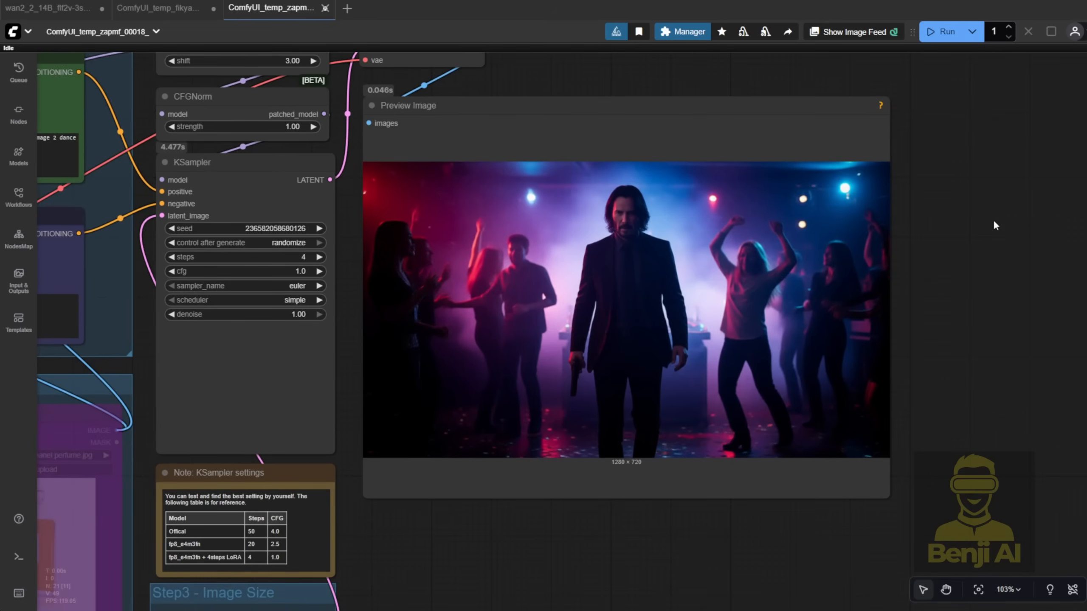
{"action": "mouse_move", "coordinate": [929, 436]}
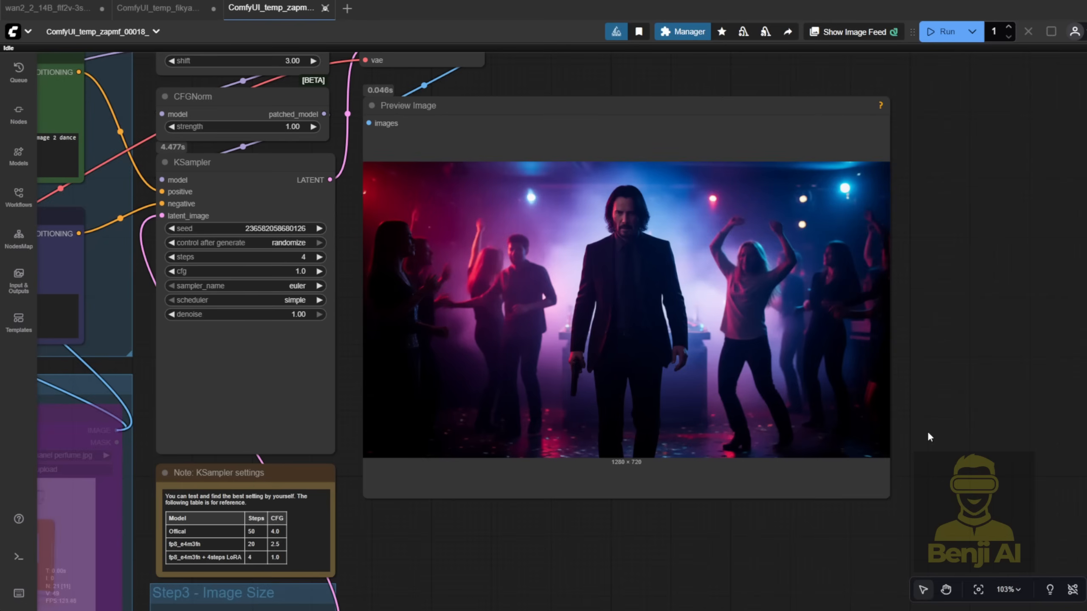
{"action": "left_click", "coordinate": [46, 7]}
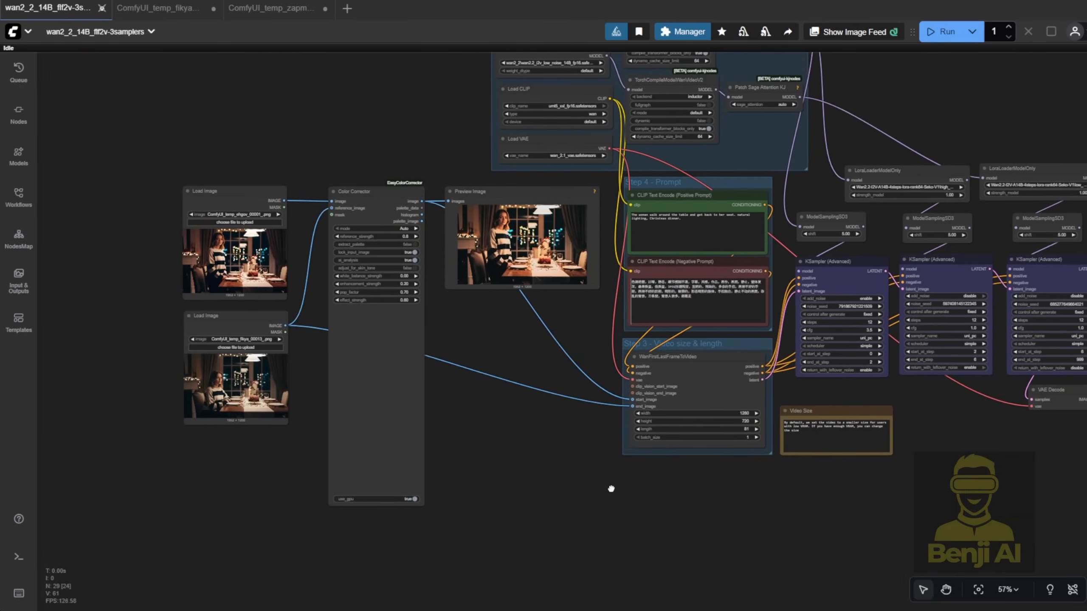
- In the Qwen edit workflow, regenerate the nightclub image with the man raising a pistol at 45 degrees
{"action": "left_click", "coordinate": [270, 8]}
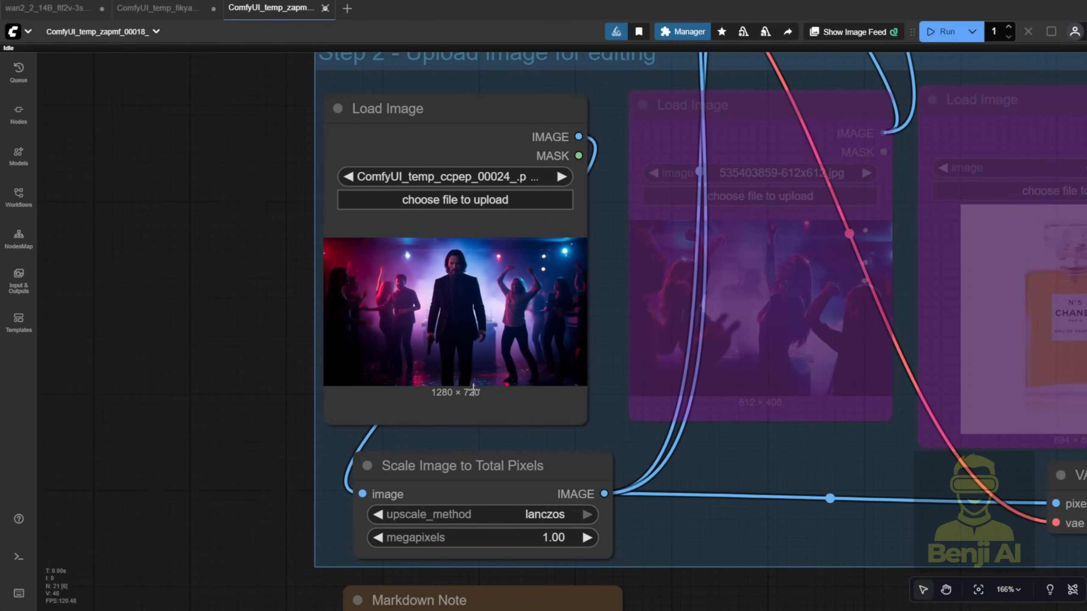
{"action": "scroll", "scroll_direction": "up", "scroll_amount": 3}
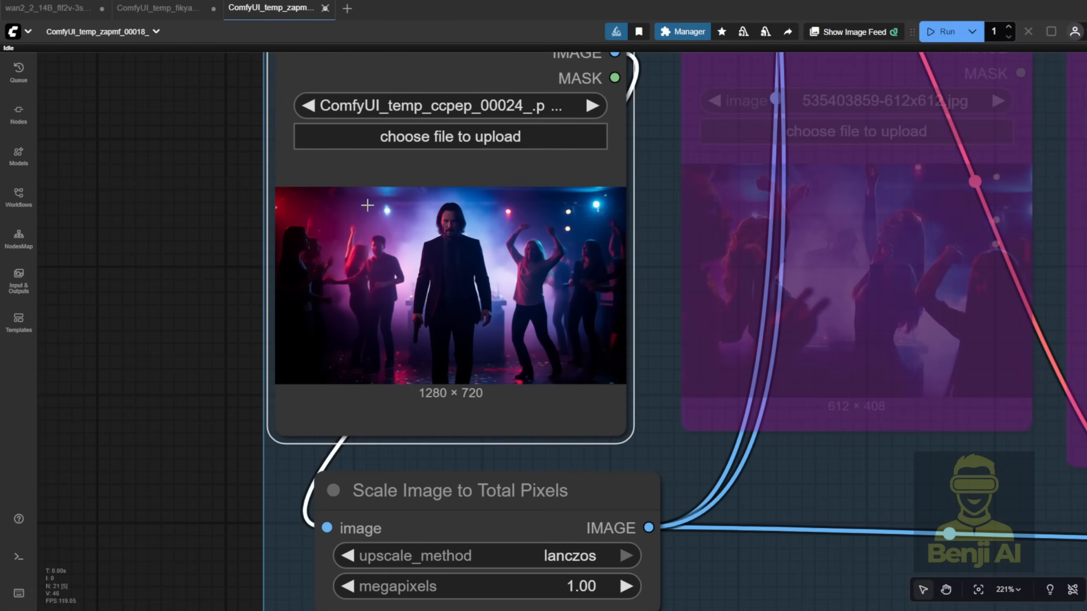
{"action": "scroll", "scroll_direction": "up", "scroll_amount": 3}
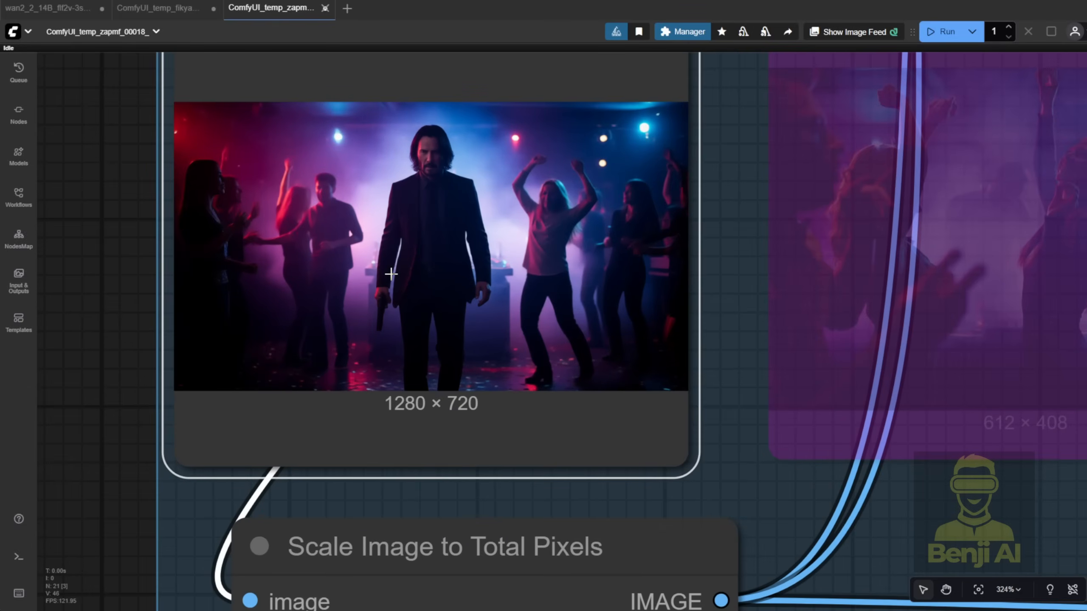
{"action": "scroll", "scroll_direction": "down", "scroll_amount": 3}
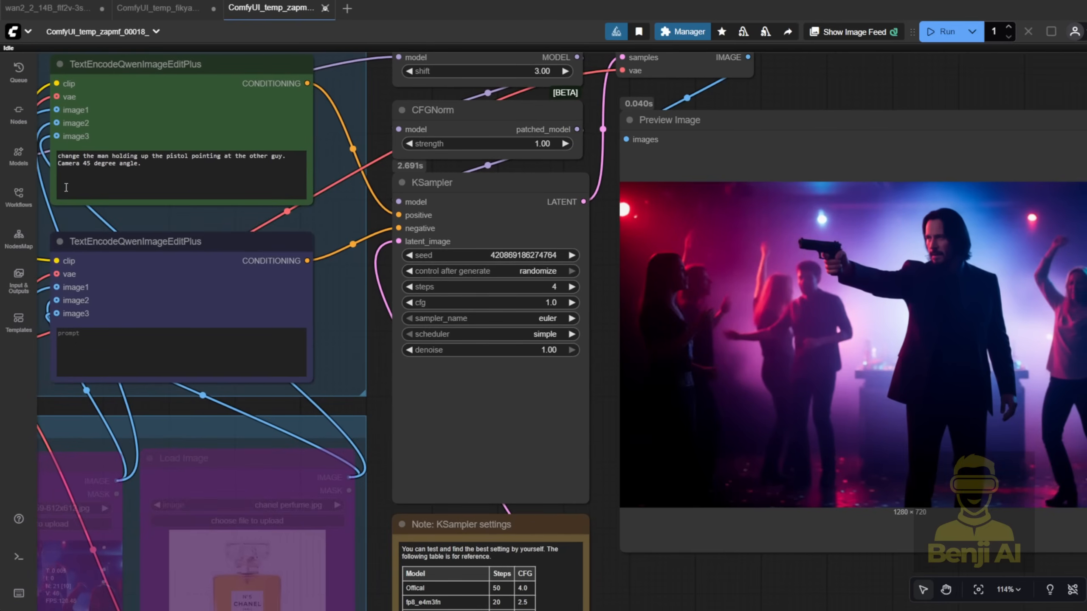
{"action": "scroll", "scroll_direction": "down", "scroll_amount": 3}
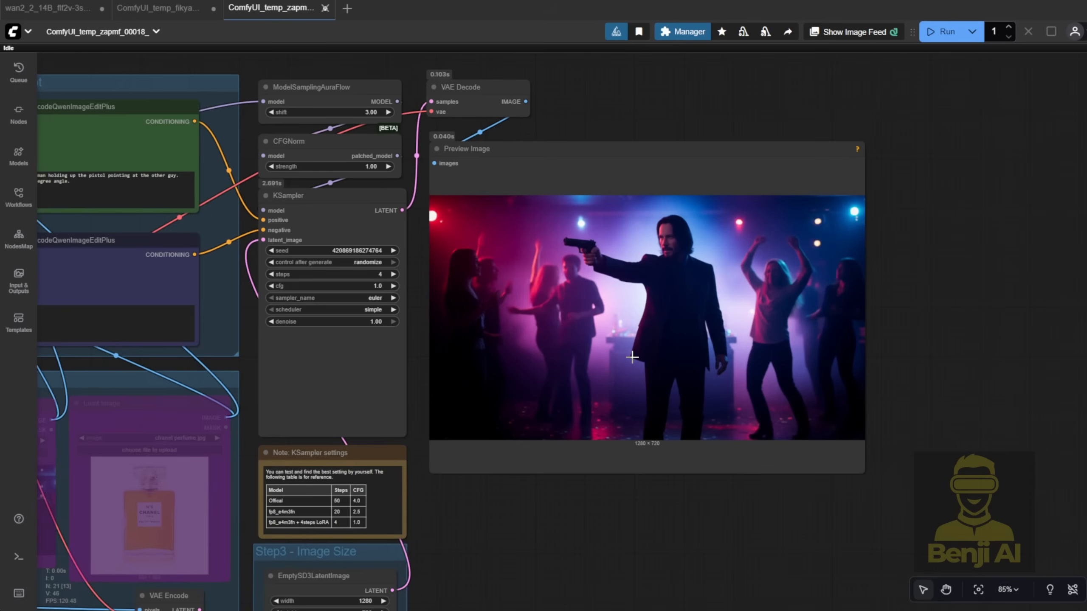
{"action": "mouse_move", "coordinate": [518, 490]}
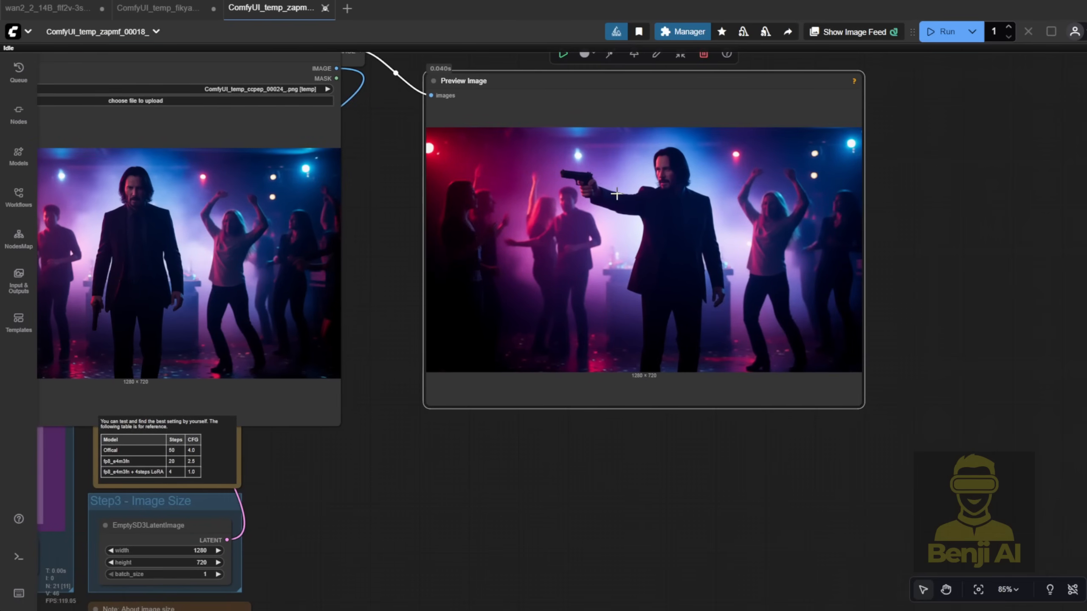
{"action": "mouse_move", "coordinate": [594, 455]}
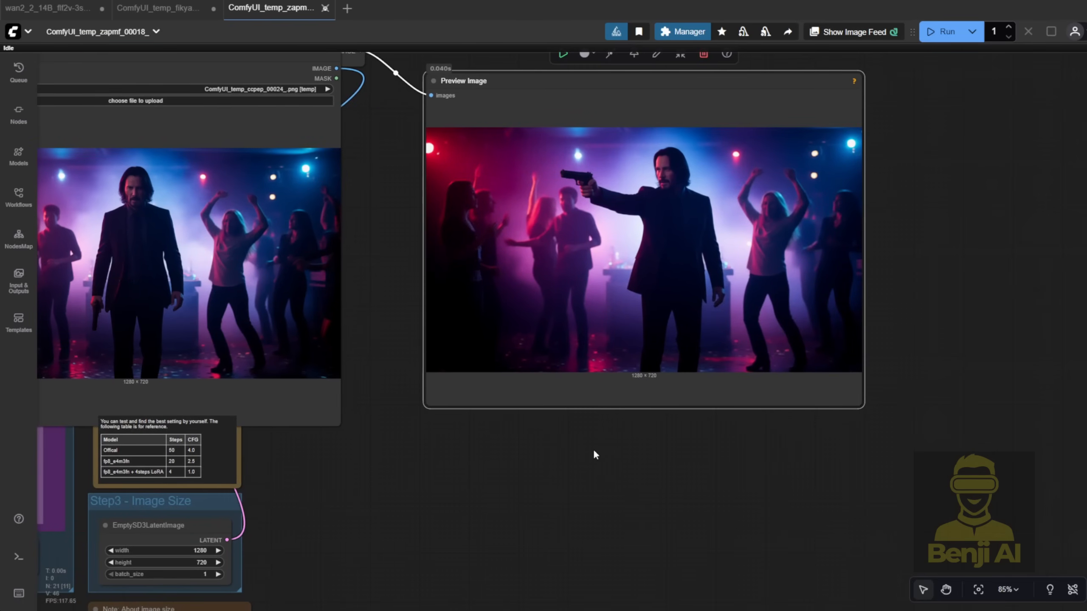
{"action": "mouse_move", "coordinate": [492, 475]}
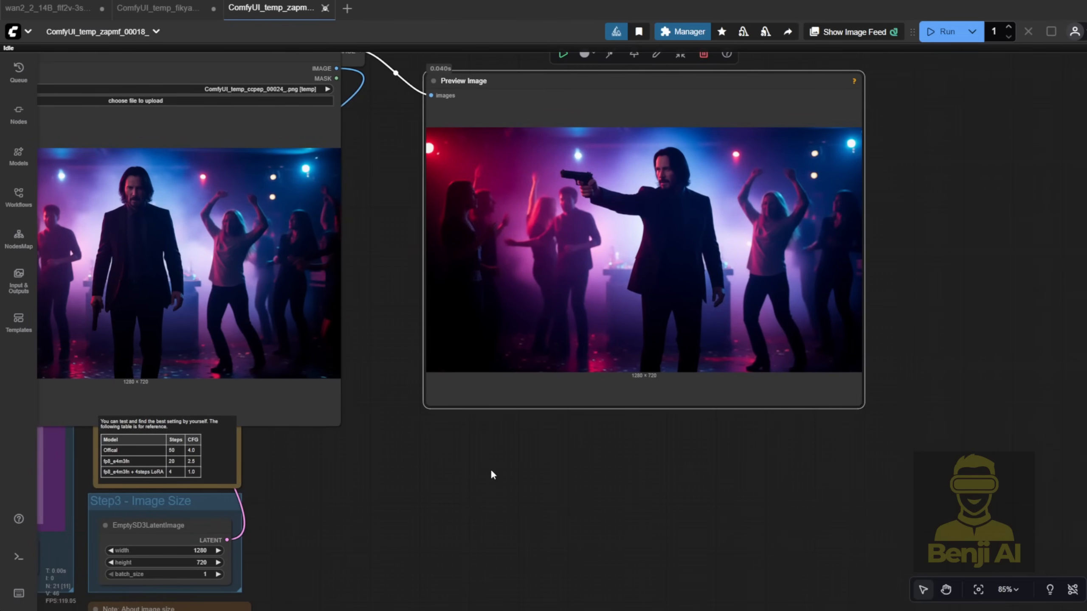
- In the Wan 2.2 workflow, load the nightclub and pistol-pointing images as start and end frames
{"action": "left_click", "coordinate": [45, 8]}
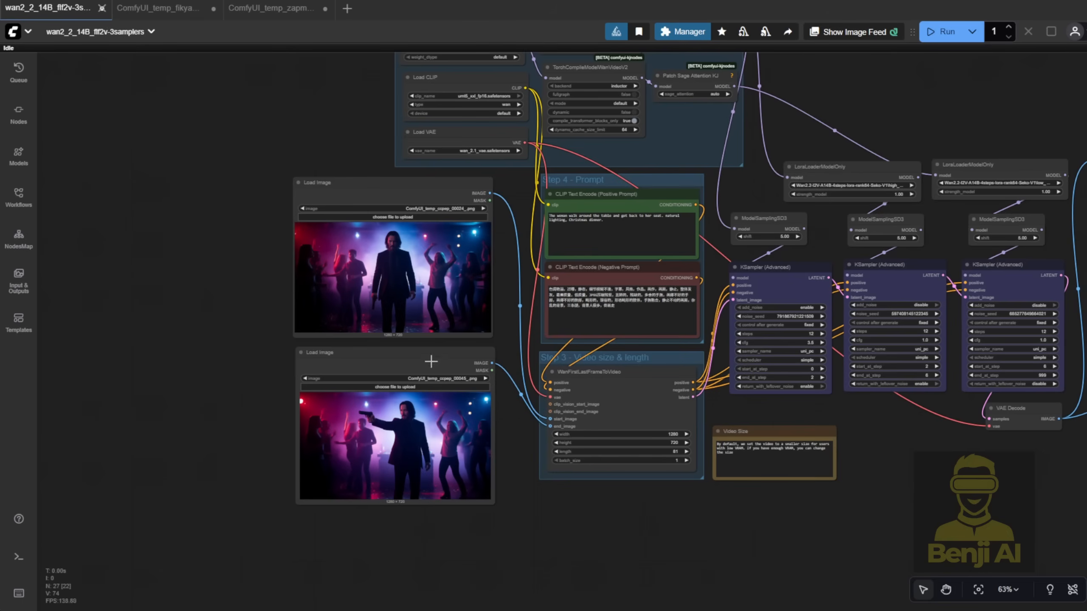
{"action": "scroll", "scroll_direction": "up", "scroll_amount": 3}
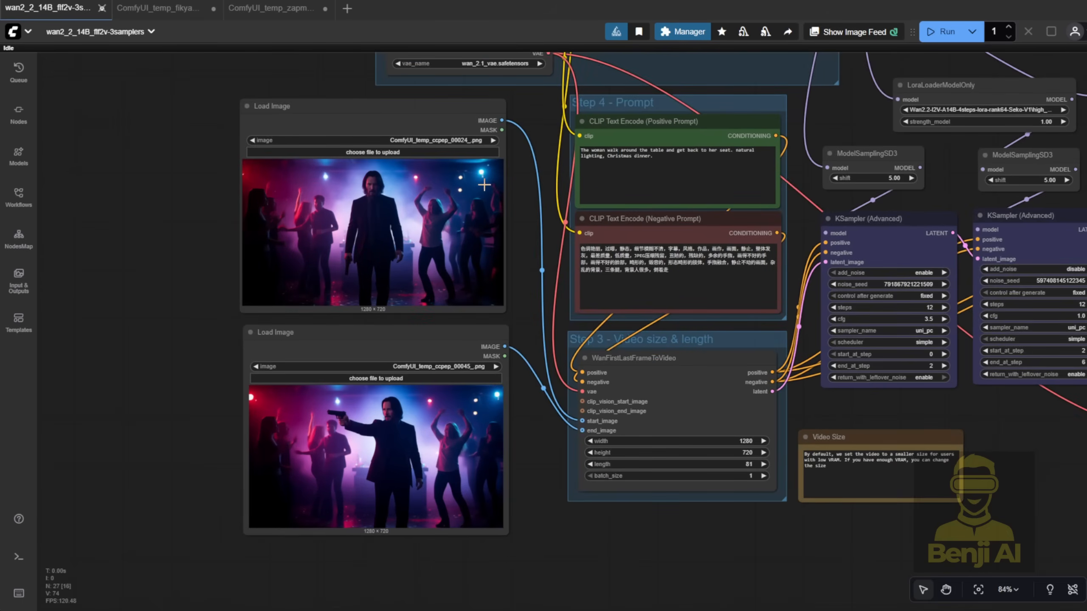
{"action": "scroll", "scroll_direction": "up", "scroll_amount": 3}
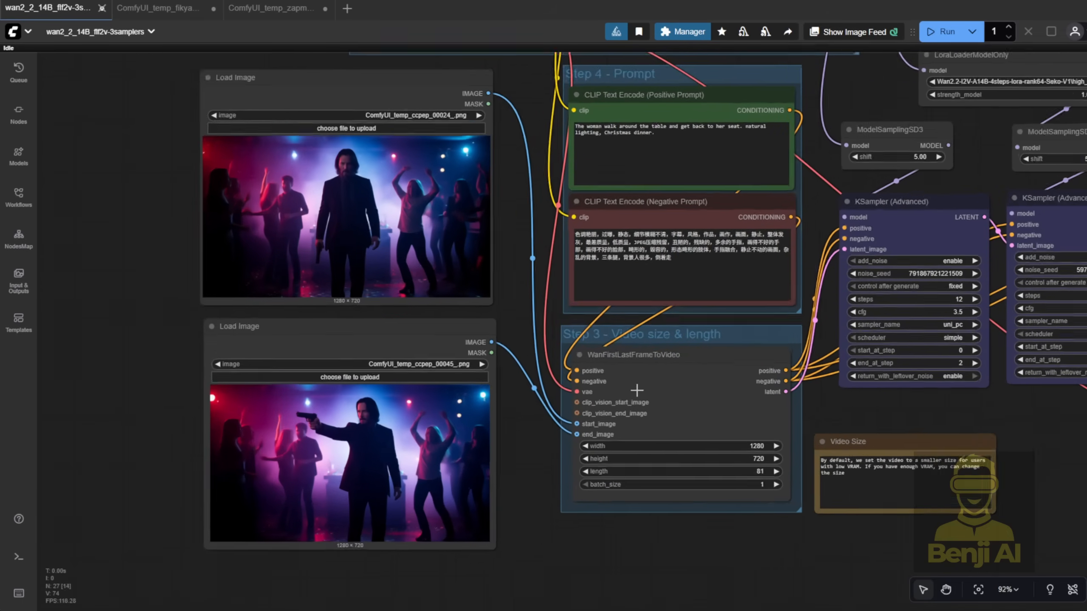
{"action": "scroll", "scroll_direction": "up", "scroll_amount": 3}
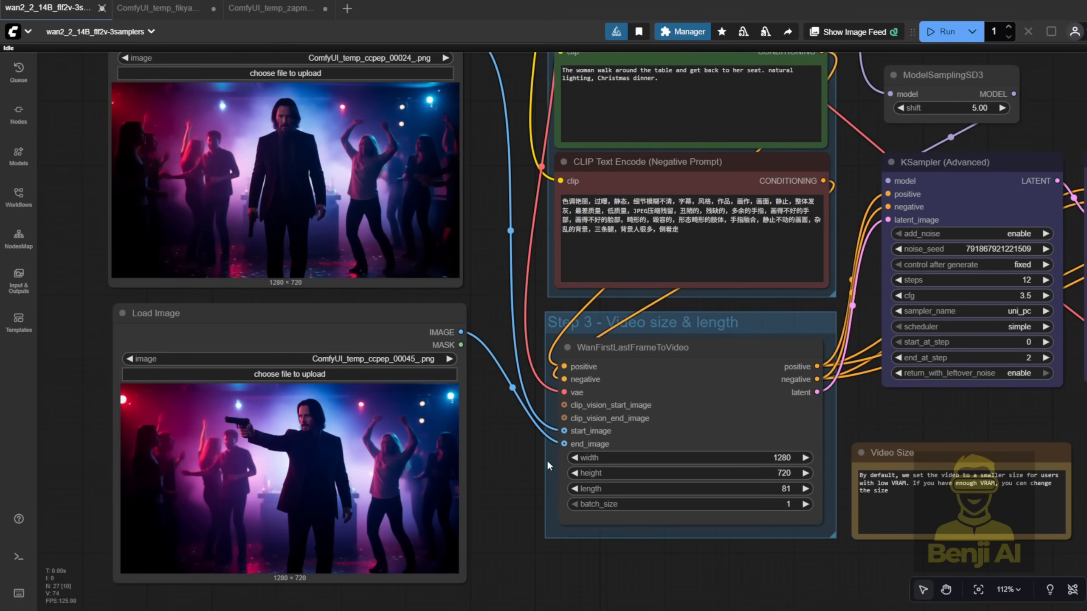
{"action": "mouse_move", "coordinate": [495, 407]}
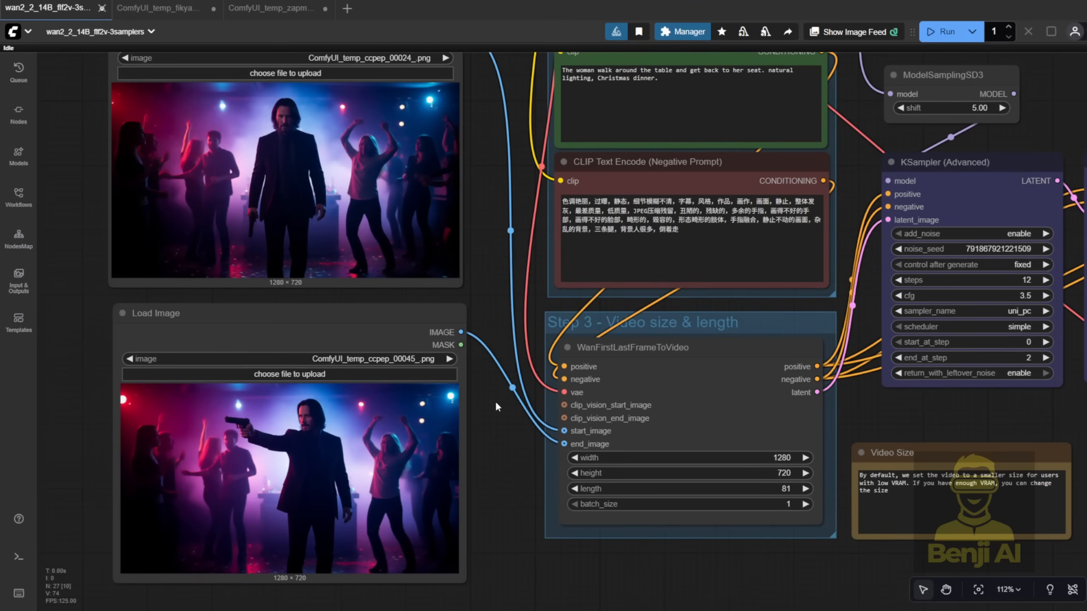
- Describe the pistol motion in the positive prompt, generate, and check the Video Combine output
{"action": "scroll", "scroll_direction": "down", "scroll_amount": 3}
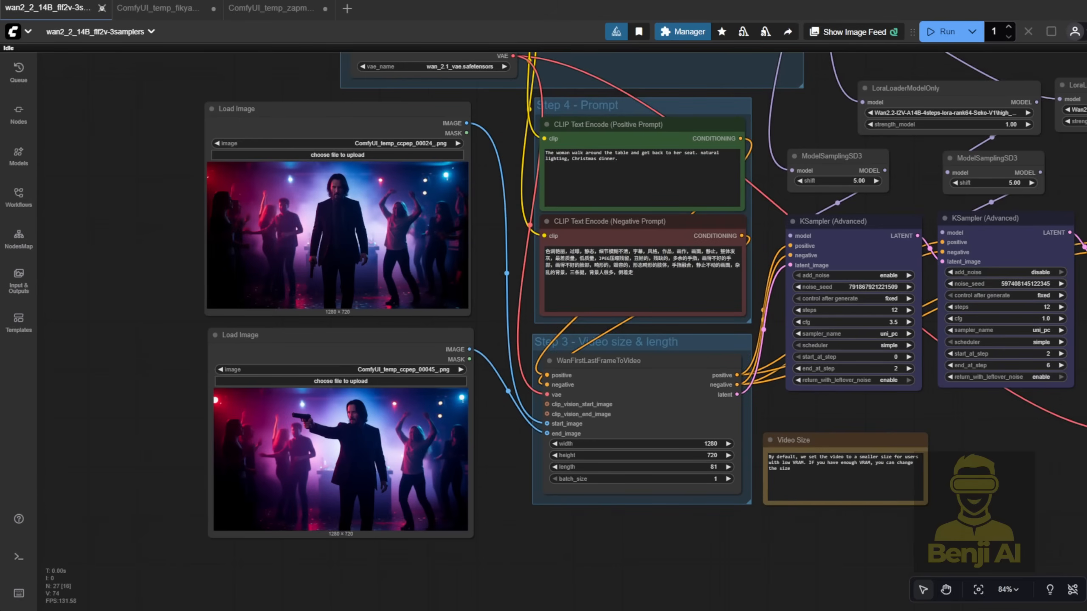
{"action": "mouse_move", "coordinate": [981, 212]}
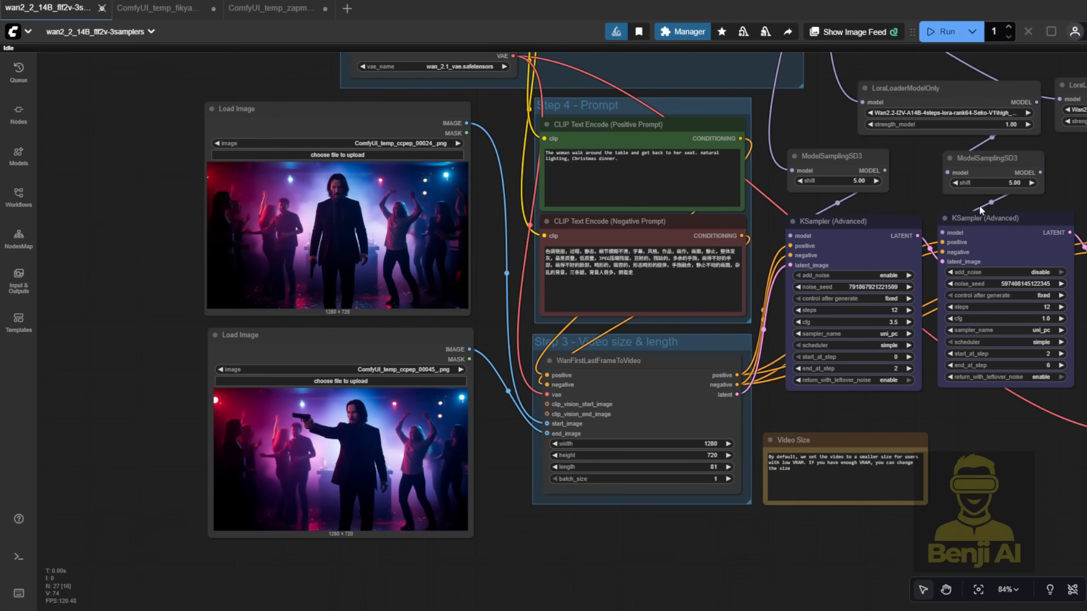
{"action": "scroll", "scroll_direction": "down", "scroll_amount": 3}
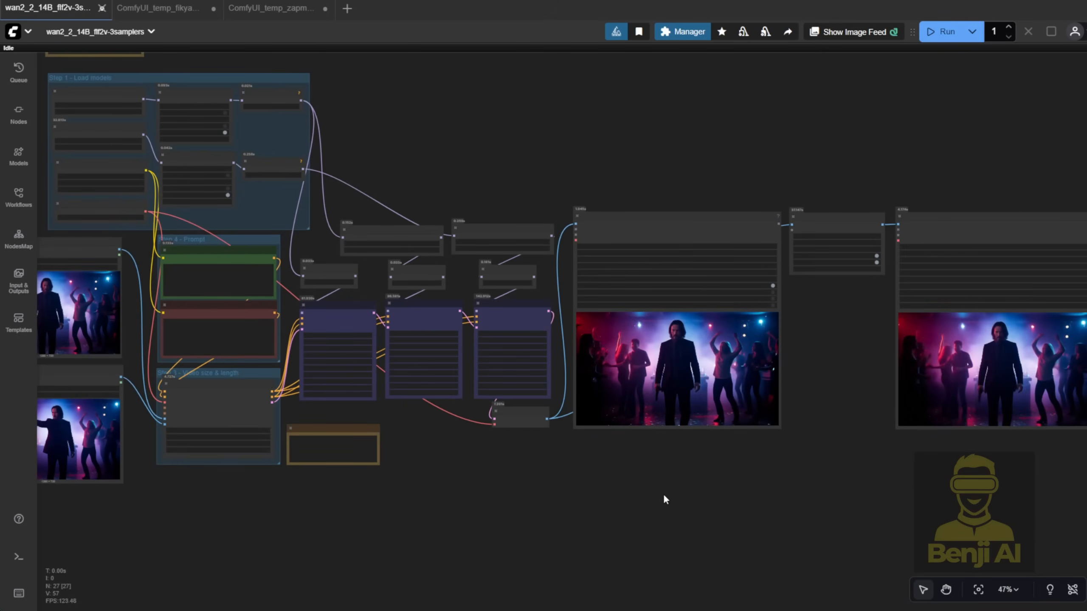
{"action": "scroll", "scroll_direction": "up", "scroll_amount": 3}
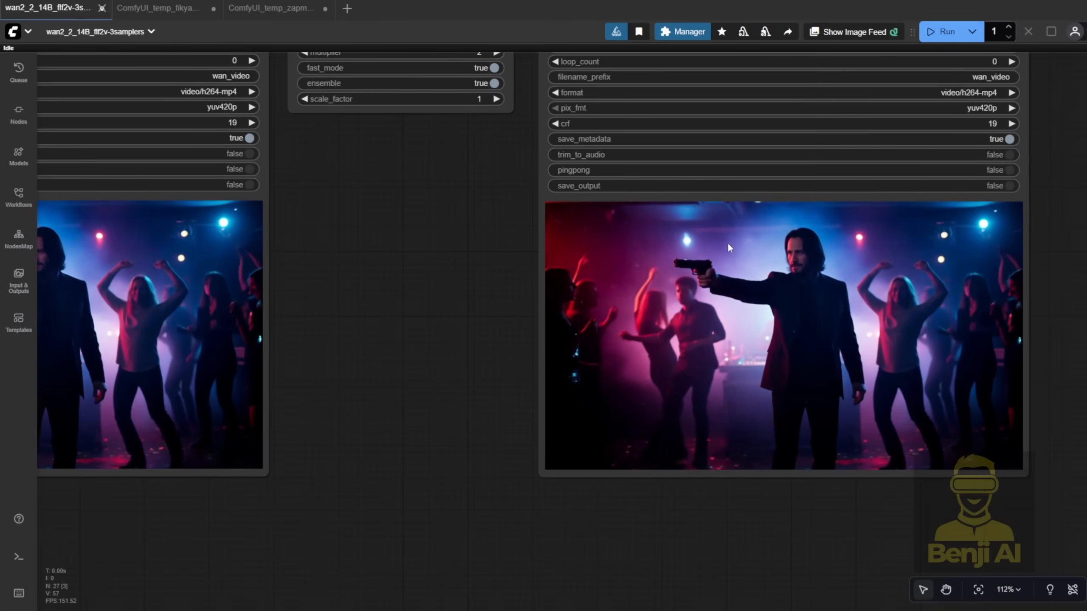
{"action": "scroll", "scroll_direction": "down", "scroll_amount": 3}
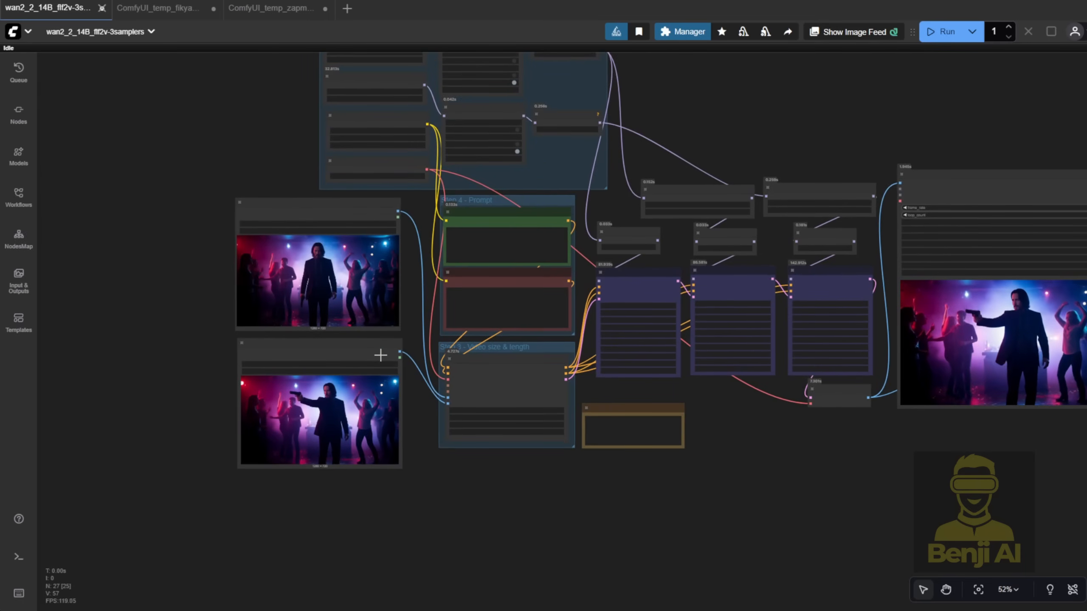
{"action": "scroll", "scroll_direction": "down", "scroll_amount": 3}
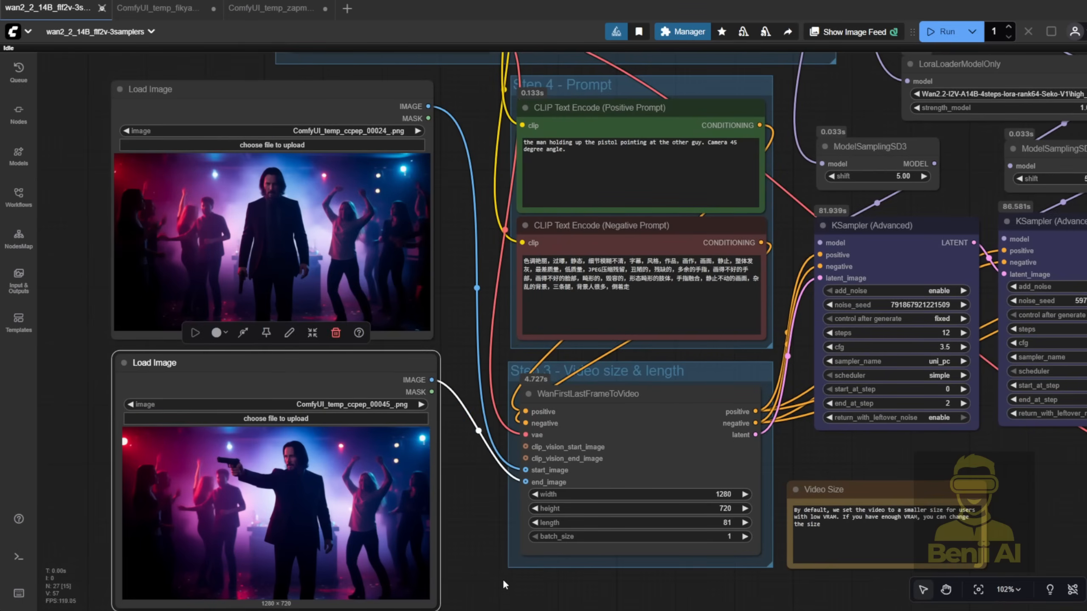
{"action": "mouse_move", "coordinate": [271, 23]}
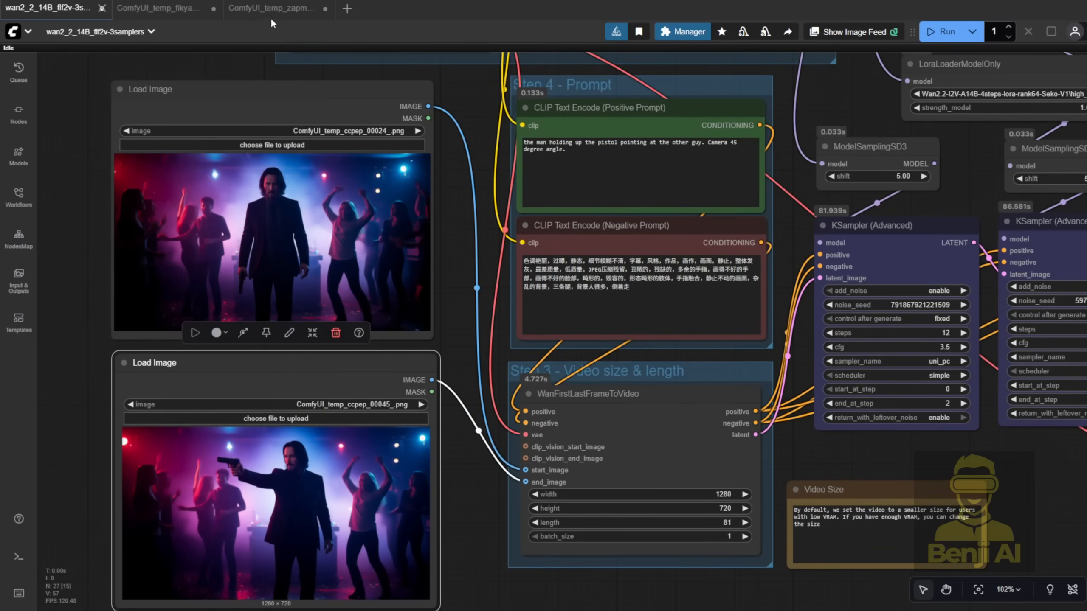
{"action": "left_click", "coordinate": [271, 8]}
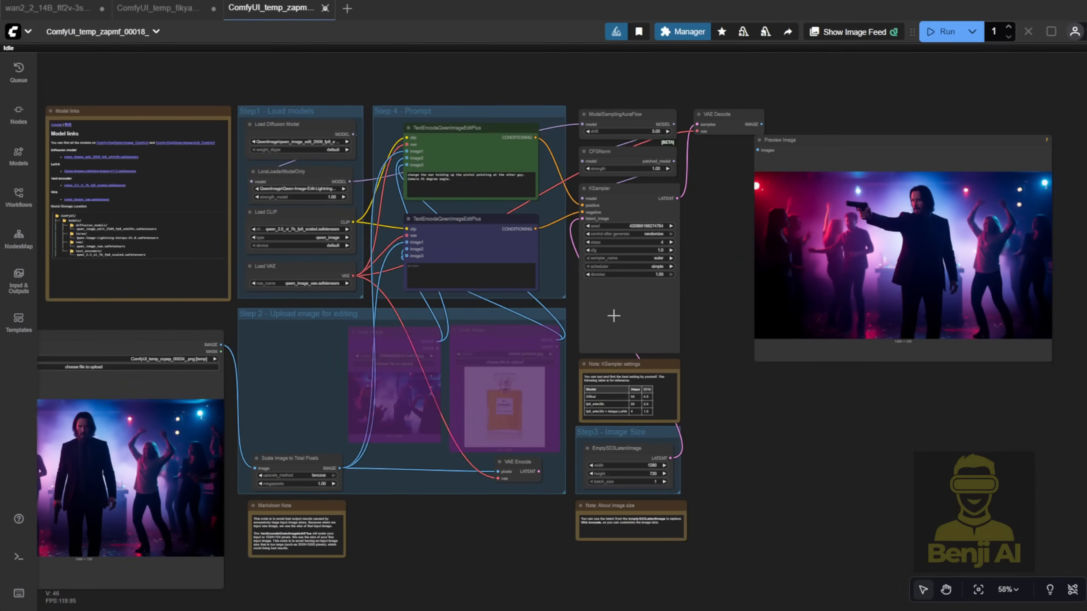
{"action": "left_click", "coordinate": [47, 8]}
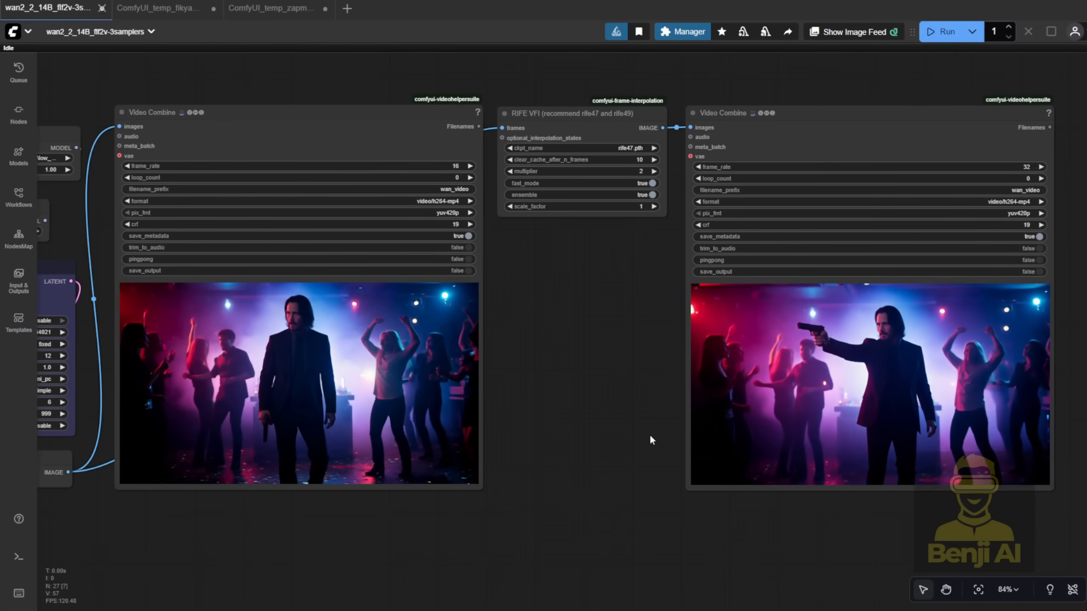